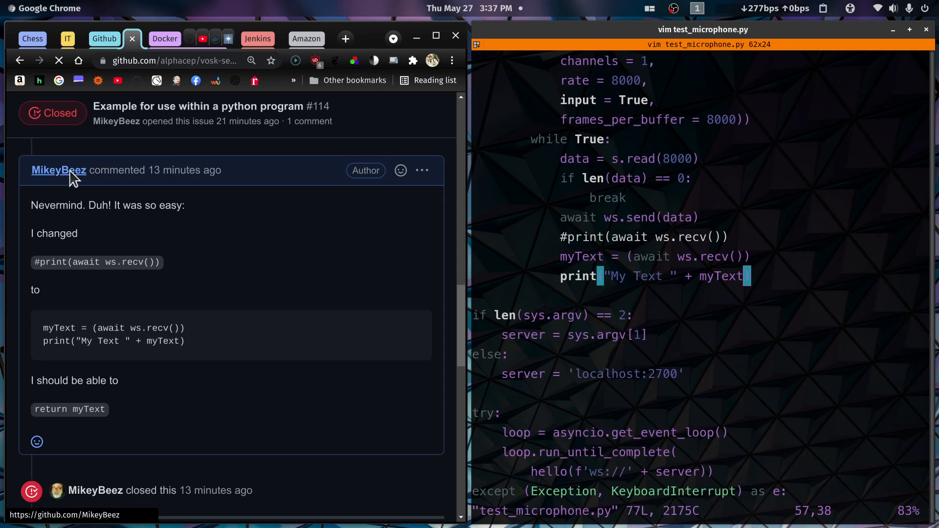
pyautogui.click(58, 170)
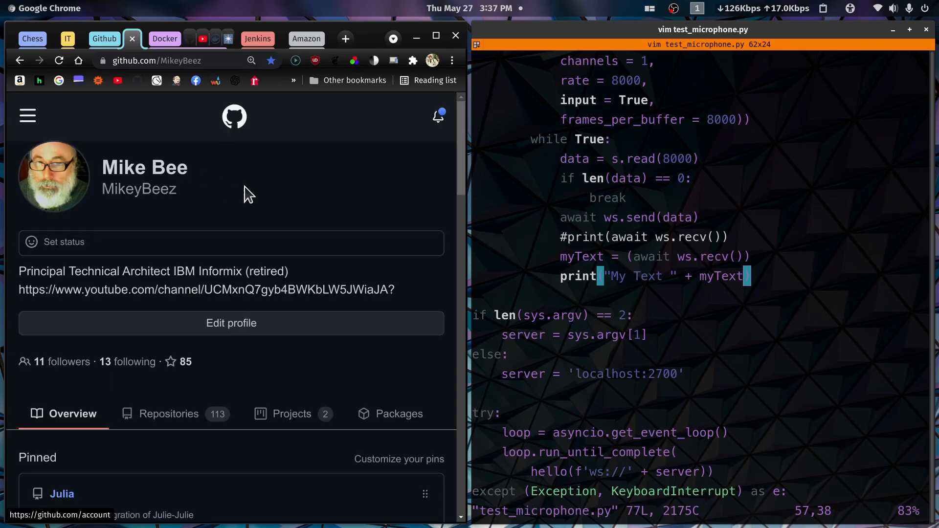
pyautogui.scroll(-3)
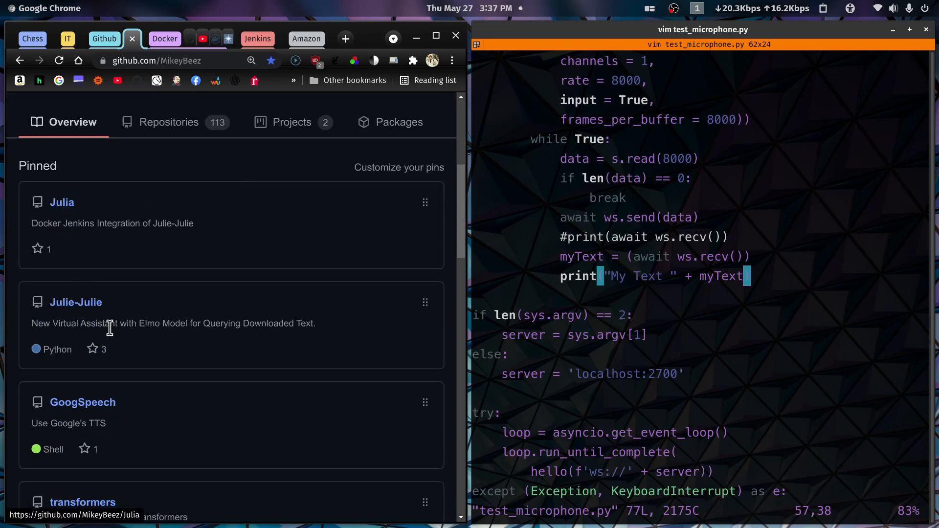
pyautogui.moveTo(72, 318)
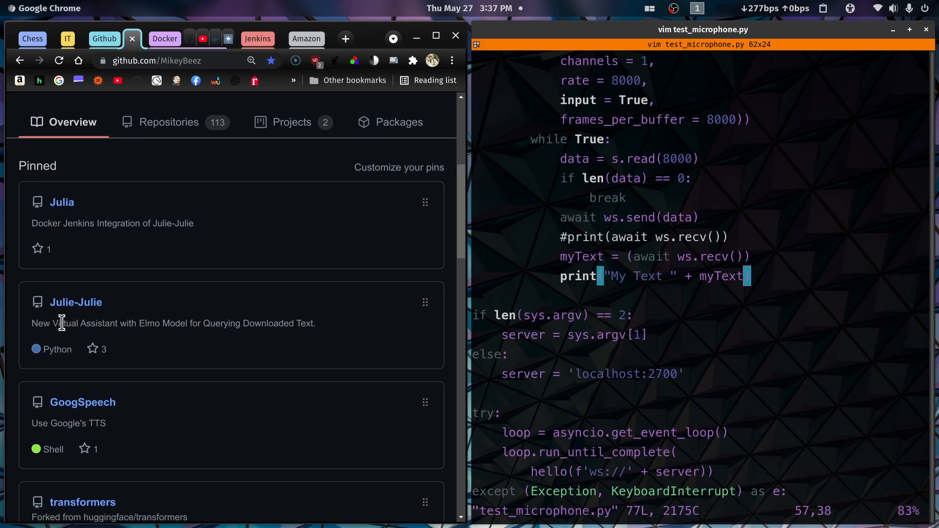
pyautogui.moveTo(248, 302)
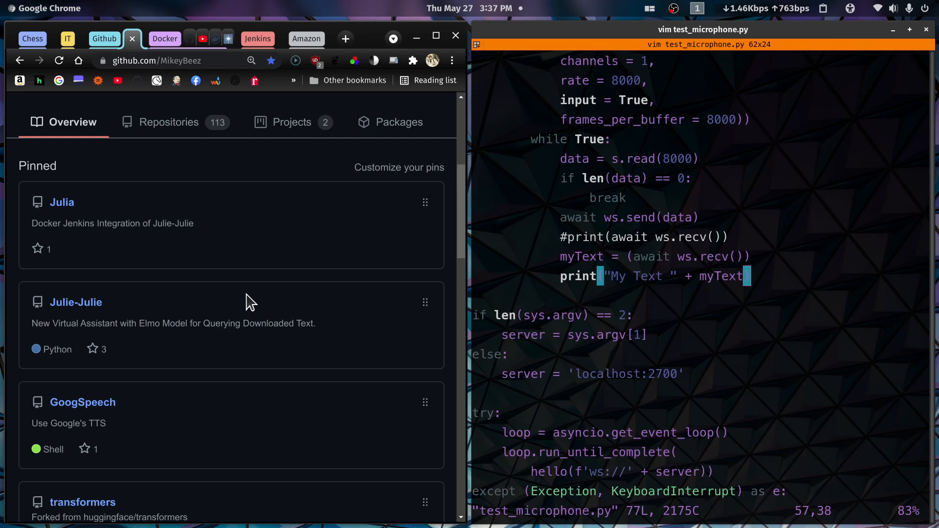
# - Open the Julia repository and read its README, selecting 'Jenkins Integration' and 'Docker'
pyautogui.click(61, 202)
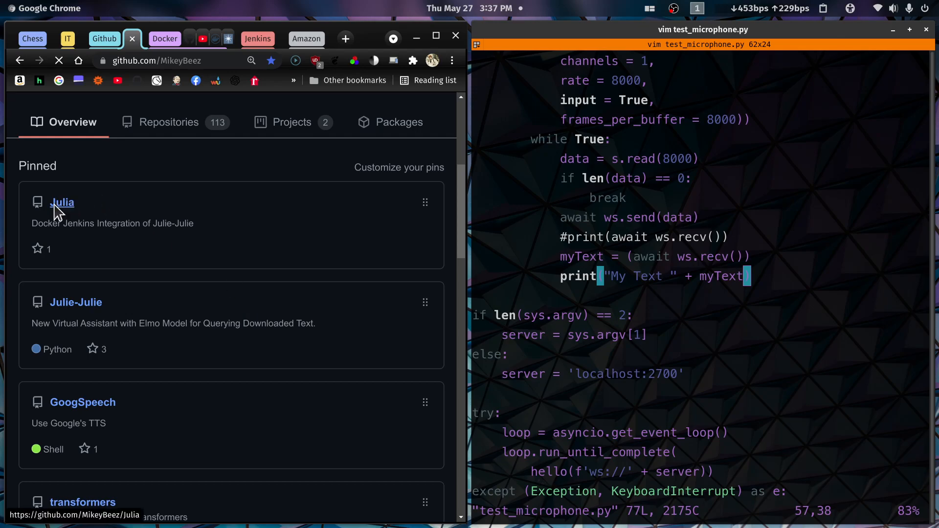
pyautogui.click(62, 202)
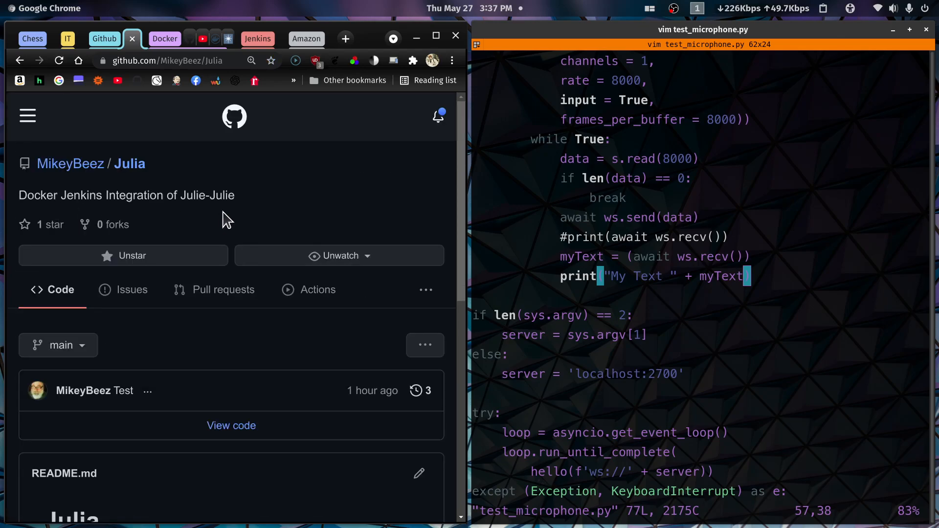
pyautogui.scroll(-3)
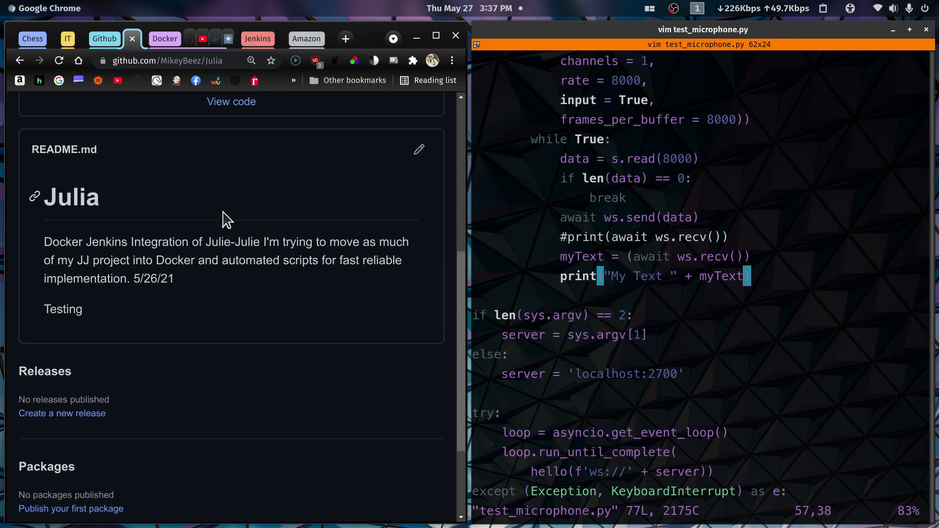
pyautogui.moveTo(384, 243)
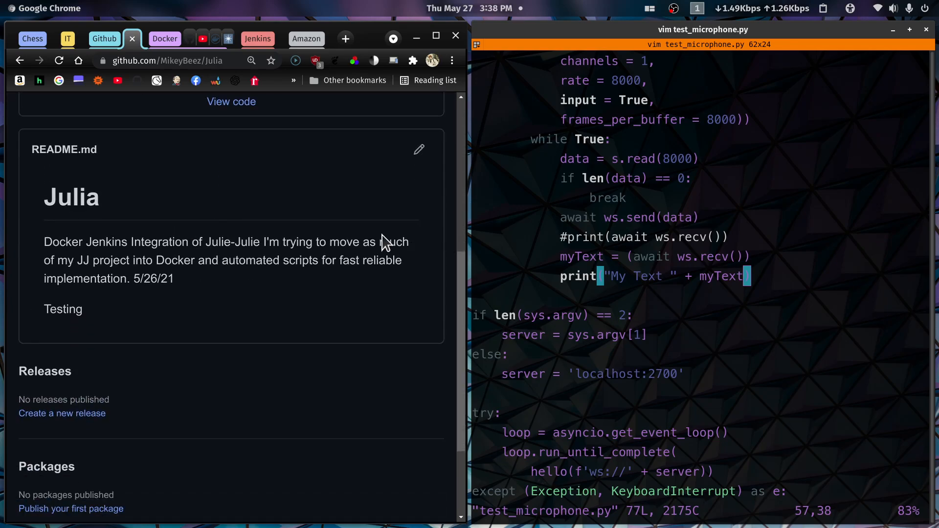
pyautogui.moveTo(316, 231)
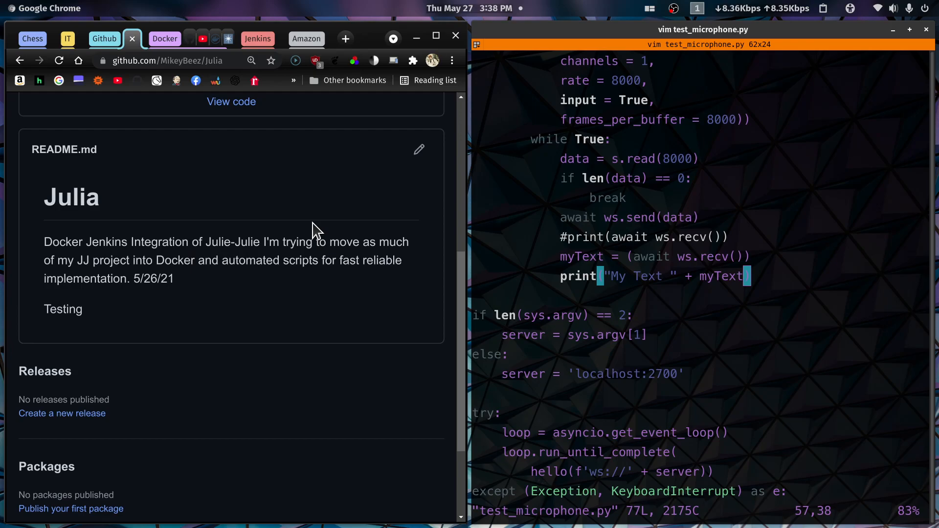
pyautogui.moveTo(89, 256)
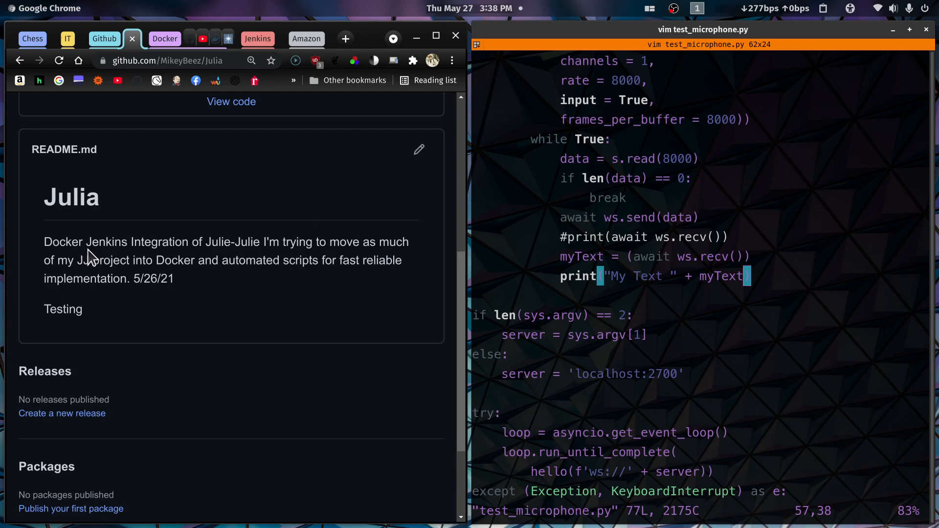
pyautogui.doubleClick(103, 242)
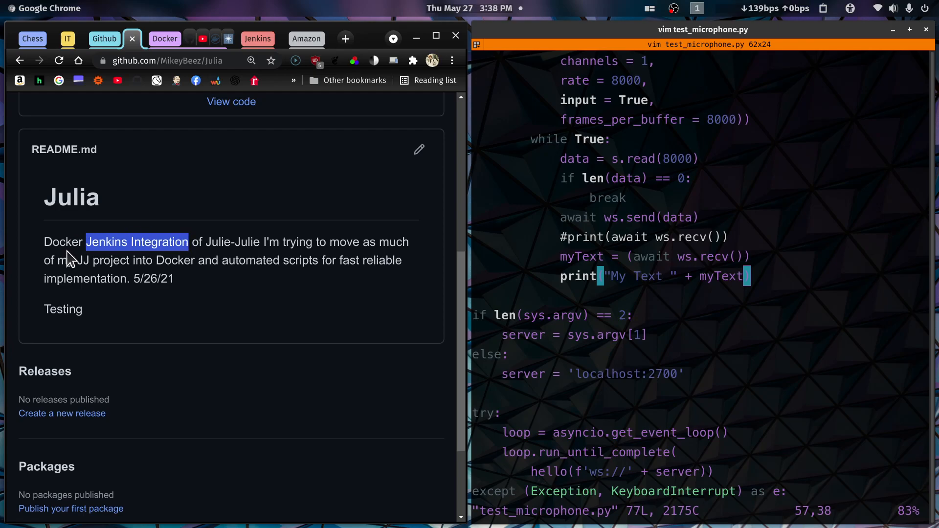
pyautogui.moveTo(157, 262)
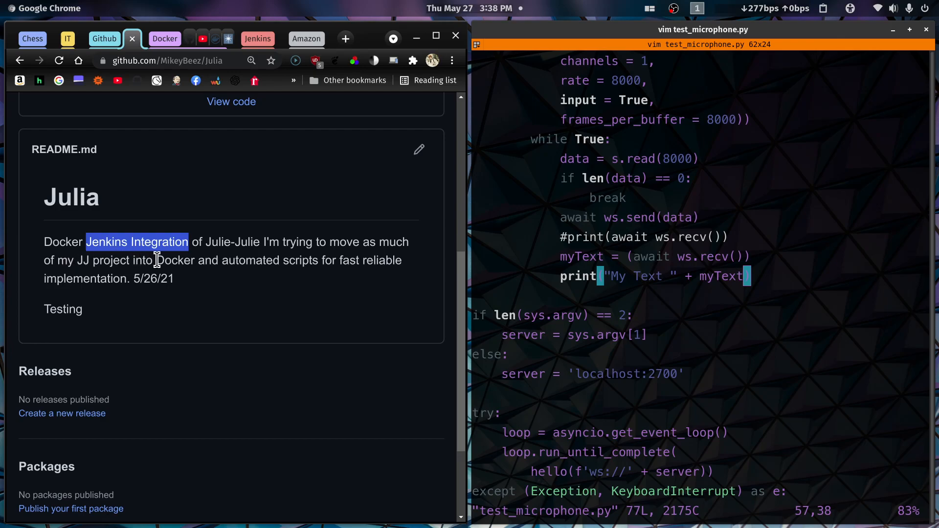
pyautogui.doubleClick(177, 259)
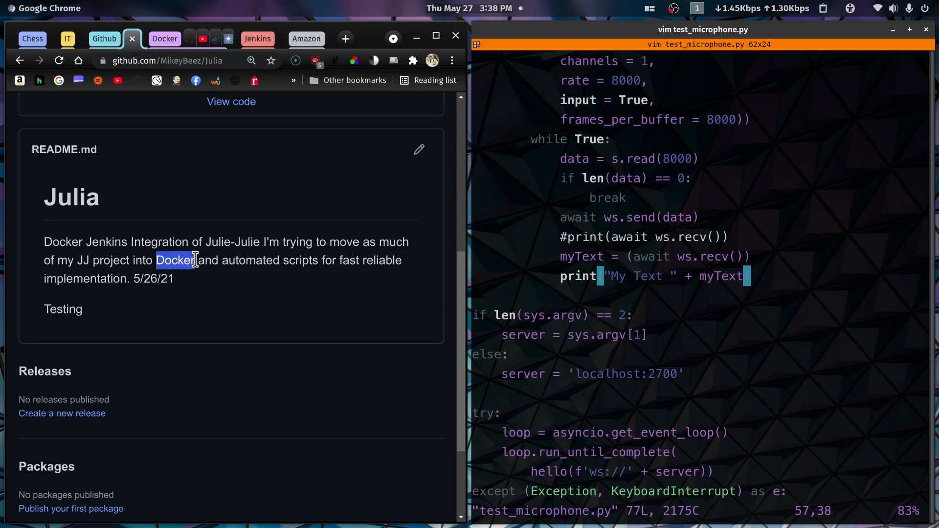
pyautogui.scroll(3)
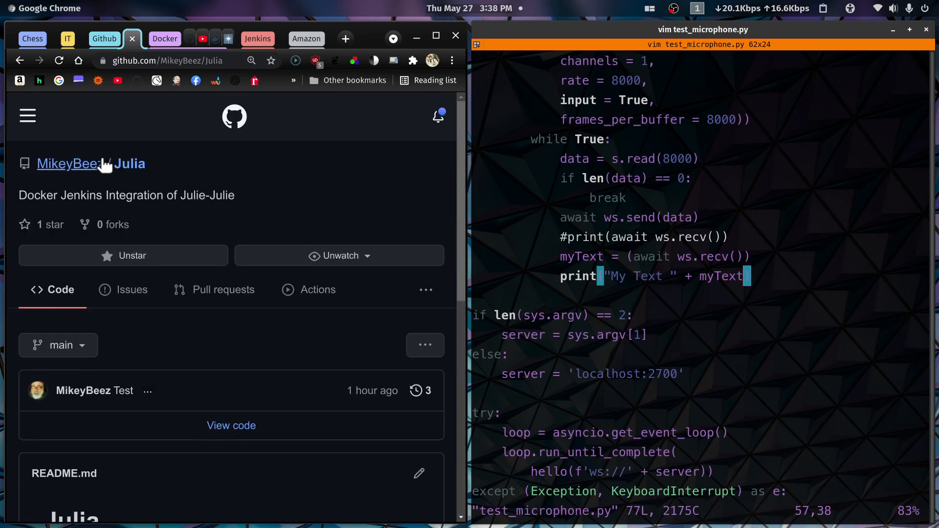
pyautogui.moveTo(93, 265)
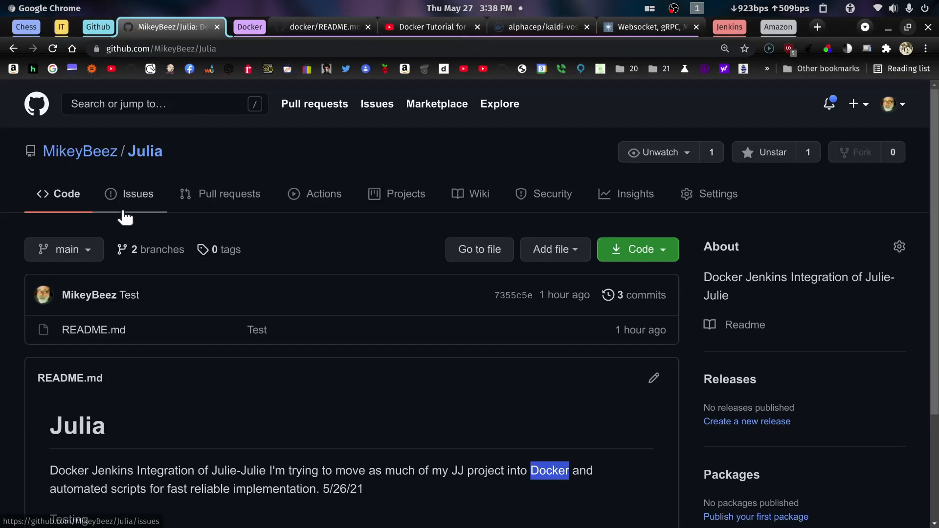
pyautogui.moveTo(156, 249)
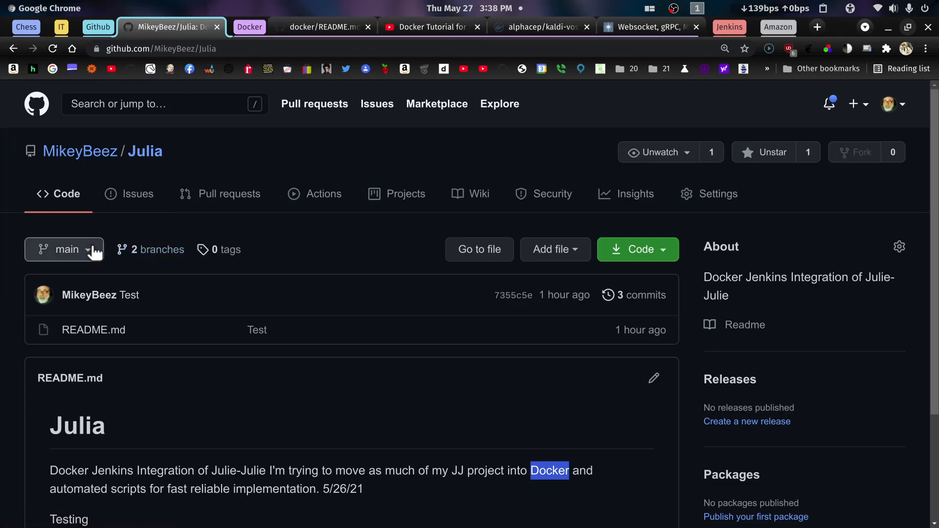
# - Switch Julia to the Development branch and read README Step 1 on running Vosk in Docker
pyautogui.click(64, 249)
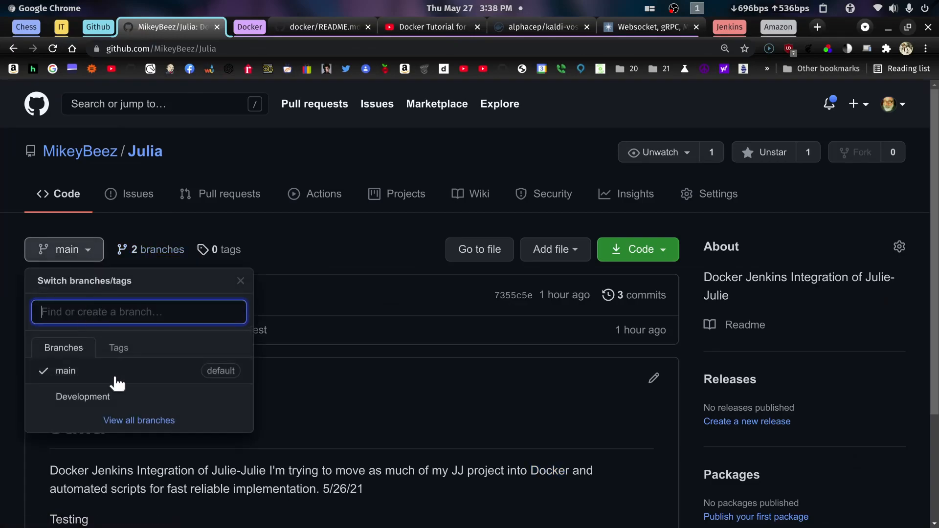
pyautogui.click(82, 397)
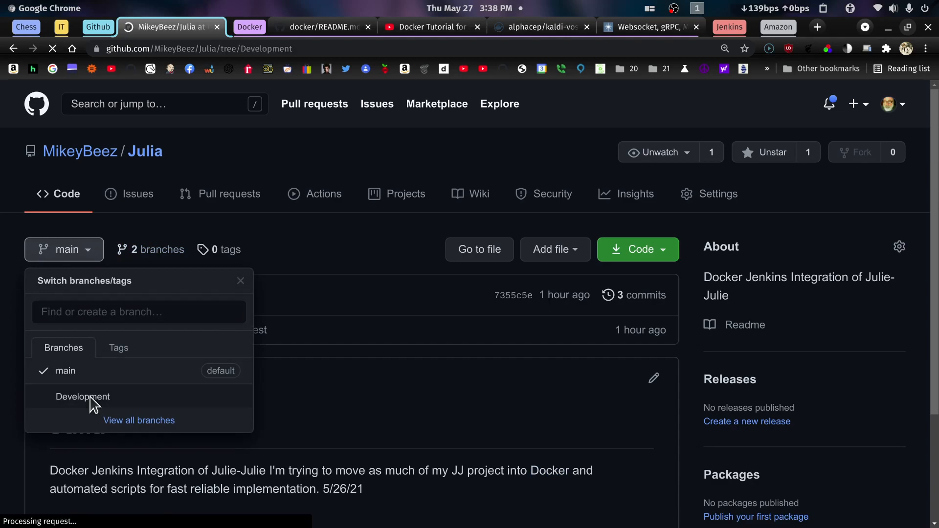
pyautogui.click(82, 397)
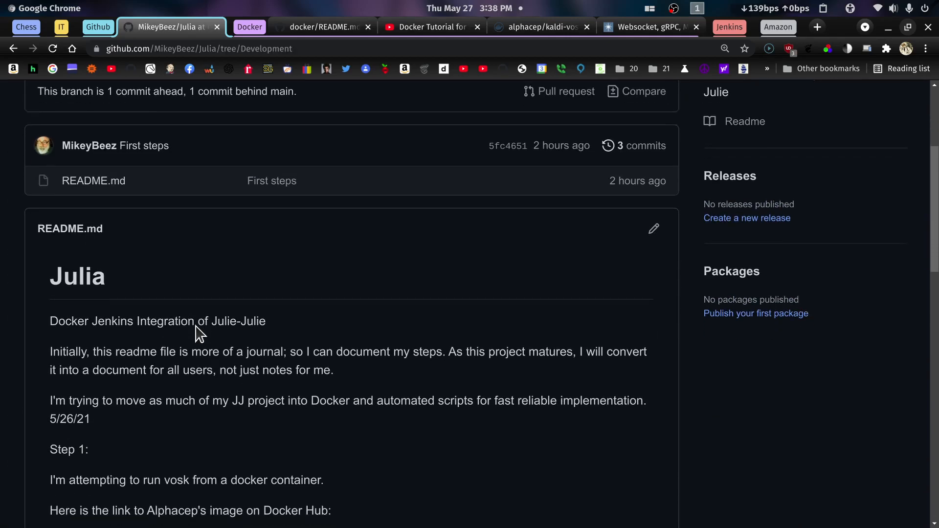
pyautogui.scroll(-3)
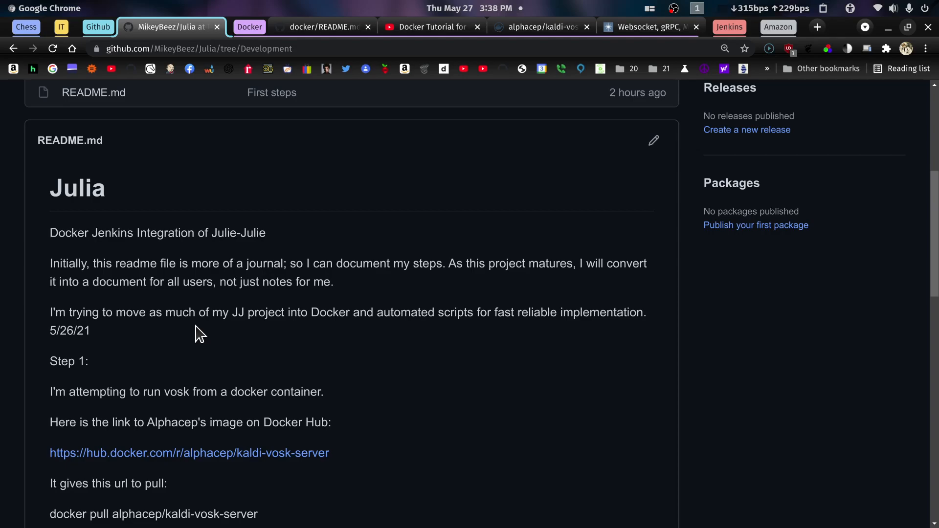
pyautogui.scroll(-3)
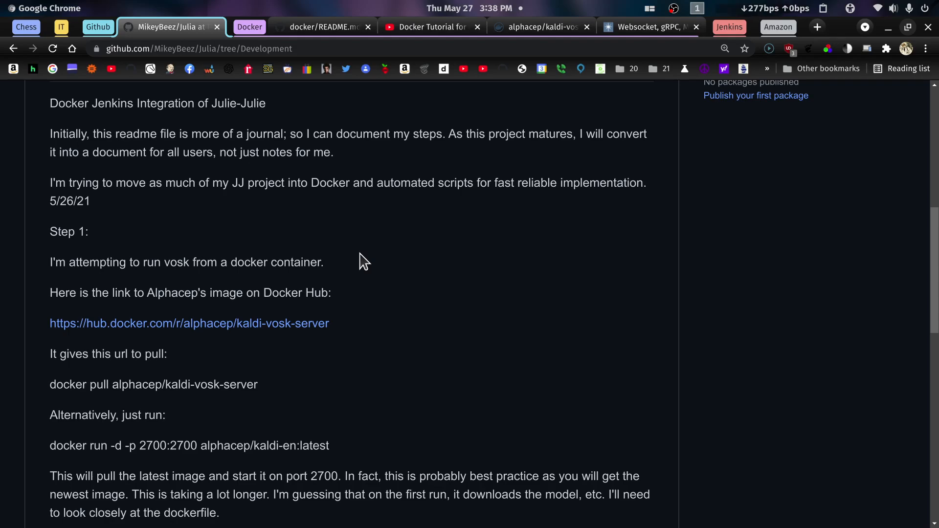
pyautogui.moveTo(186, 36)
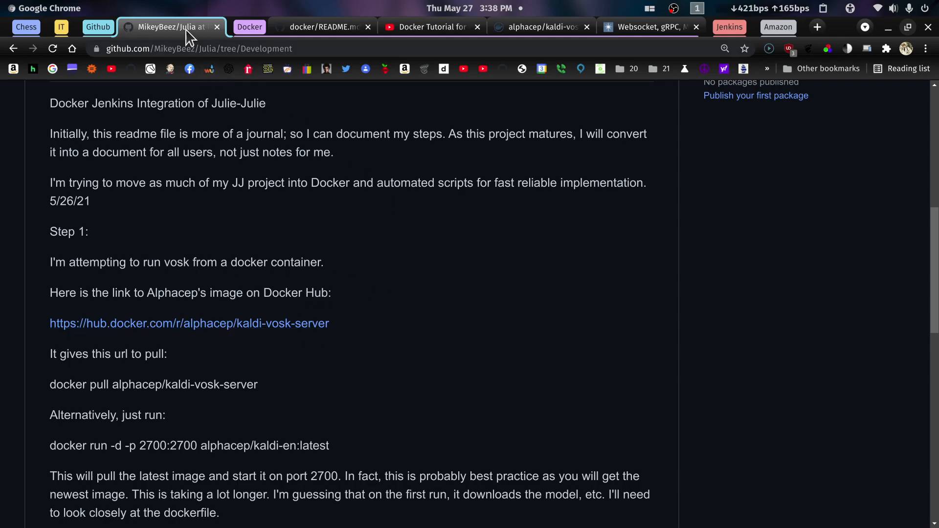
pyautogui.moveTo(230, 48)
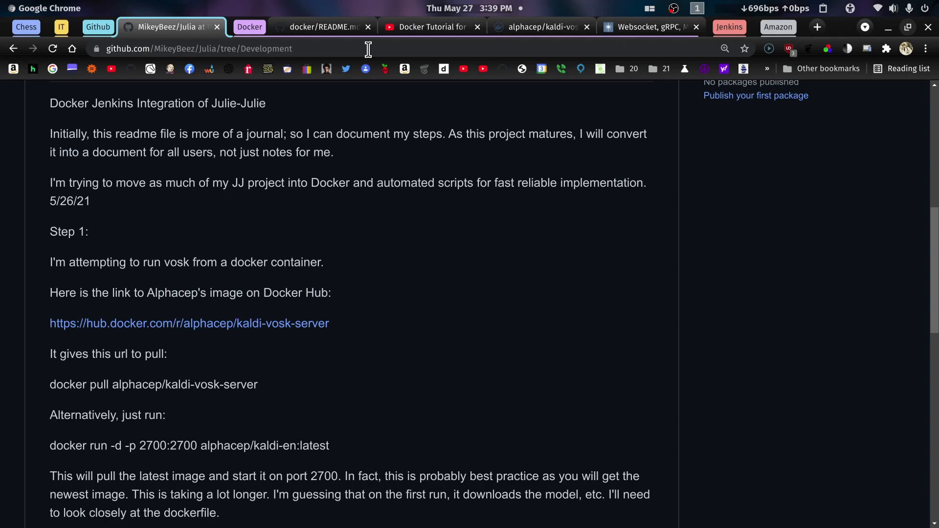
pyautogui.moveTo(394, 172)
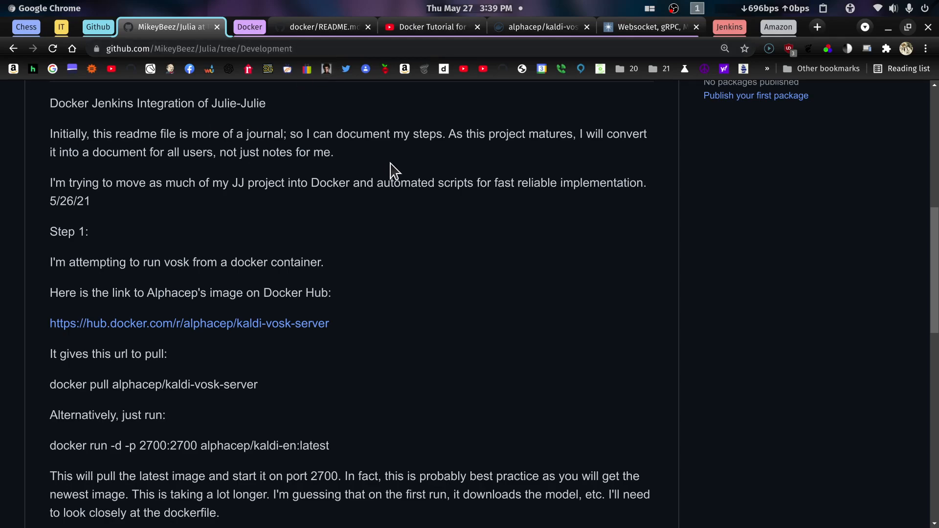
pyautogui.moveTo(347, 310)
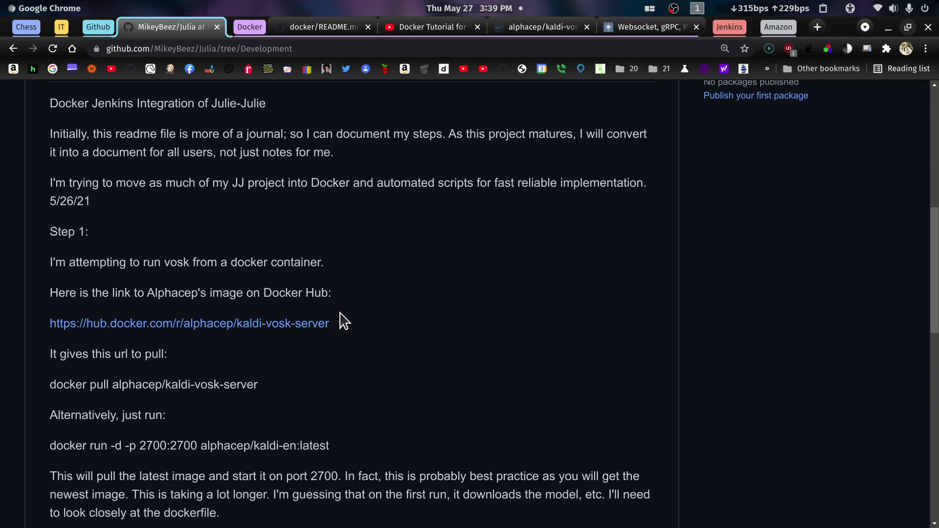
pyautogui.moveTo(258, 326)
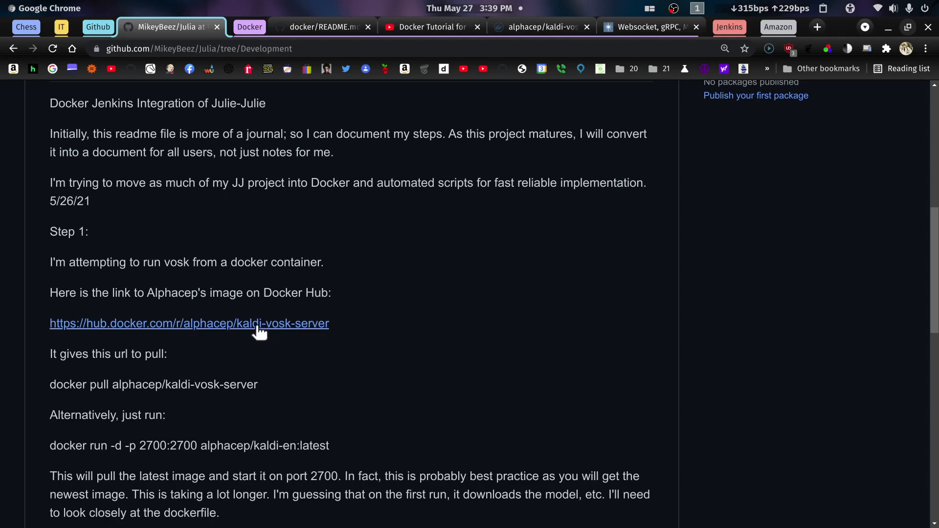
pyautogui.moveTo(415, 158)
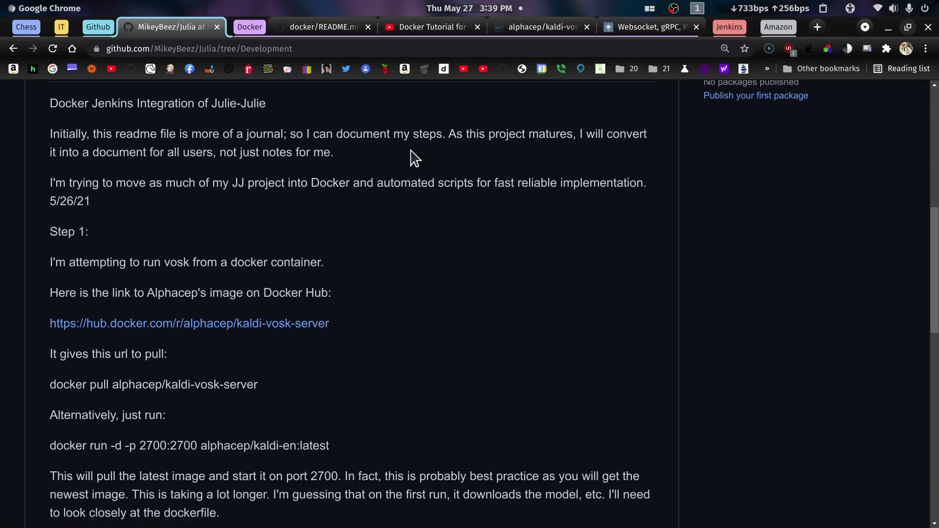
pyautogui.moveTo(584, 24)
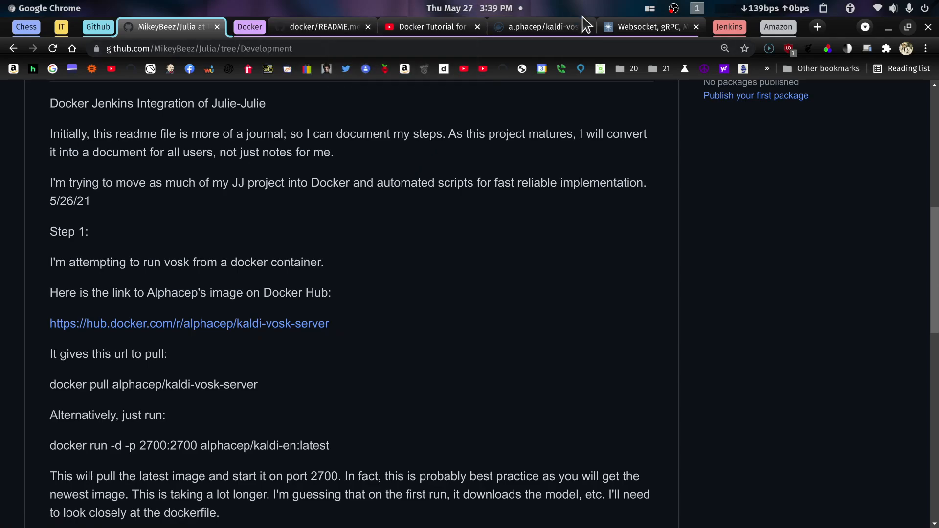
# - Read kaldi-vosk-server notes down to 'docker run -d -p 2700:2700 alphacep/kaldi-en:latest'
pyautogui.click(533, 27)
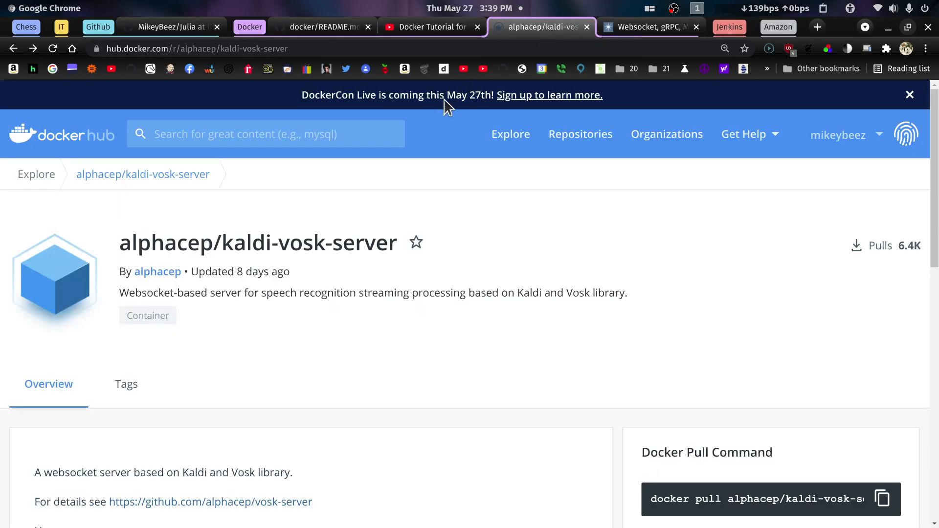
pyautogui.moveTo(446, 224)
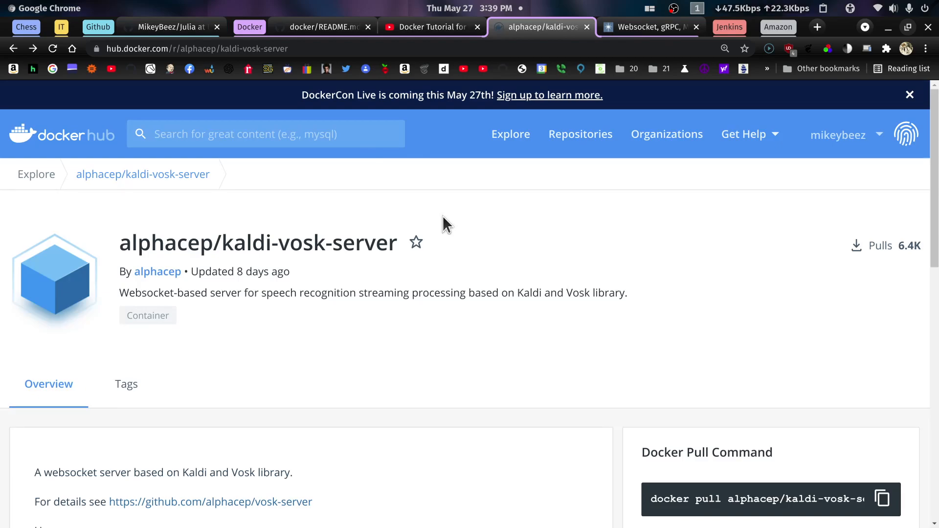
pyautogui.scroll(-3)
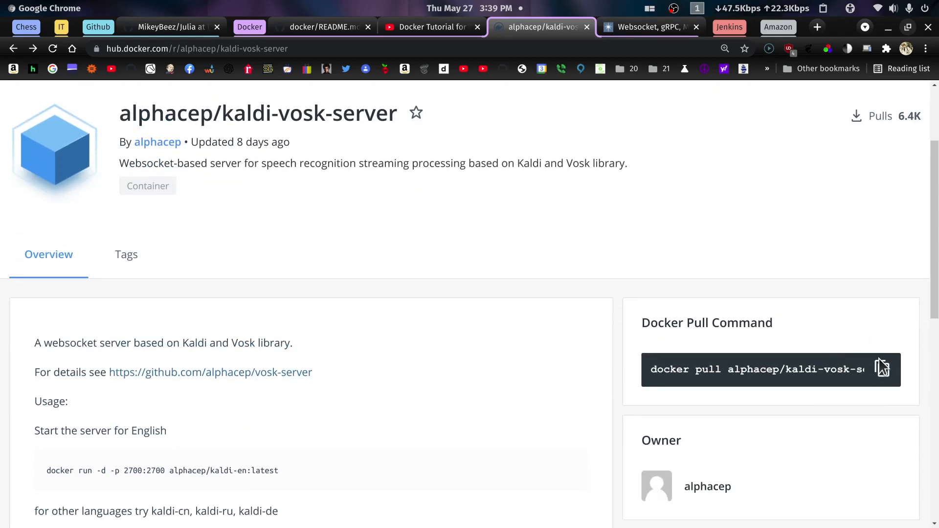
pyautogui.moveTo(657, 298)
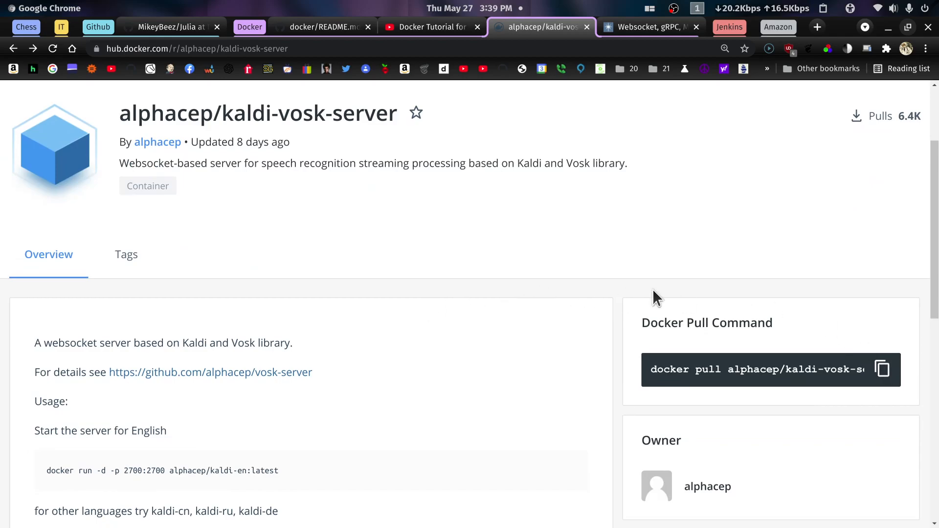
pyautogui.scroll(-3)
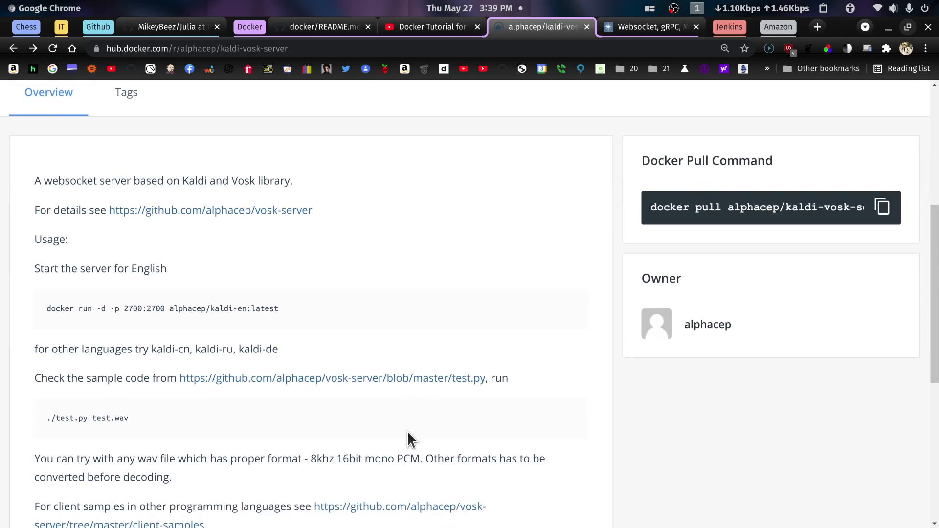
pyautogui.scroll(-3)
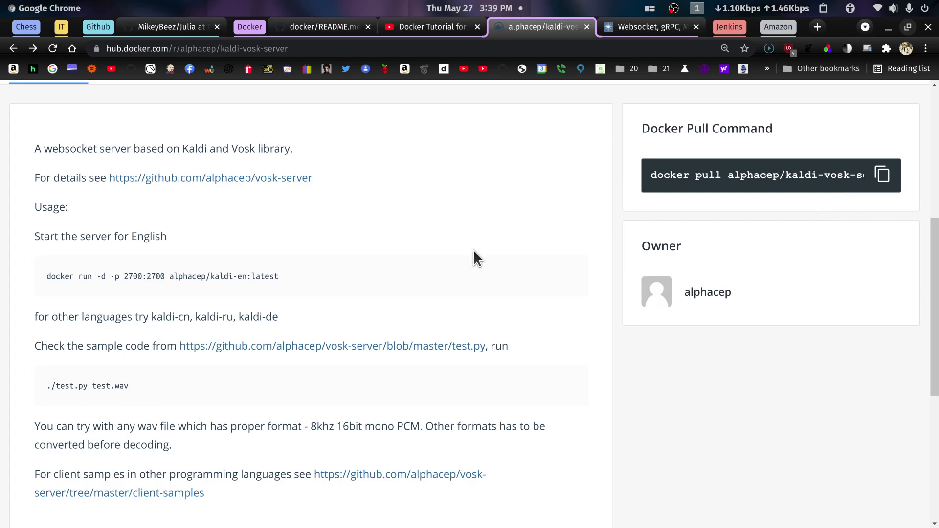
pyautogui.moveTo(54, 283)
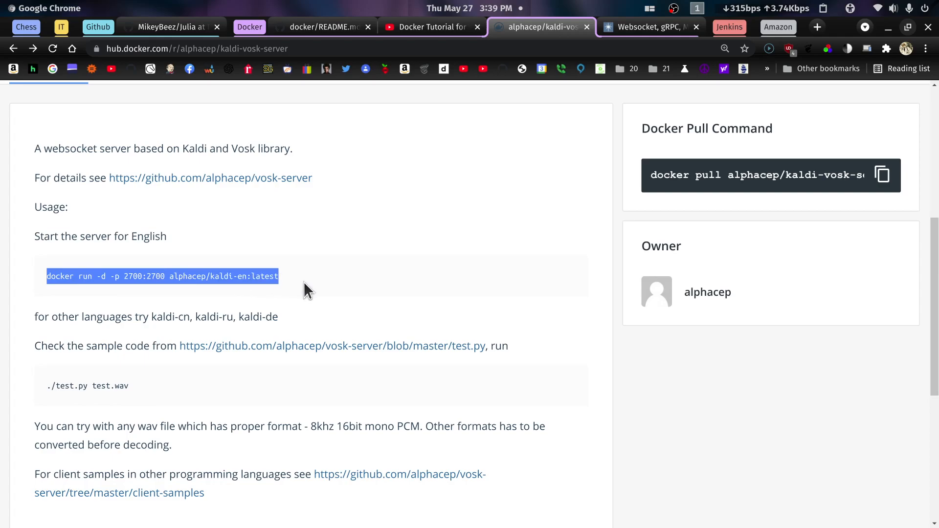
pyautogui.moveTo(120, 283)
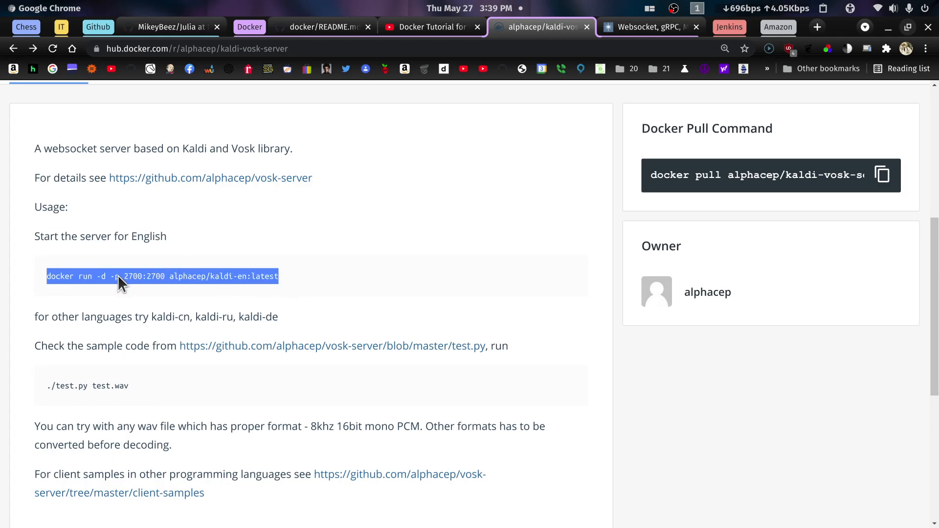
pyautogui.moveTo(234, 245)
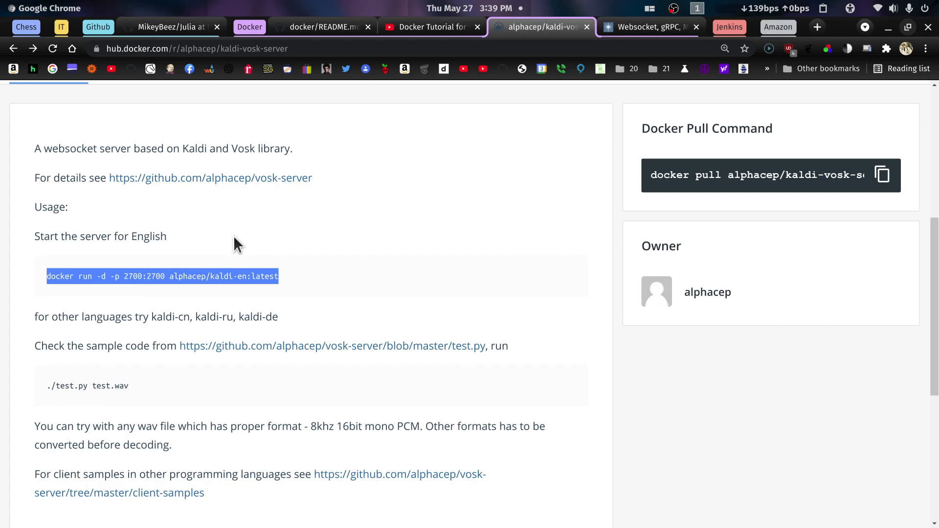
pyautogui.moveTo(386, 238)
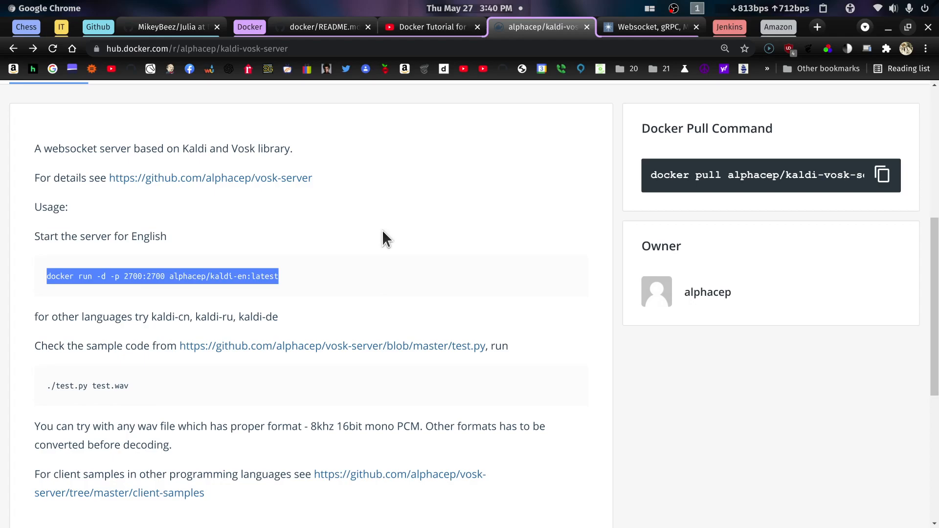
pyautogui.scroll(-3)
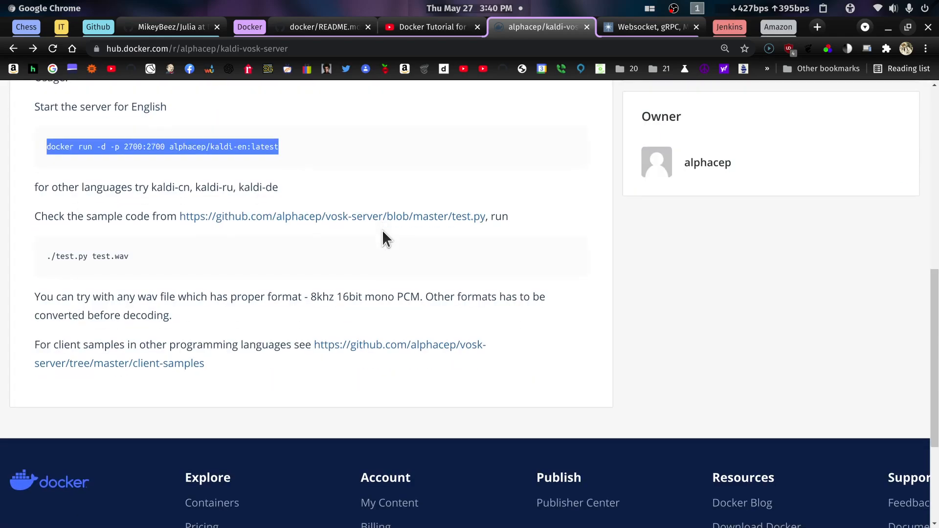
pyautogui.moveTo(515, 171)
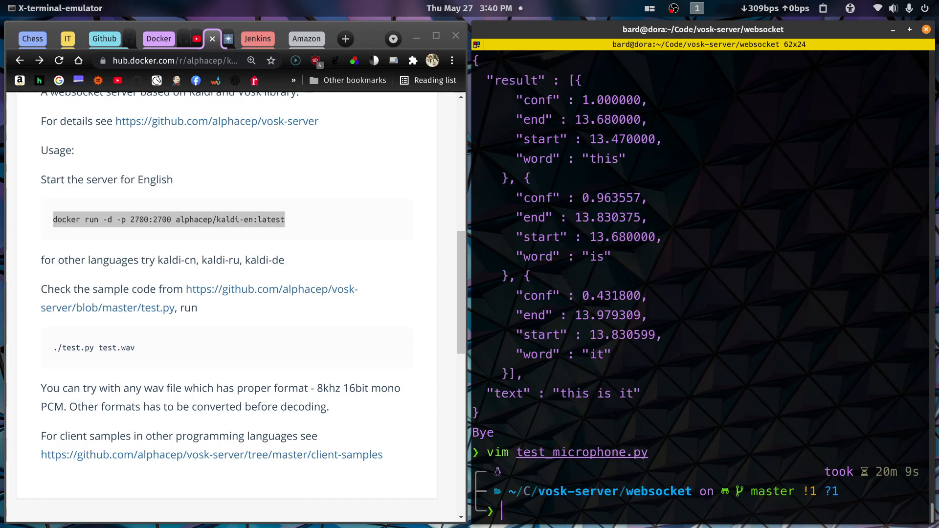
# - Run docker ps and confirm the container's 2700->2700 port mapping
pyautogui.write('docker ps')
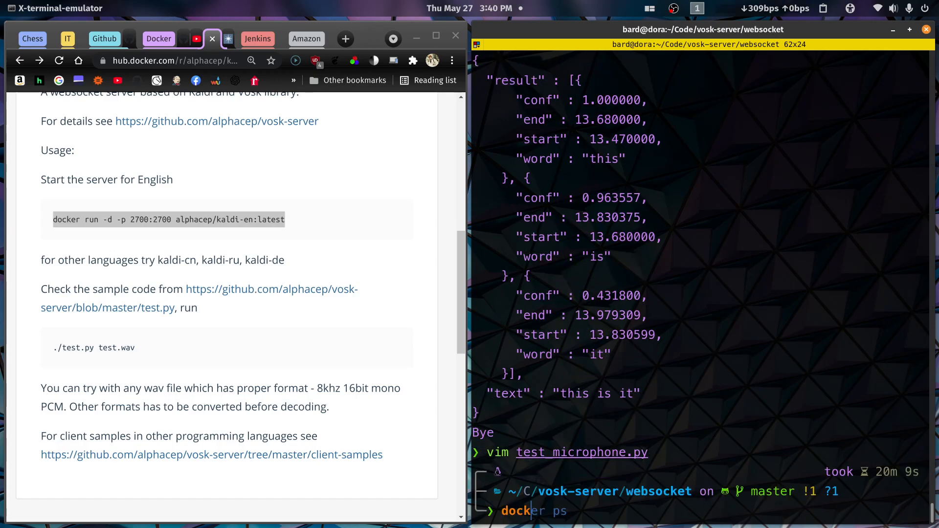
pyautogui.press('Return')
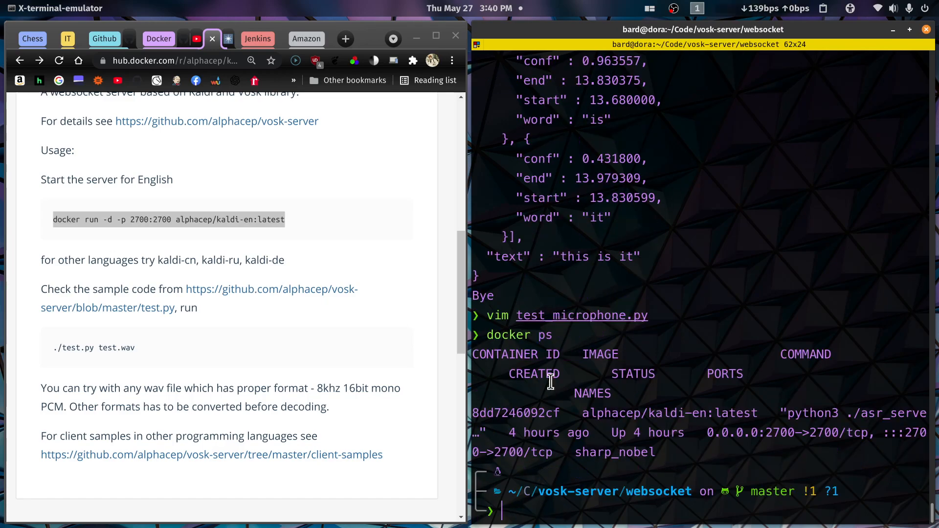
pyautogui.doubleClick(610, 412)
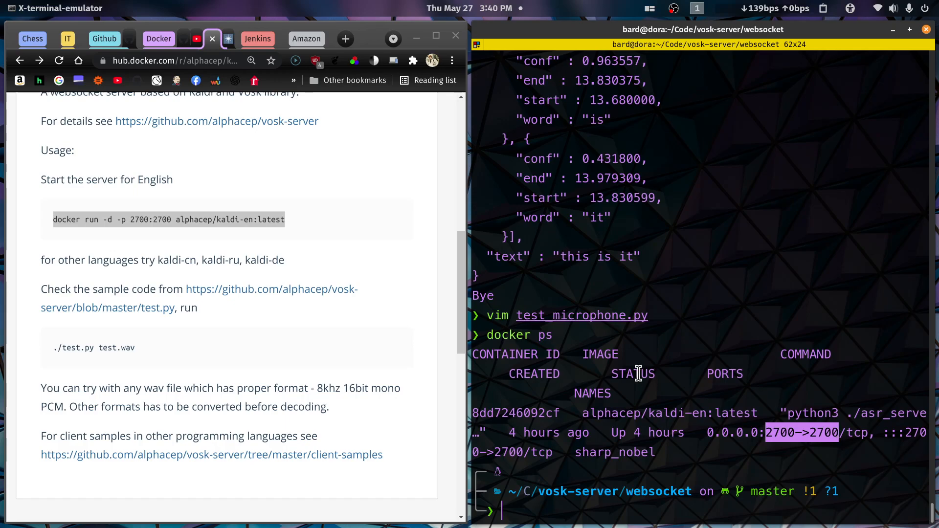
pyautogui.moveTo(341, 325)
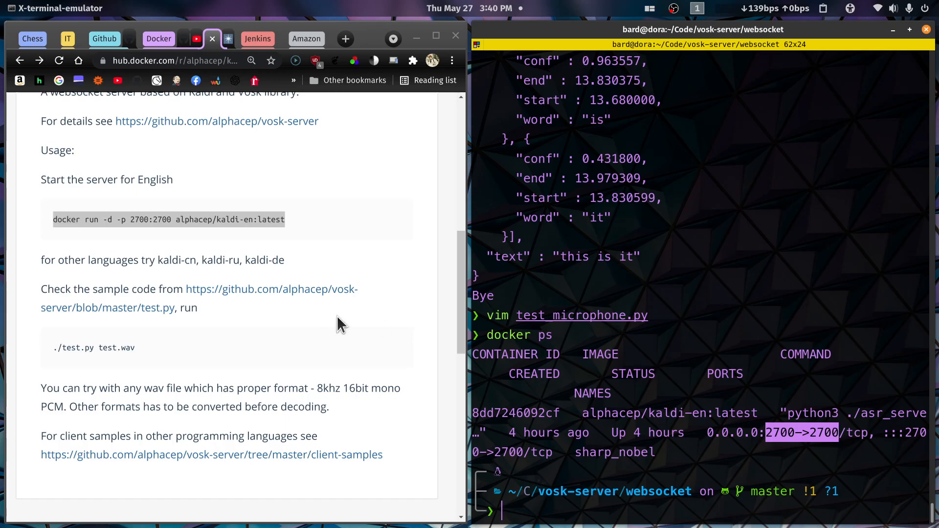
pyautogui.moveTo(56, 350)
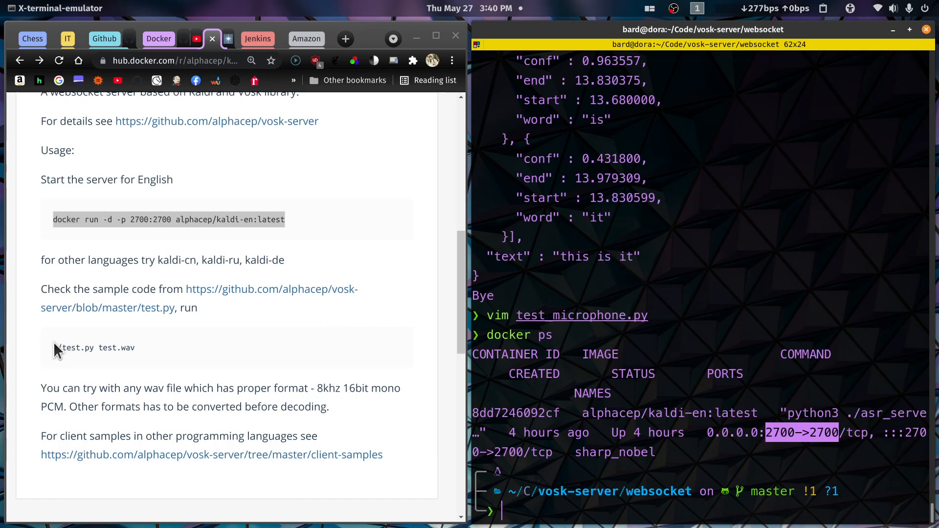
# - Copy and run './test.py test.wav', transcribing 'zero one eight zero three'
pyautogui.doubleClick(78, 347)
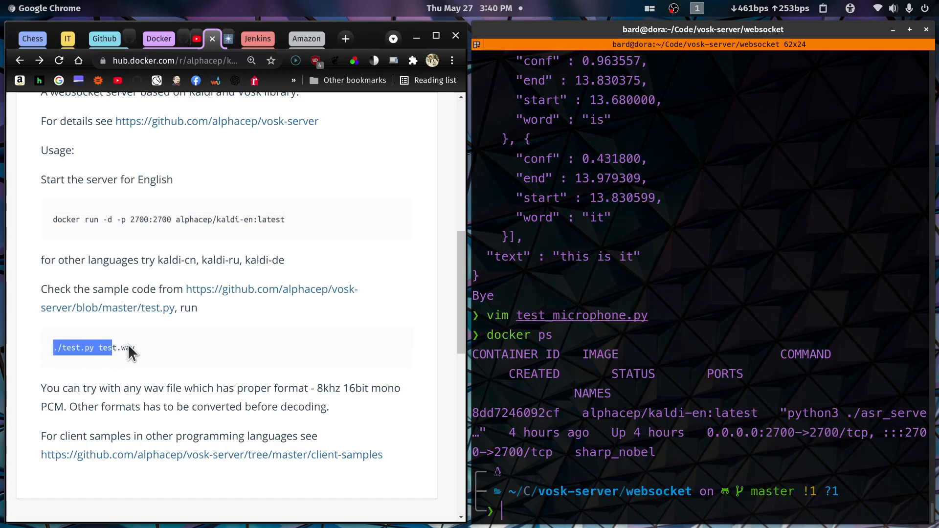
pyautogui.rightClick(126, 350)
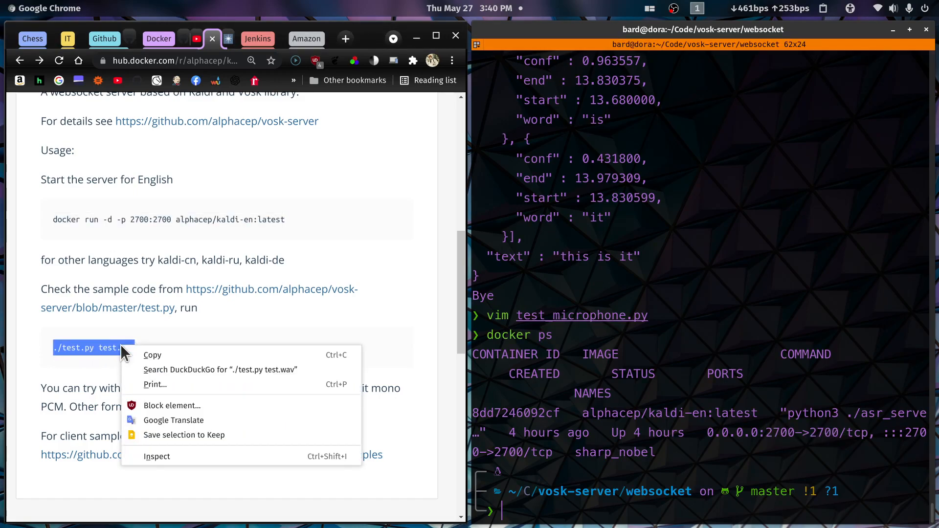
pyautogui.click(581, 360)
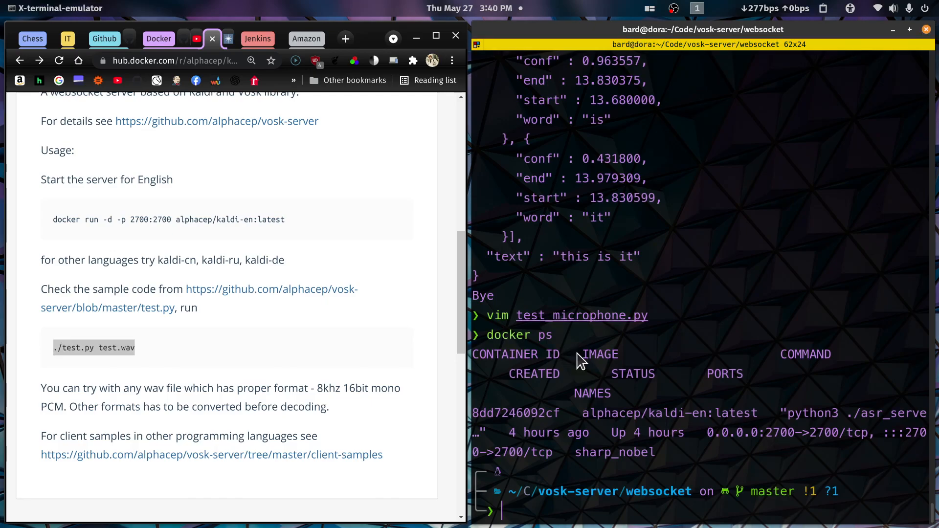
pyautogui.write('./test.py test.wav')
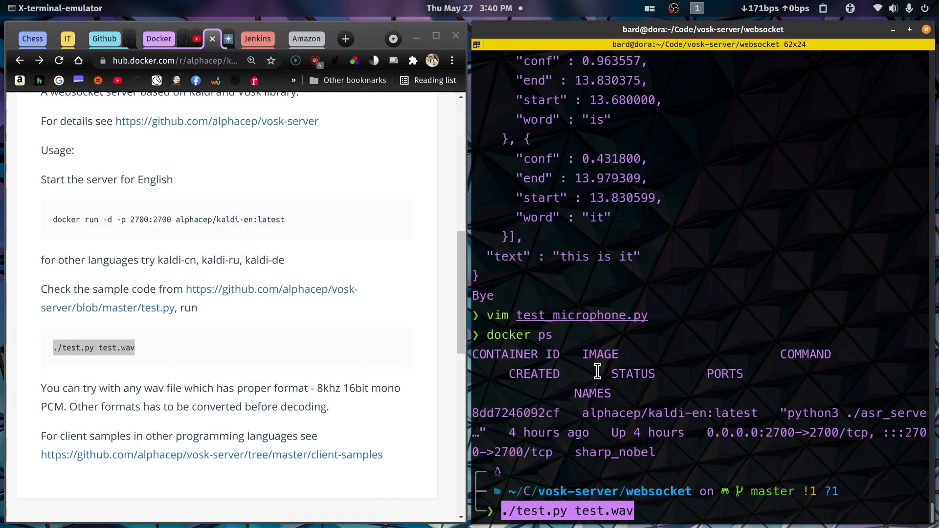
pyautogui.press('Return')
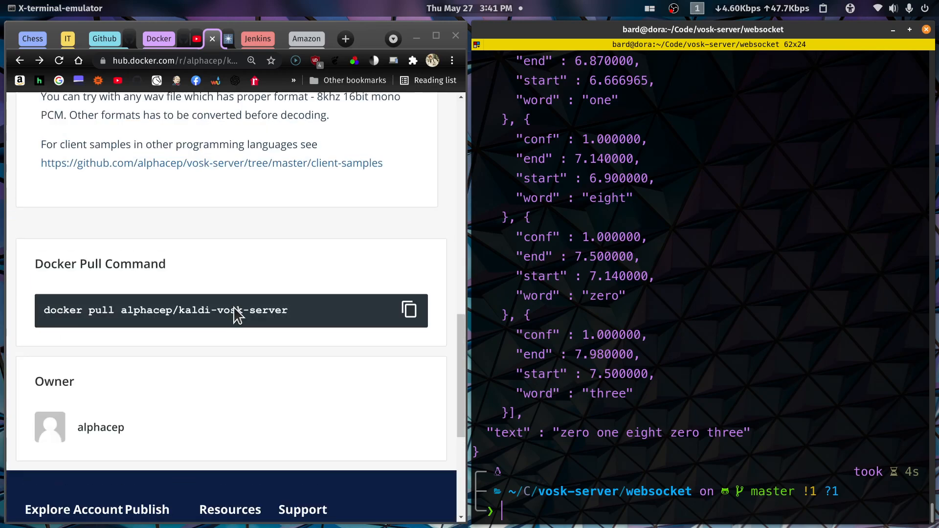
pyautogui.scroll(3)
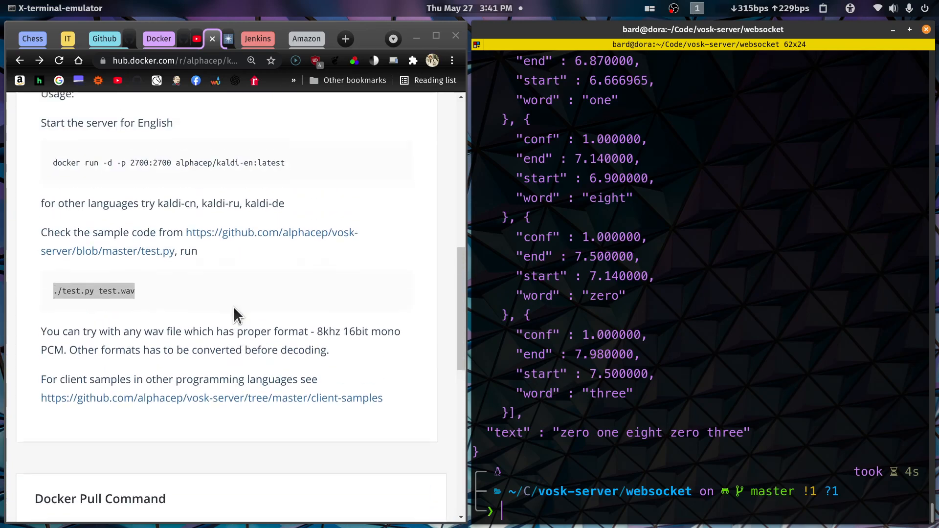
pyautogui.scroll(3)
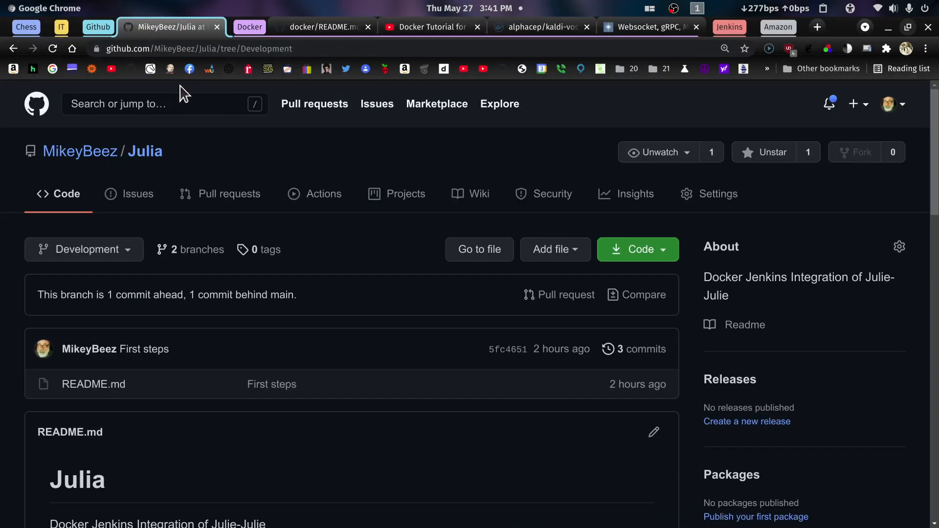
# - Search GitHub for vosk-server, open alphacep/vosk-server, and follow its Vosk Website link
pyautogui.click(149, 103)
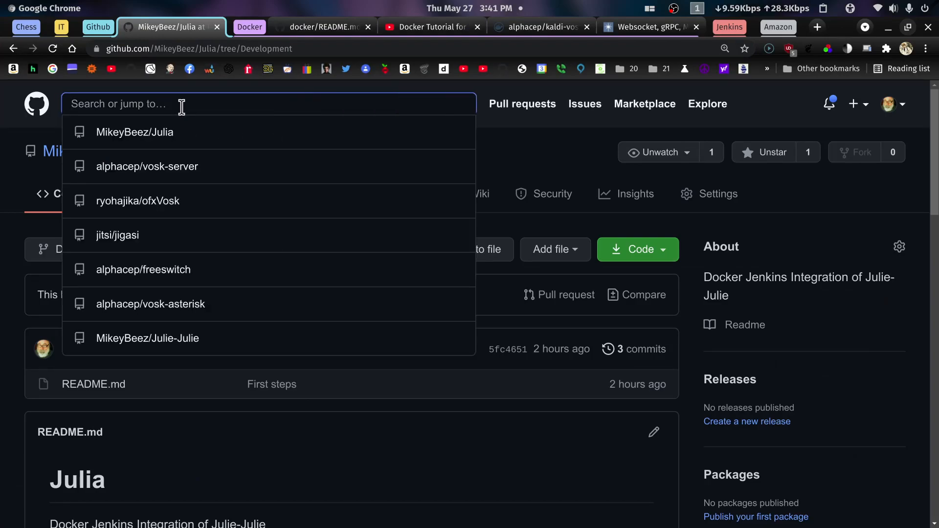
pyautogui.write('vosk')
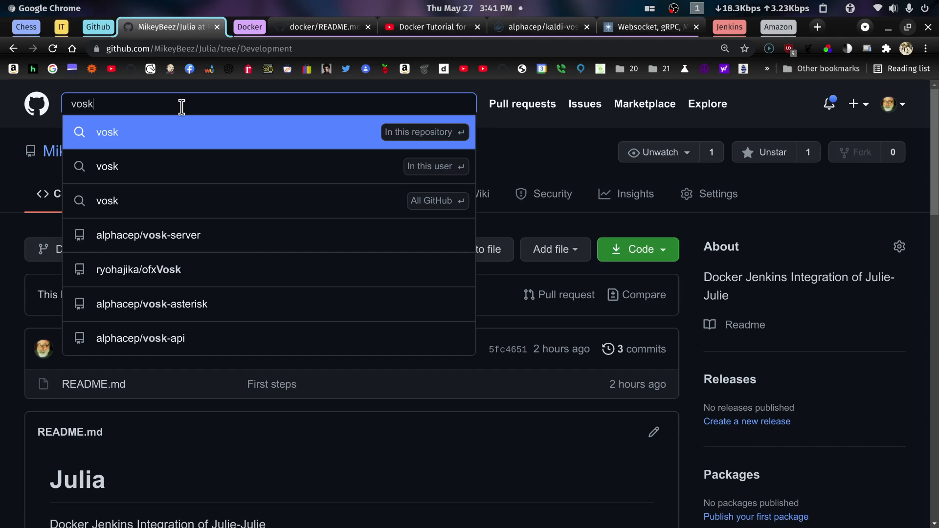
pyautogui.write('-server')
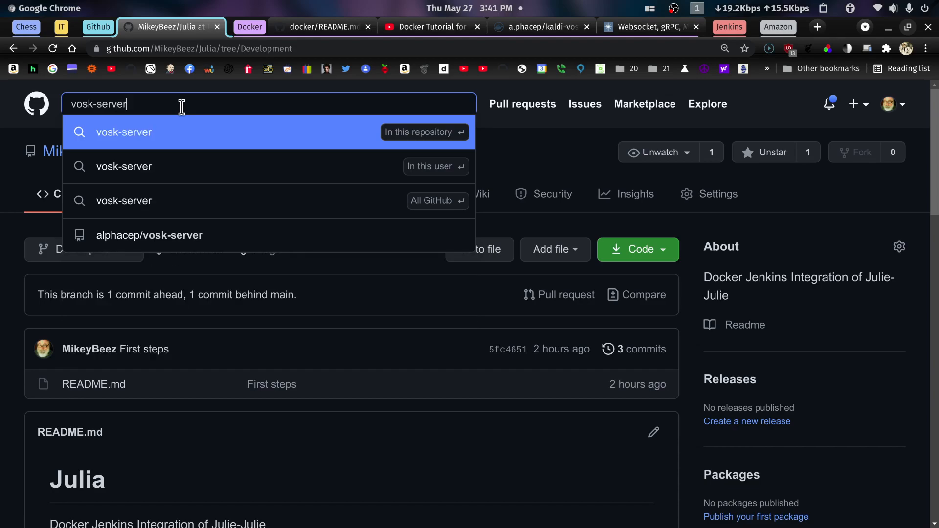
pyautogui.moveTo(250, 201)
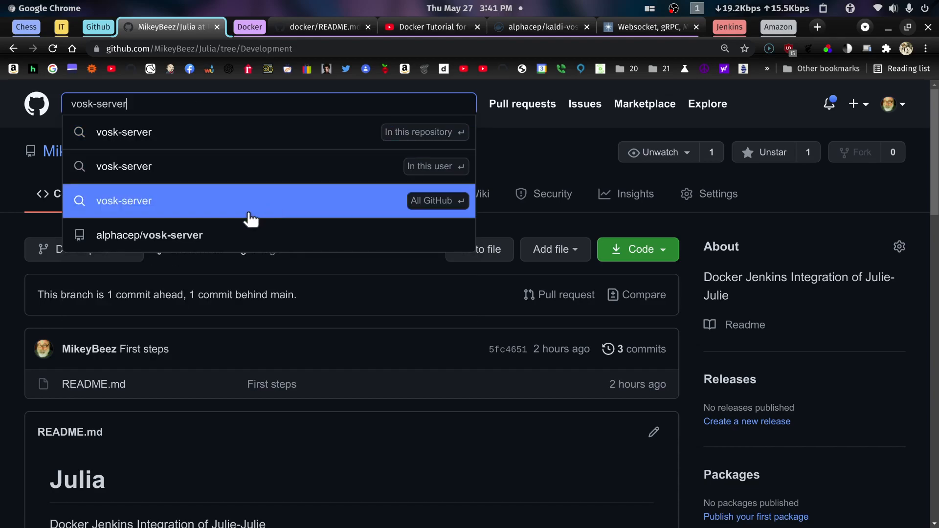
pyautogui.moveTo(152, 249)
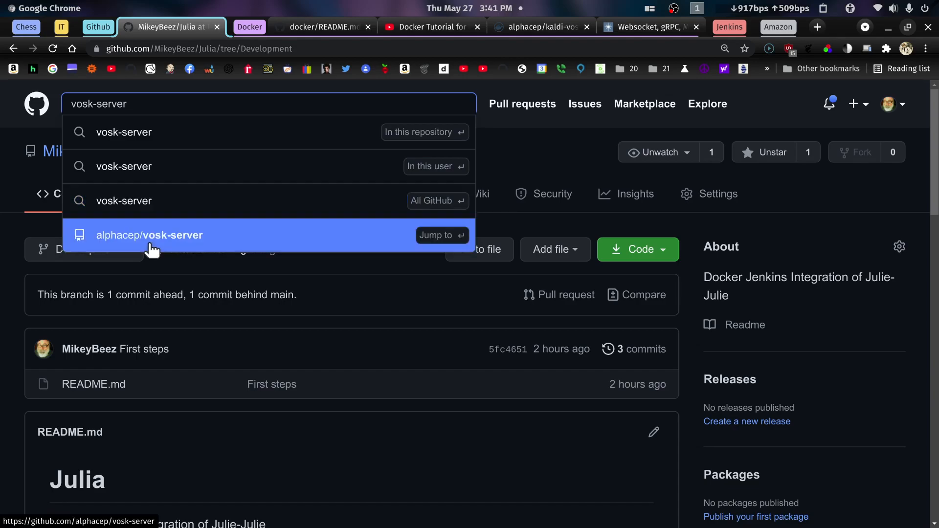
pyautogui.click(149, 234)
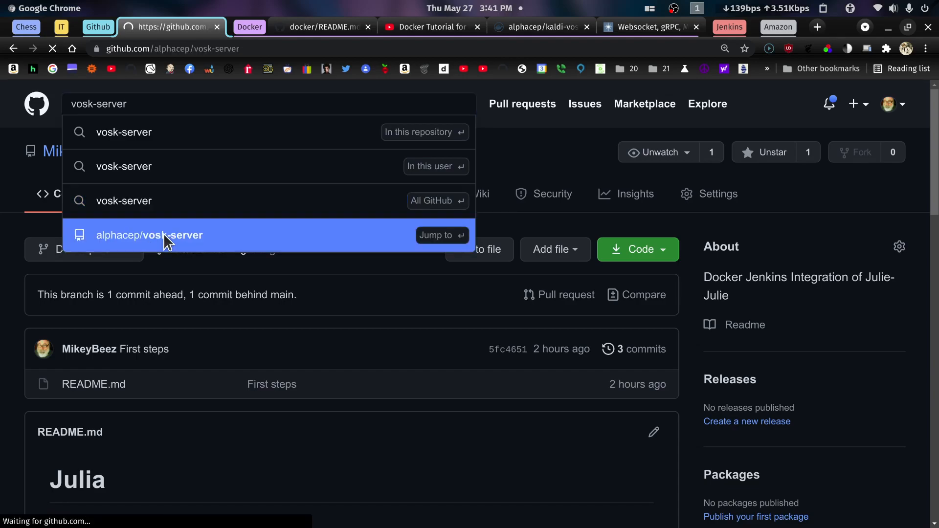
pyautogui.click(149, 235)
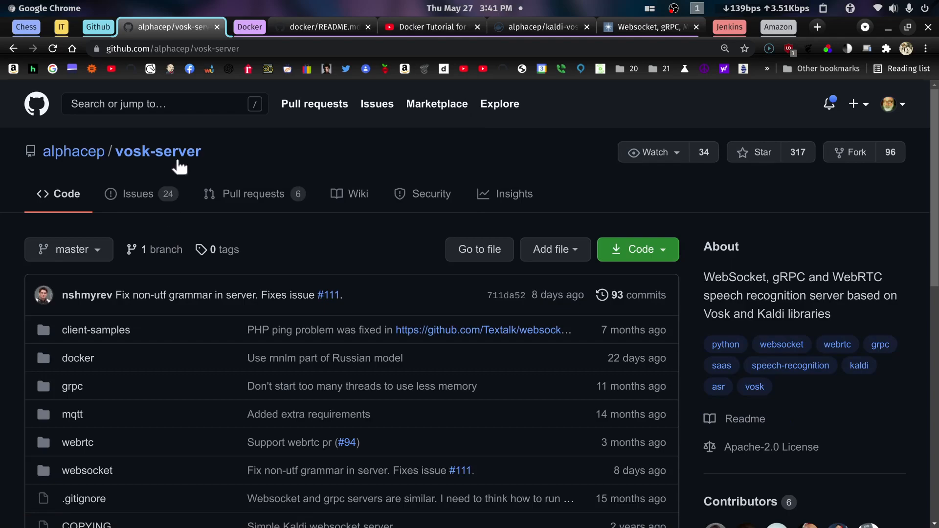
pyautogui.scroll(-3)
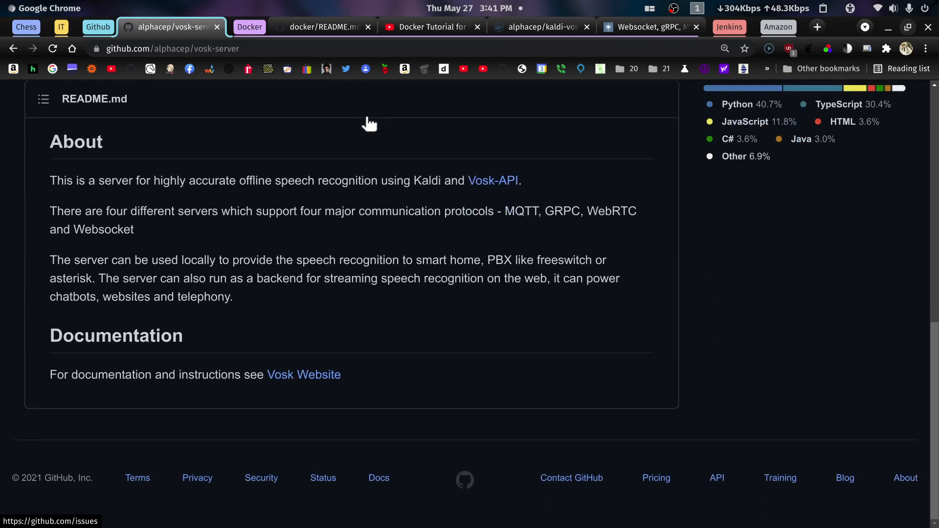
pyautogui.moveTo(304, 374)
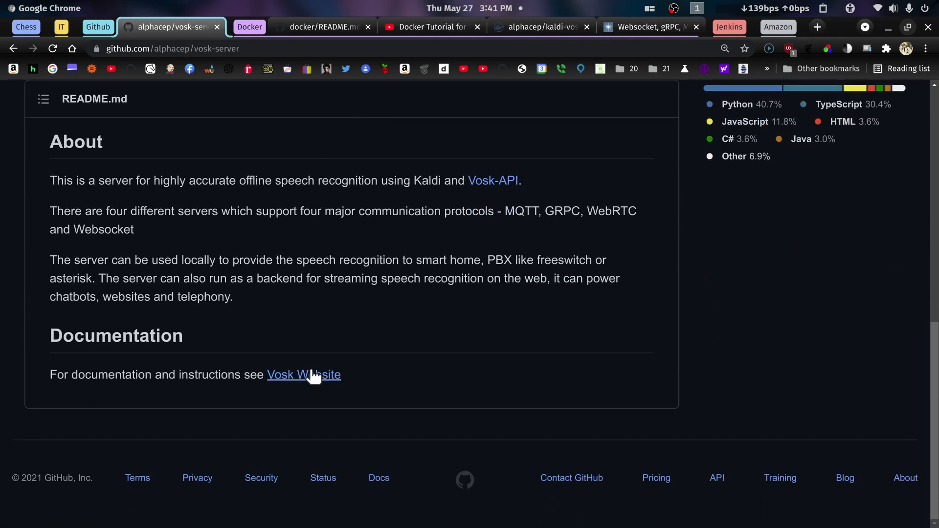
pyautogui.moveTo(304, 374)
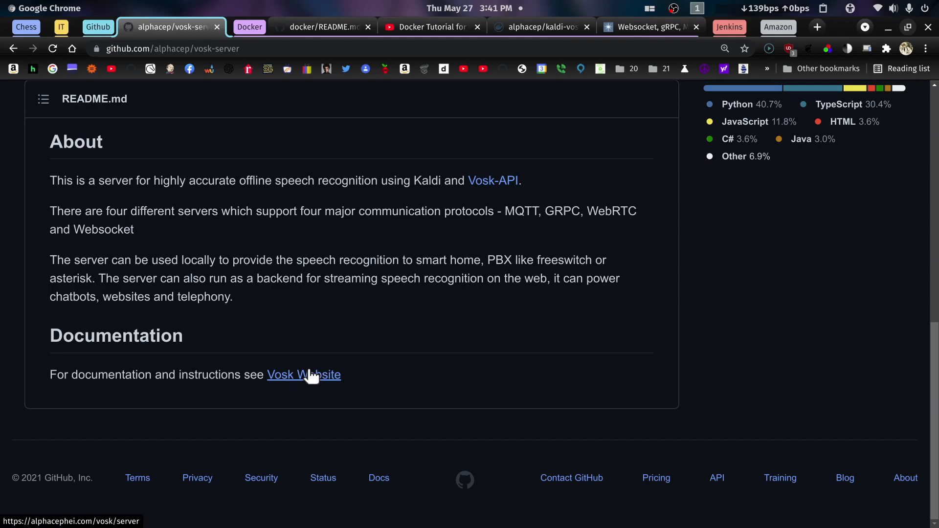
pyautogui.click(303, 374)
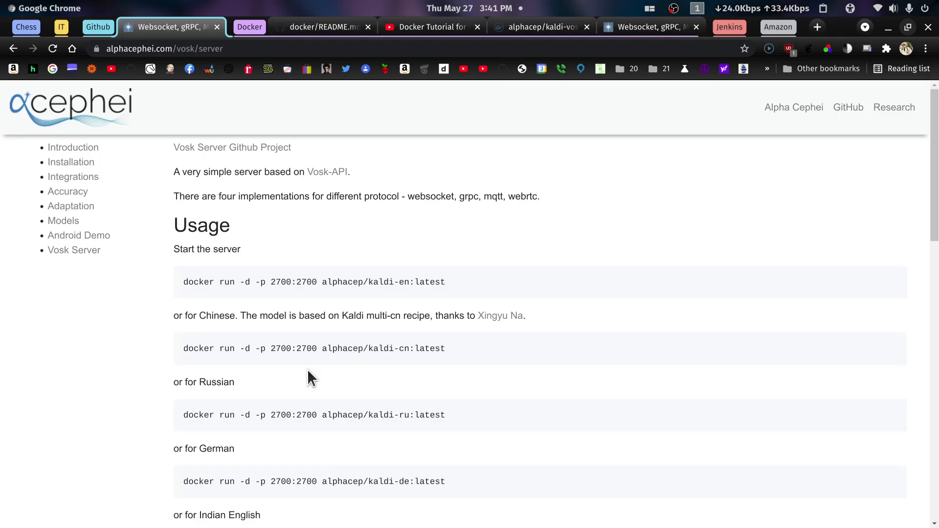
pyautogui.moveTo(317, 232)
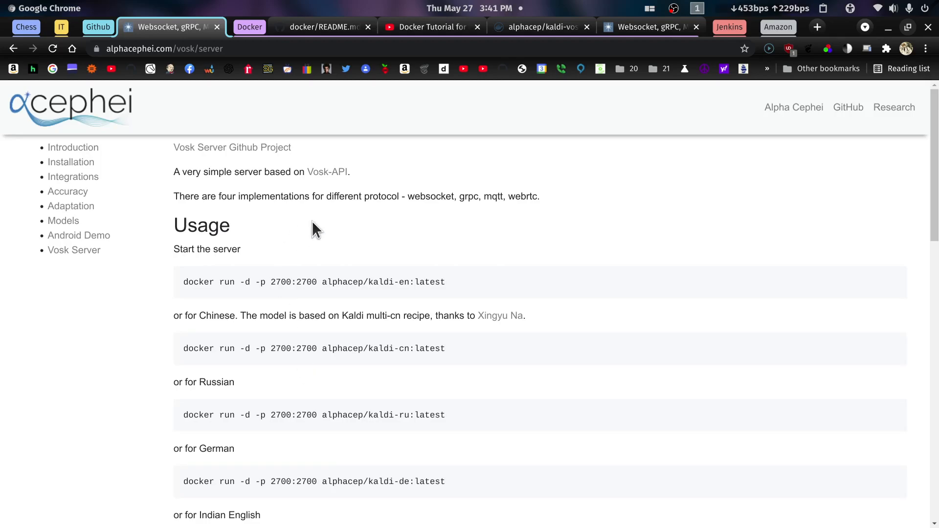
pyautogui.moveTo(182, 282)
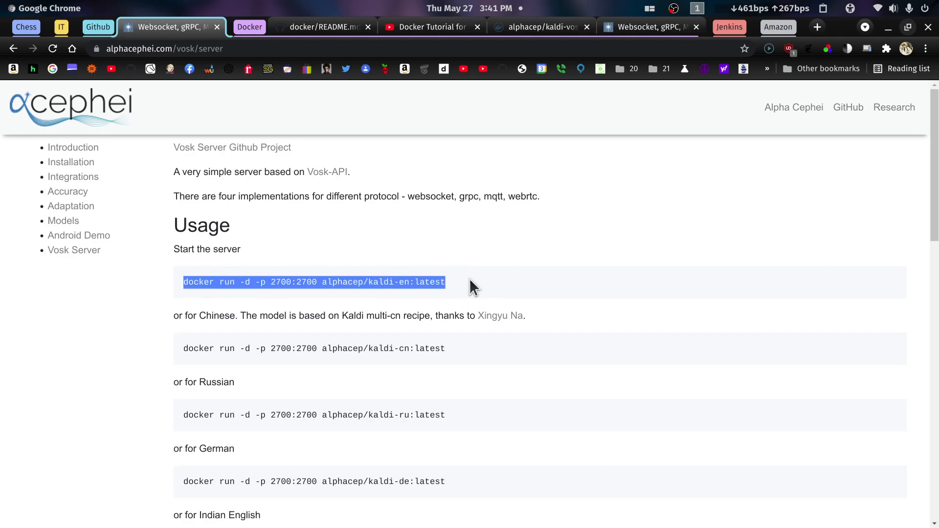
pyautogui.moveTo(472, 286)
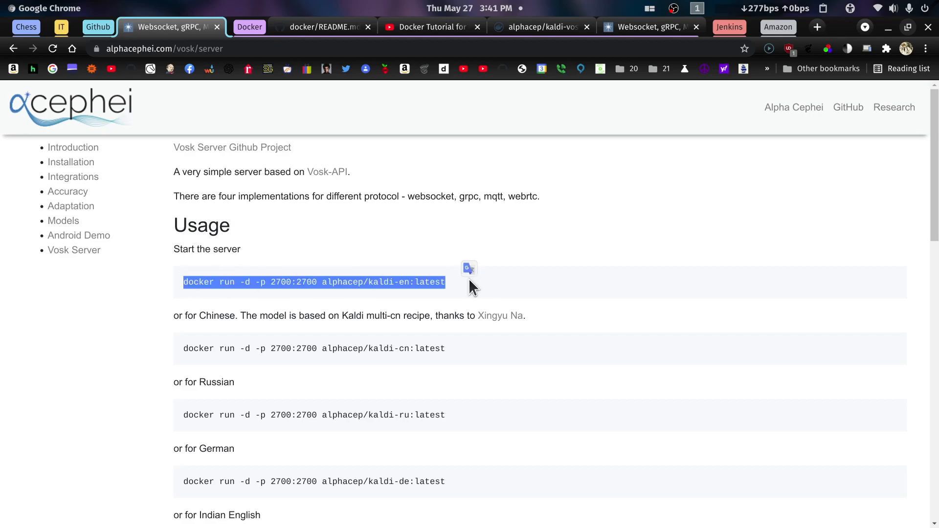
pyautogui.moveTo(278, 323)
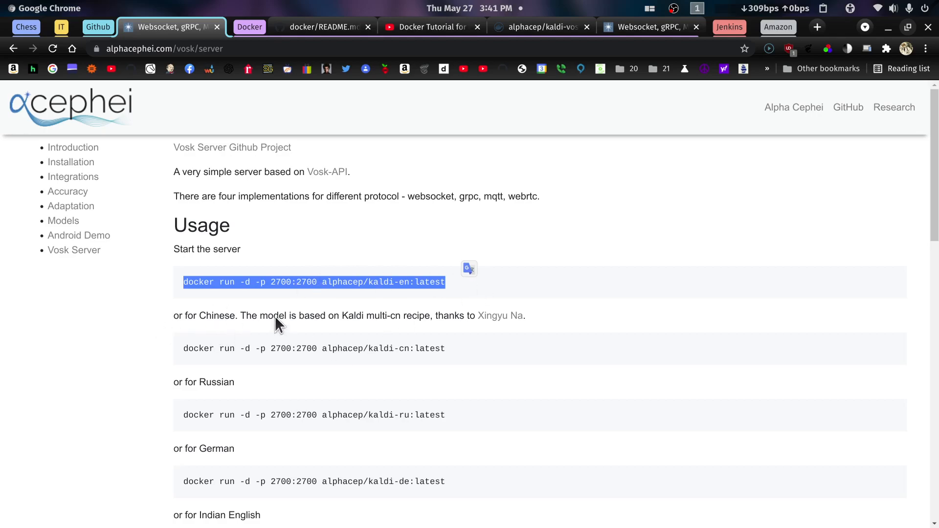
# - Read the Vosk server Usage section, marking the Indian English model option
pyautogui.scroll(-3)
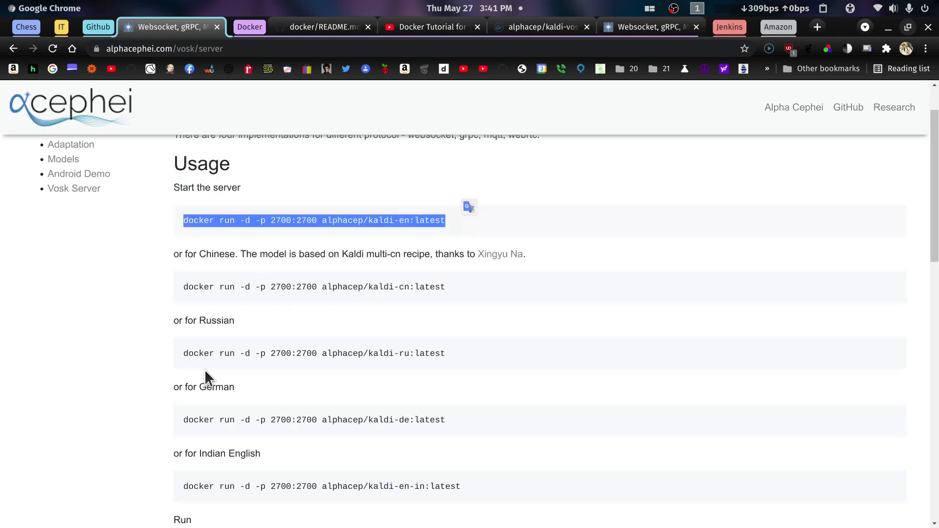
pyautogui.scroll(-3)
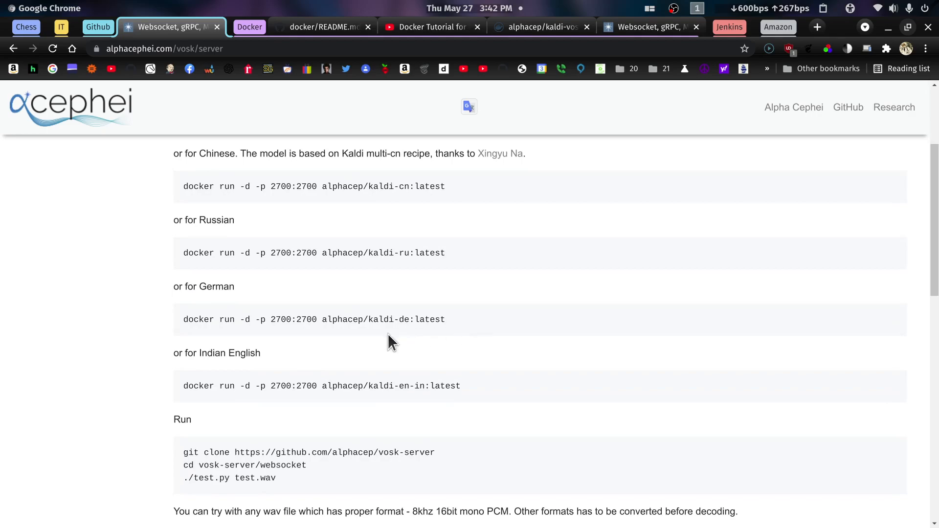
pyautogui.doubleClick(213, 352)
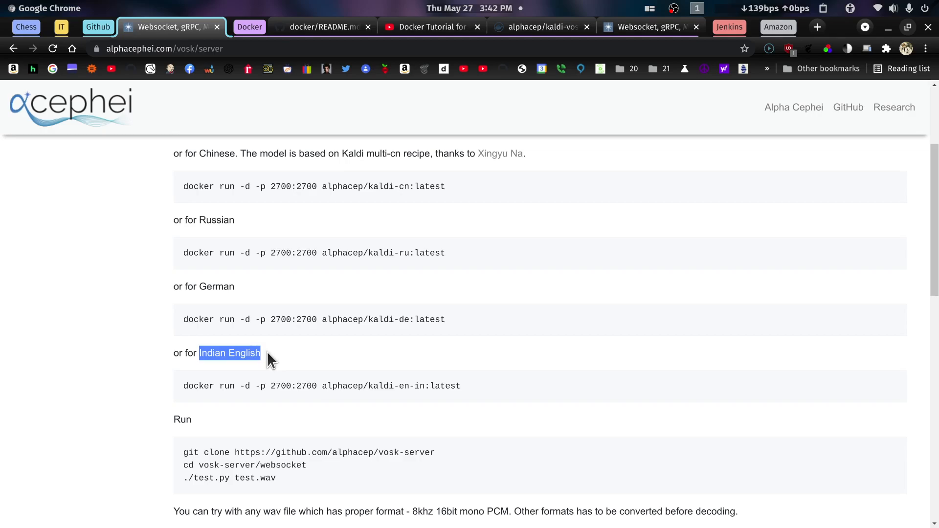
pyautogui.scroll(-3)
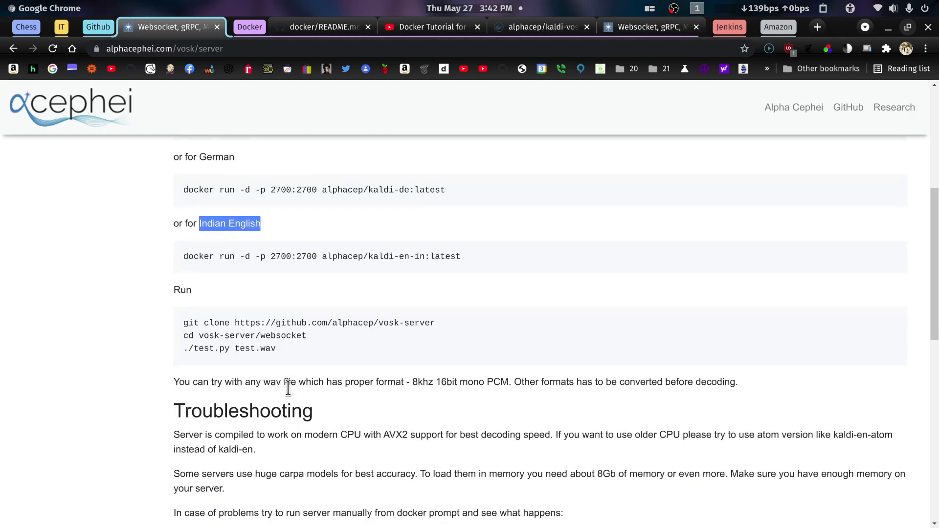
pyautogui.scroll(-3)
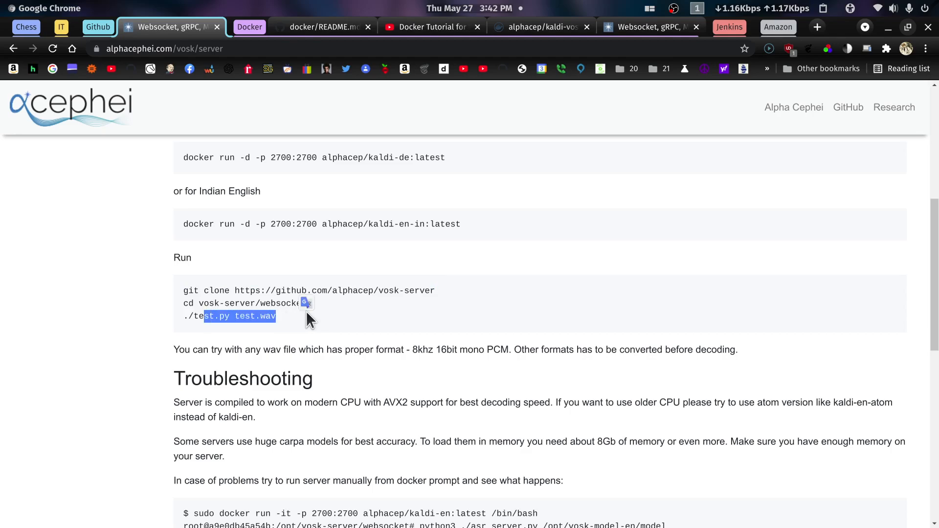
pyautogui.scroll(-3)
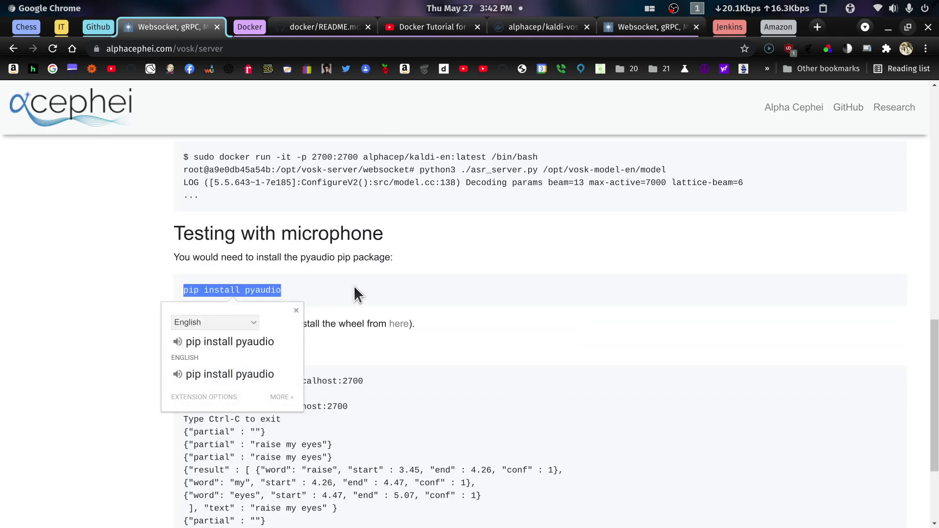
# - Dismiss the translation popup and review troubleshooting and microphone sections, returning to the Run block
pyautogui.click(137, 283)
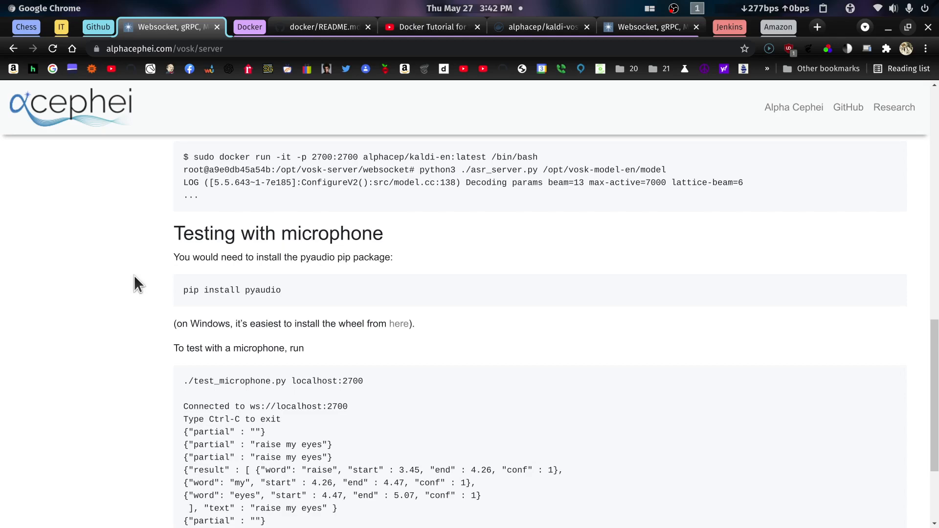
pyautogui.scroll(-3)
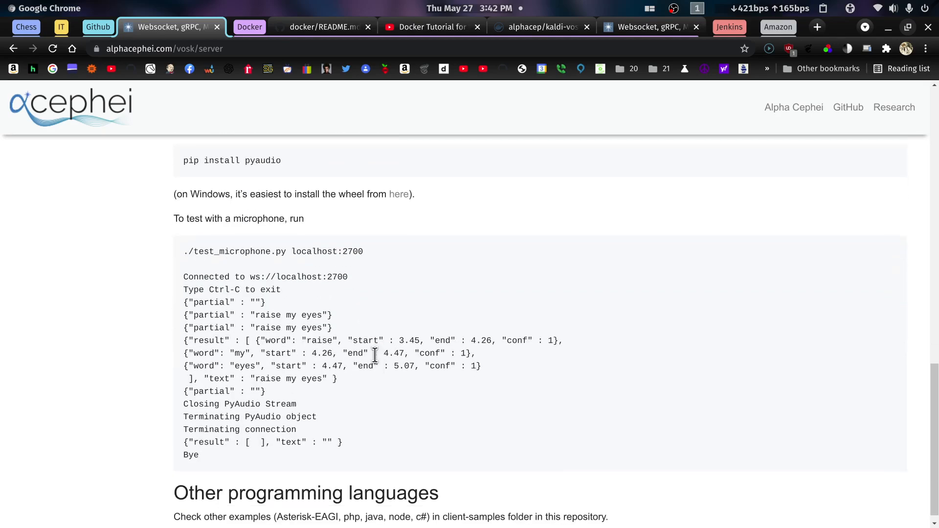
pyautogui.scroll(3)
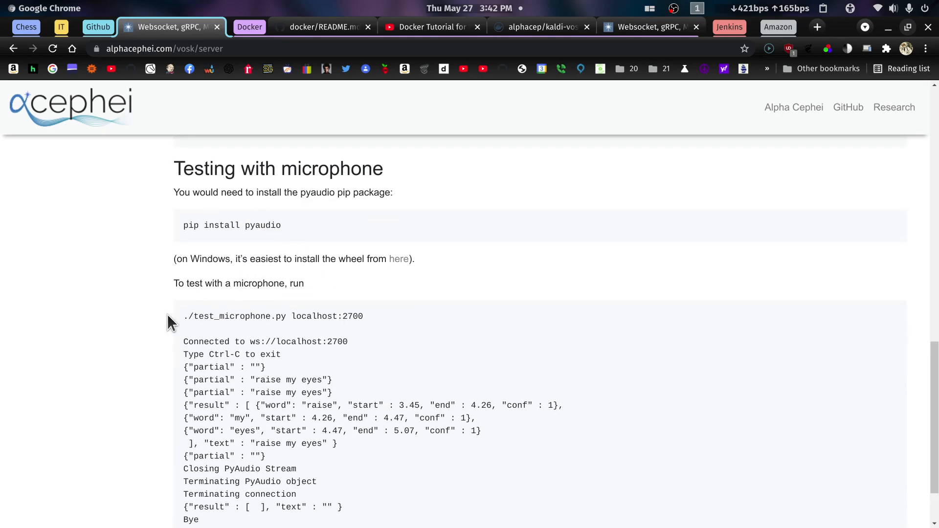
pyautogui.scroll(3)
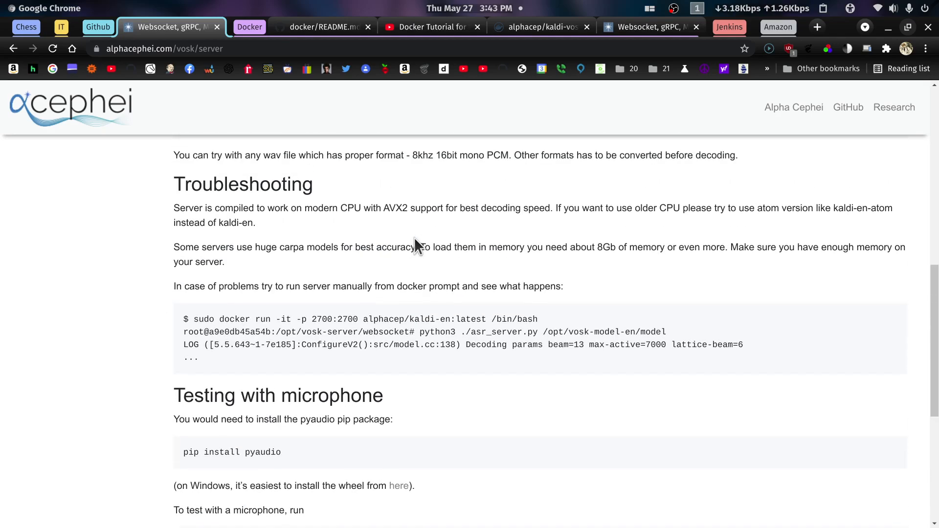
pyautogui.scroll(3)
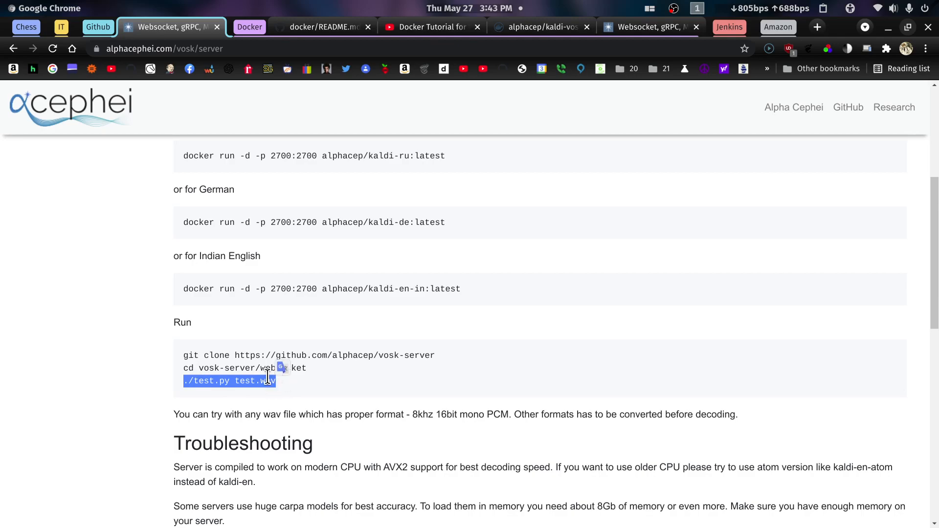
pyautogui.moveTo(294, 392)
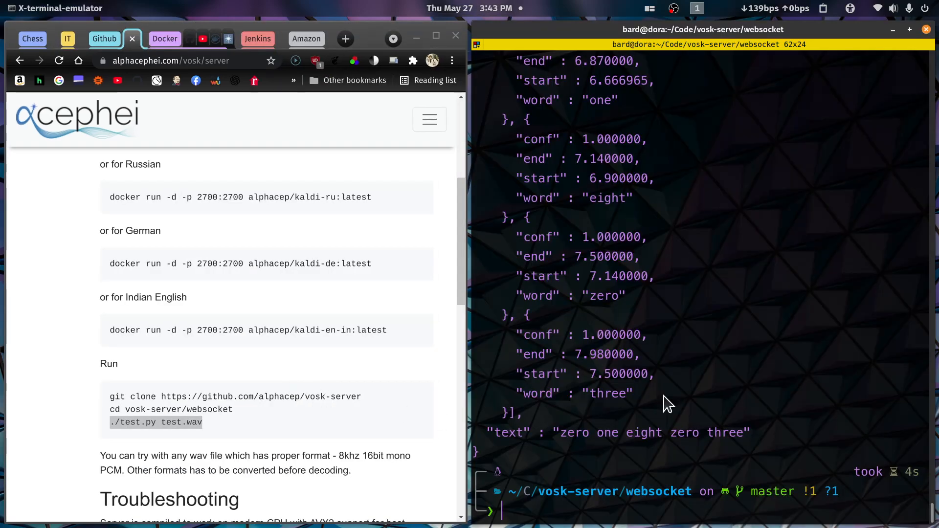
# - Paste './test.py test.wav' into the terminal and run it again
pyautogui.rightClick(666, 404)
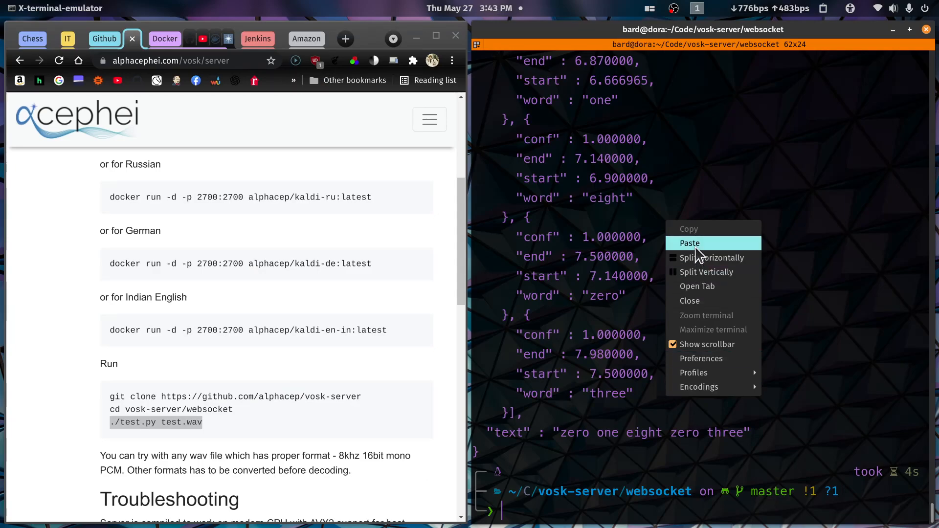
pyautogui.click(689, 243)
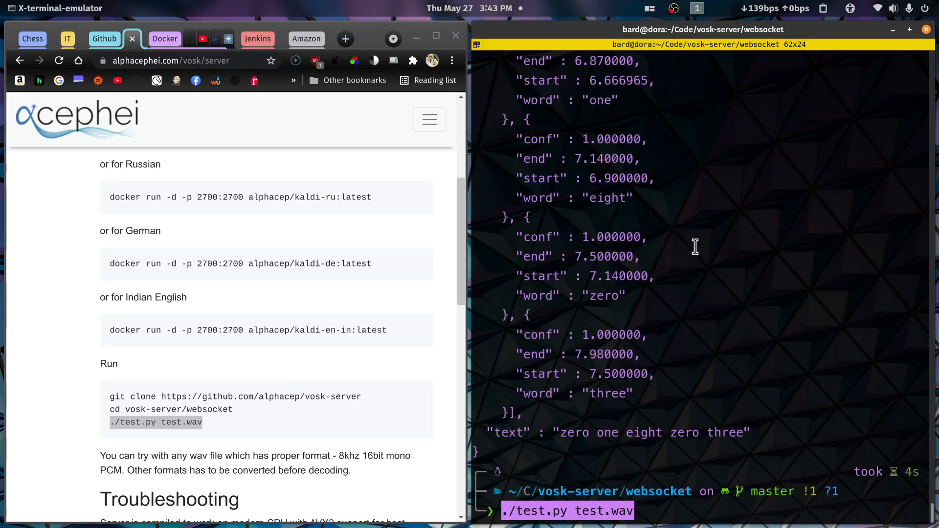
pyautogui.moveTo(592, 416)
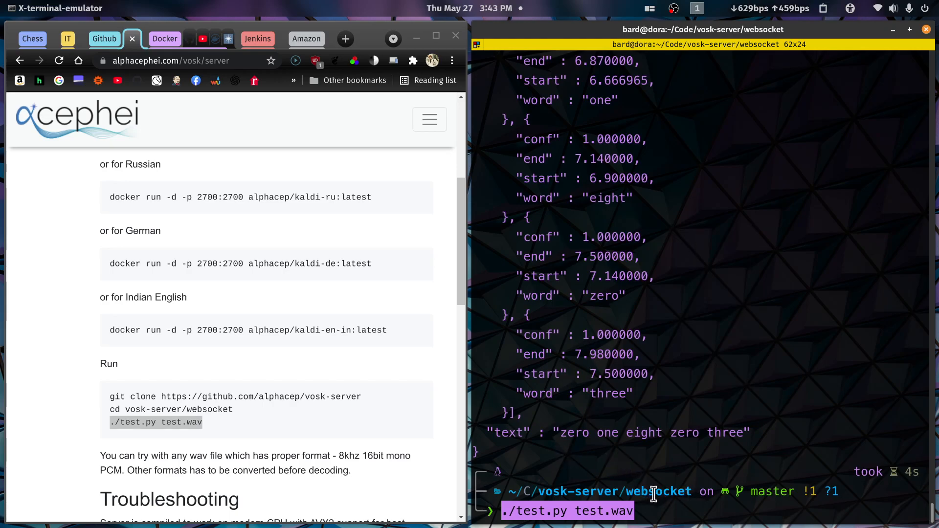
pyautogui.moveTo(679, 466)
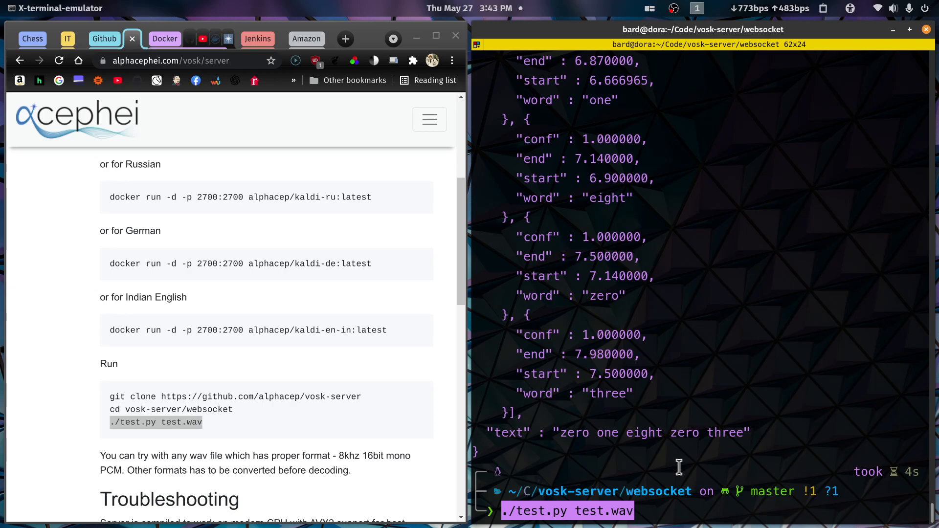
pyautogui.moveTo(712, 490)
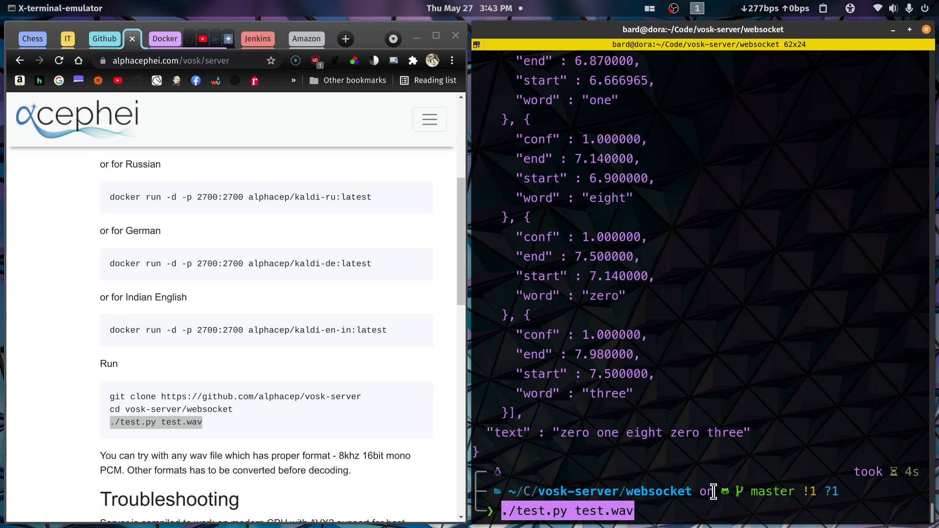
pyautogui.moveTo(649, 410)
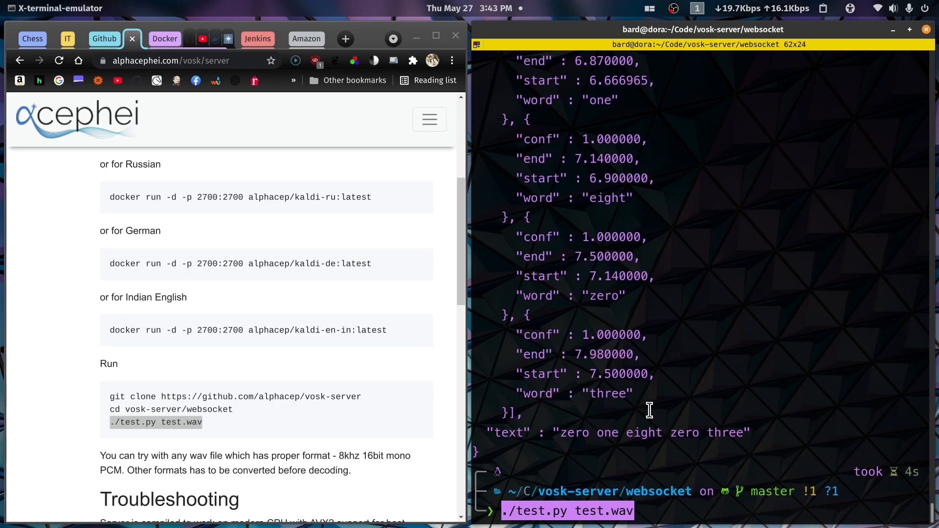
pyautogui.moveTo(307, 370)
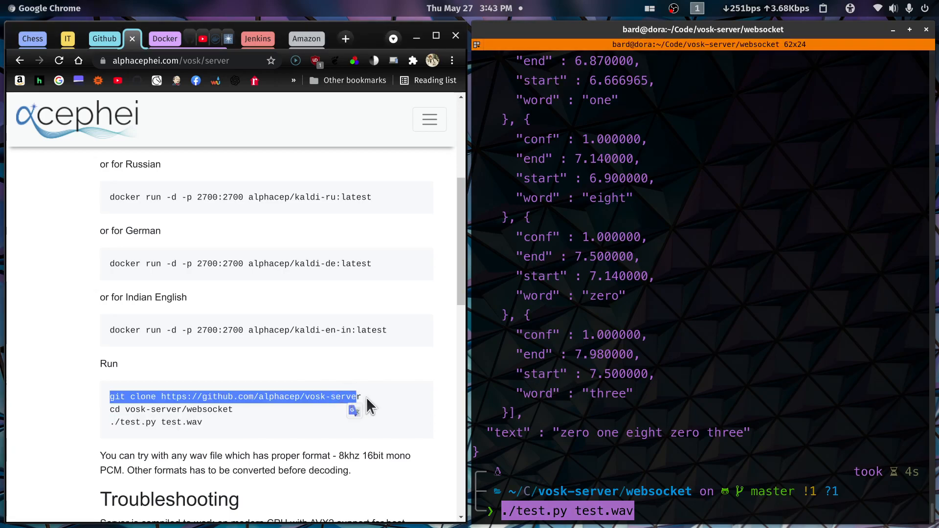
pyautogui.click(645, 467)
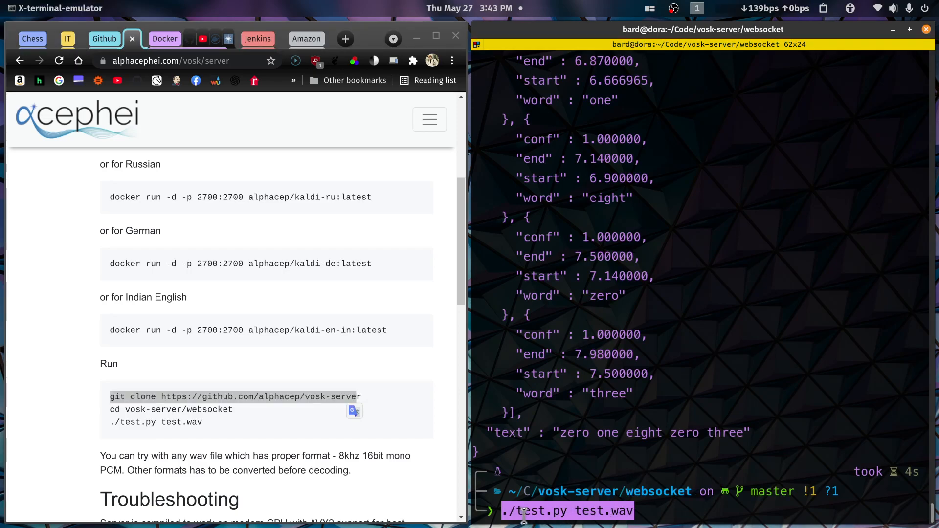
pyautogui.moveTo(571, 511)
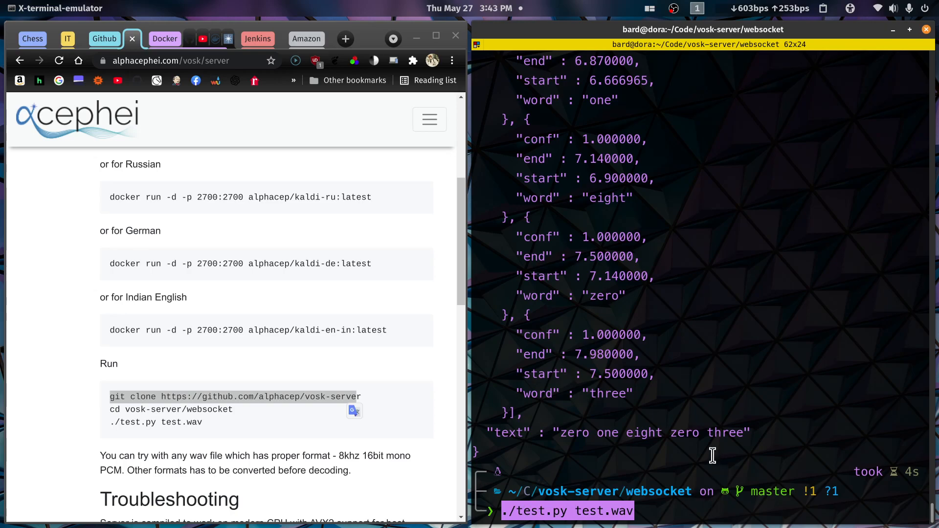
pyautogui.press('Return')
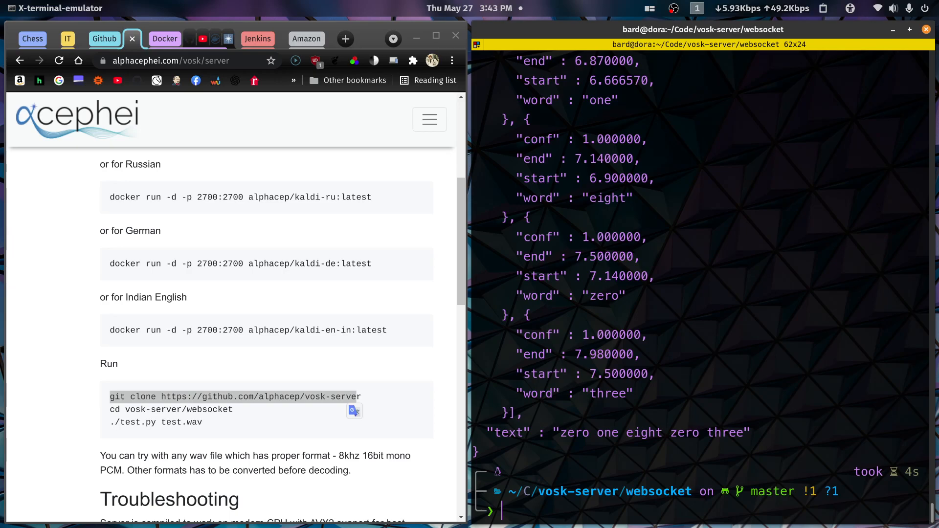
# - Run the microphone test, interrupt it, and enter 'vim test_microphone.py'
pyautogui.write('./test.py test.wav')
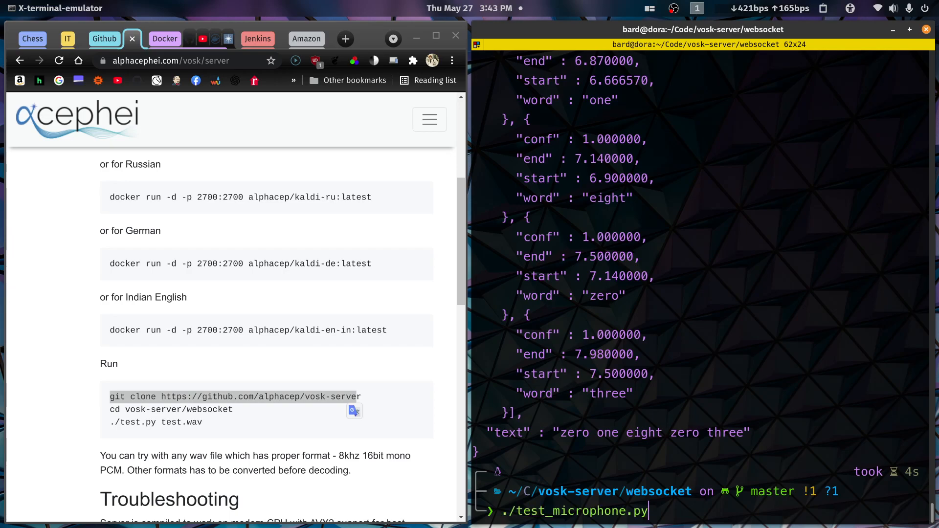
pyautogui.press('Return')
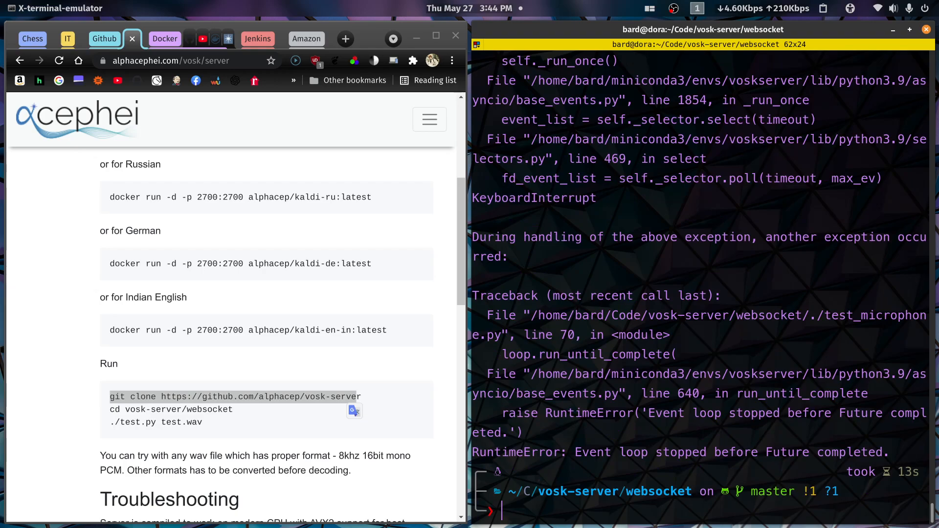
pyautogui.write('vim test_microphone.py')
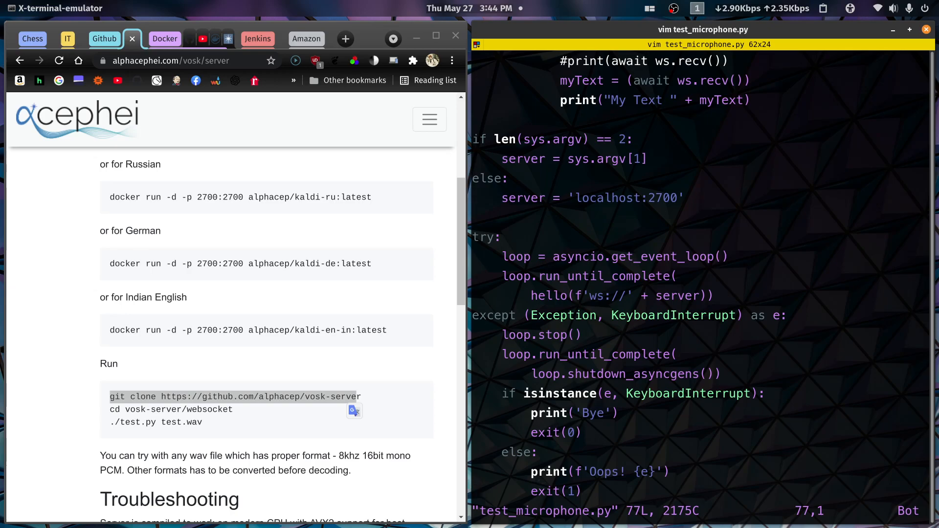
pyautogui.moveTo(486, 134)
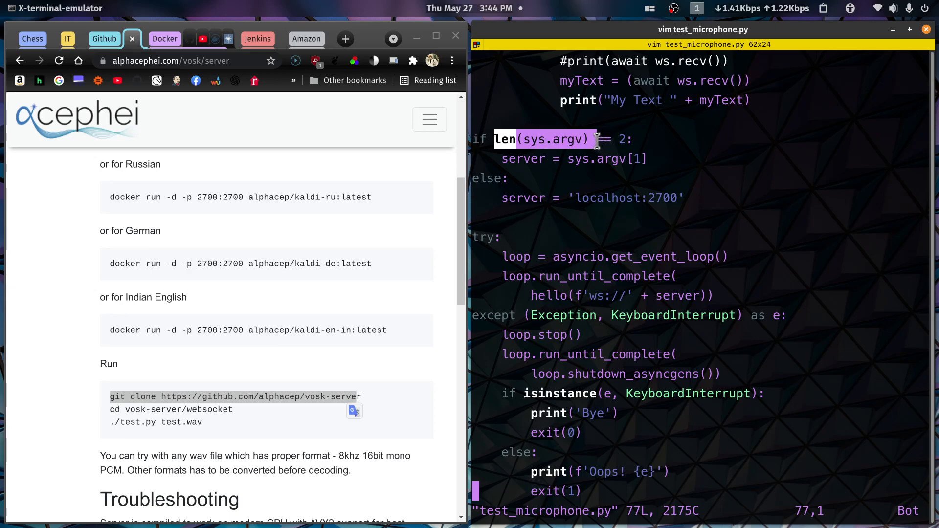
pyautogui.moveTo(141, 315)
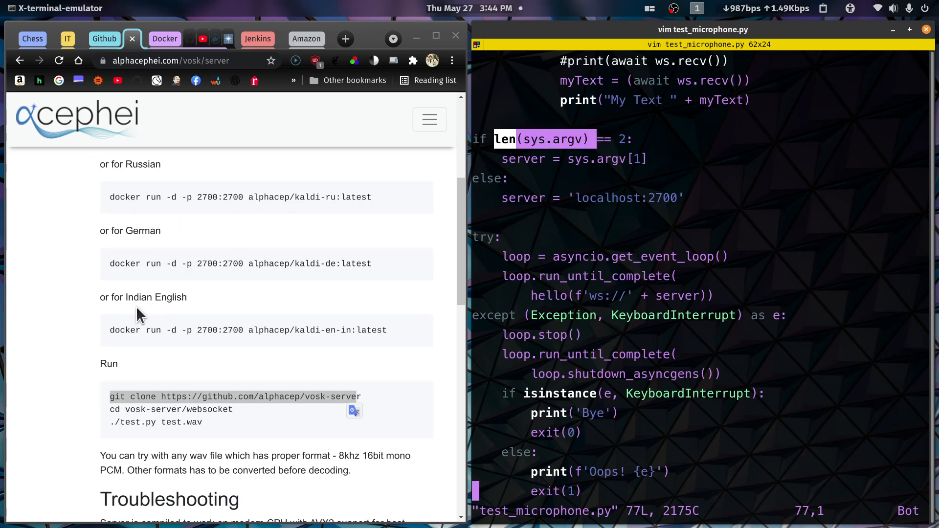
# - Scroll the Vosk docs to the './test_microphone.py localhost:2700' microphone testing command
pyautogui.scroll(-3)
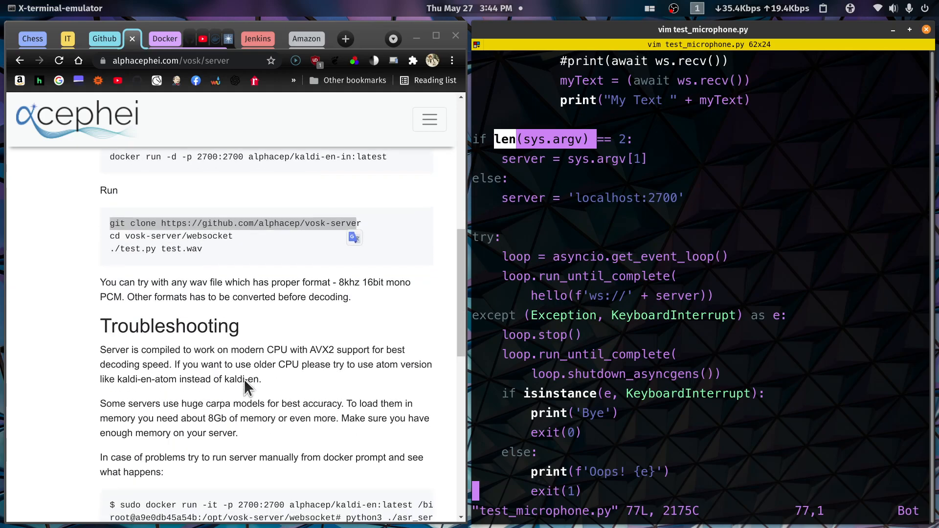
pyautogui.scroll(-3)
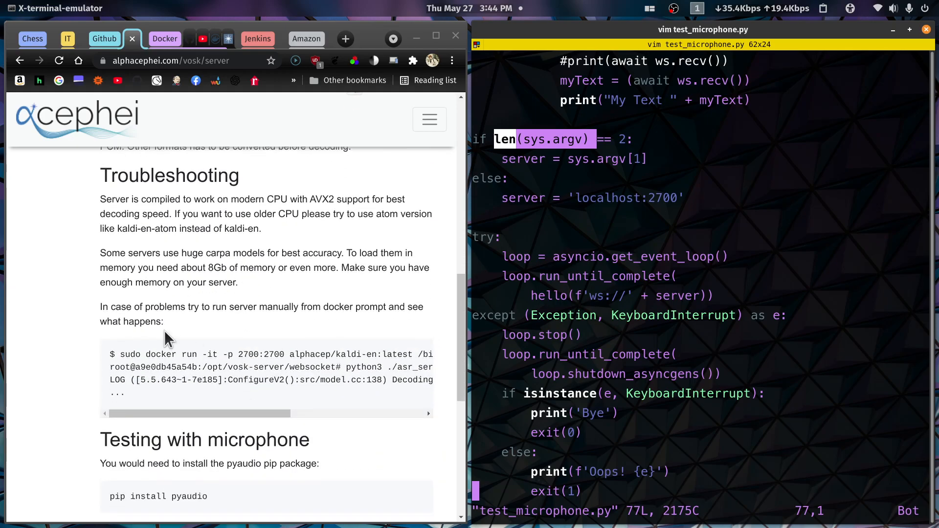
pyautogui.scroll(3)
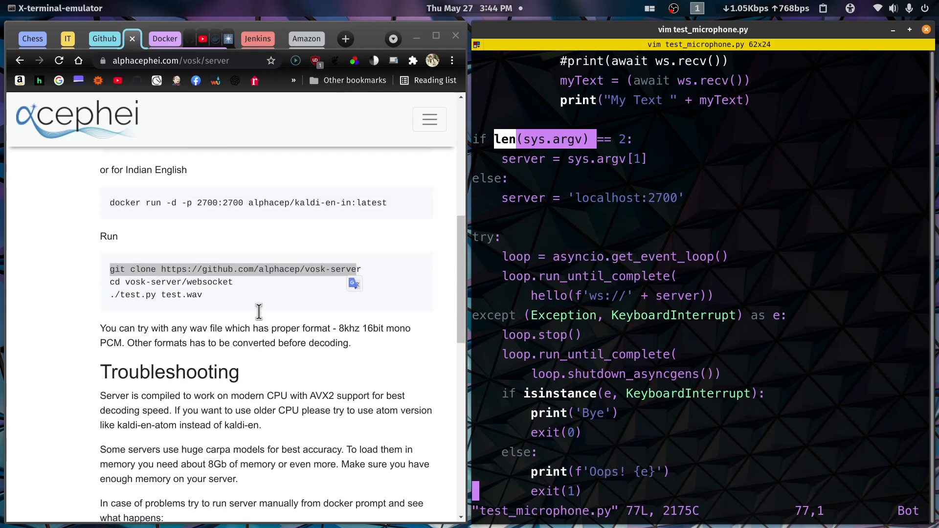
pyautogui.scroll(3)
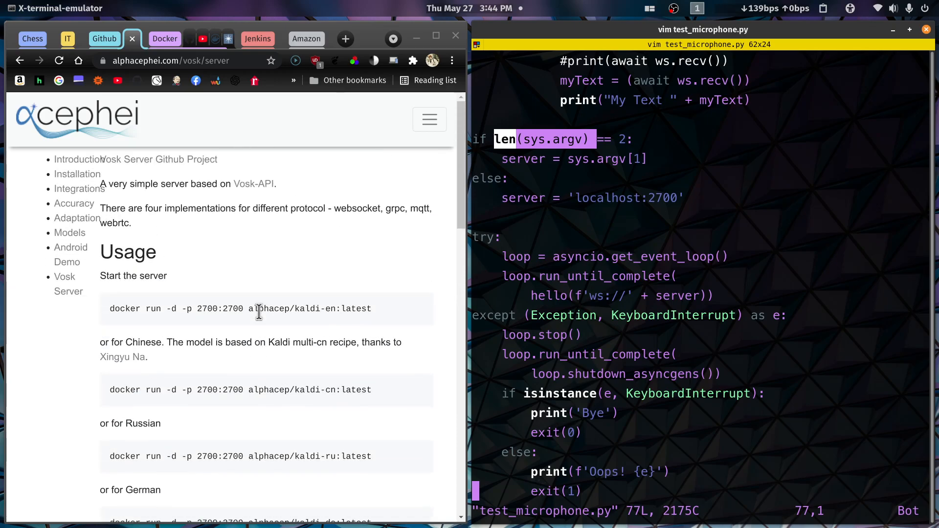
pyautogui.scroll(-3)
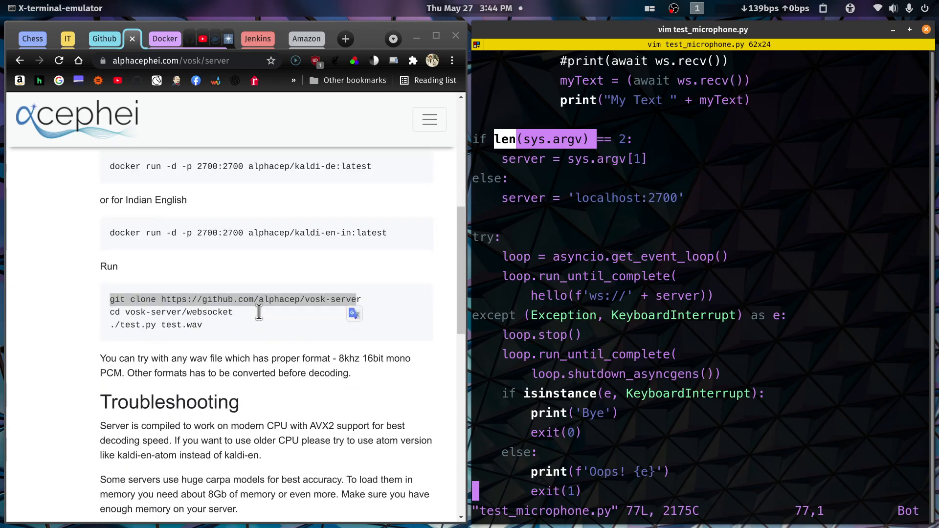
pyautogui.scroll(-3)
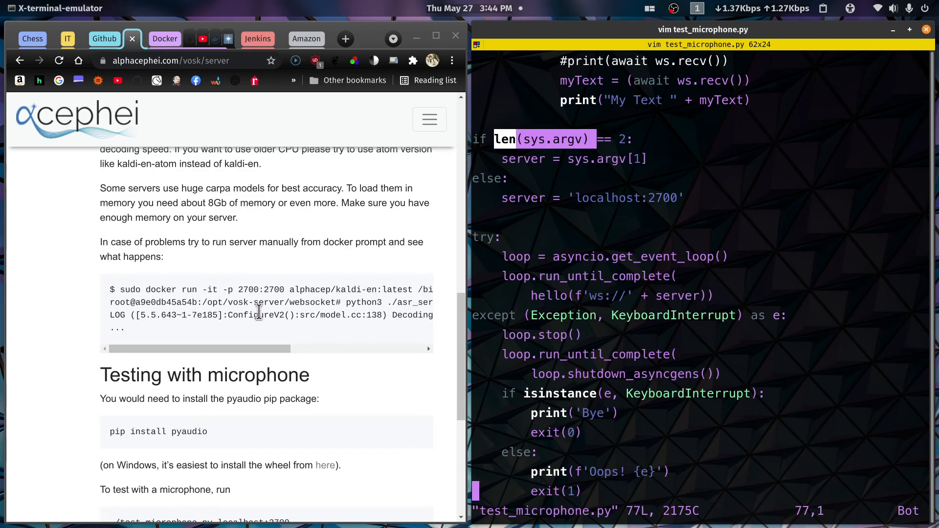
pyautogui.scroll(-3)
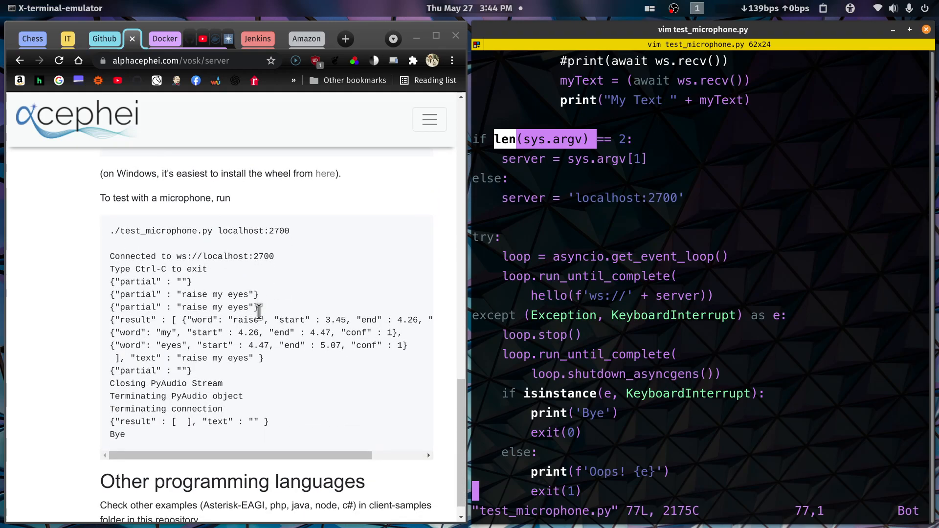
pyautogui.scroll(3)
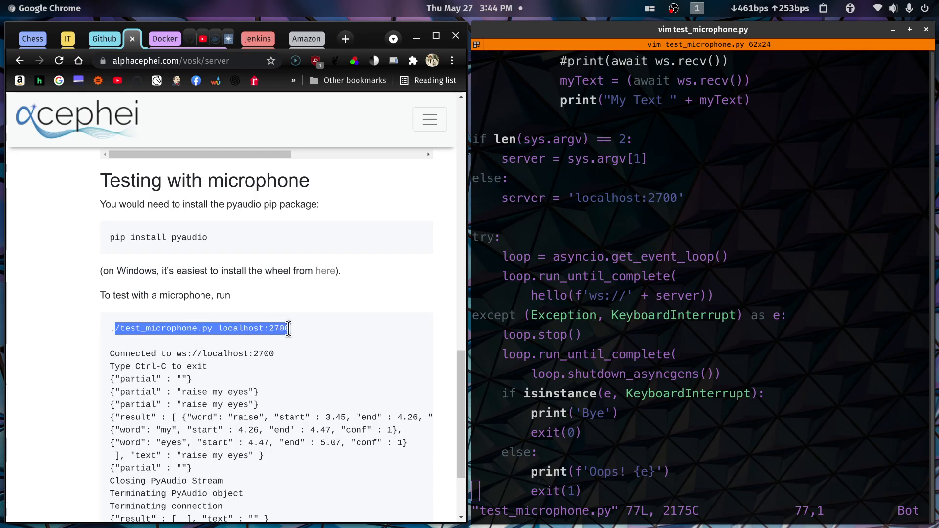
pyautogui.moveTo(664, 208)
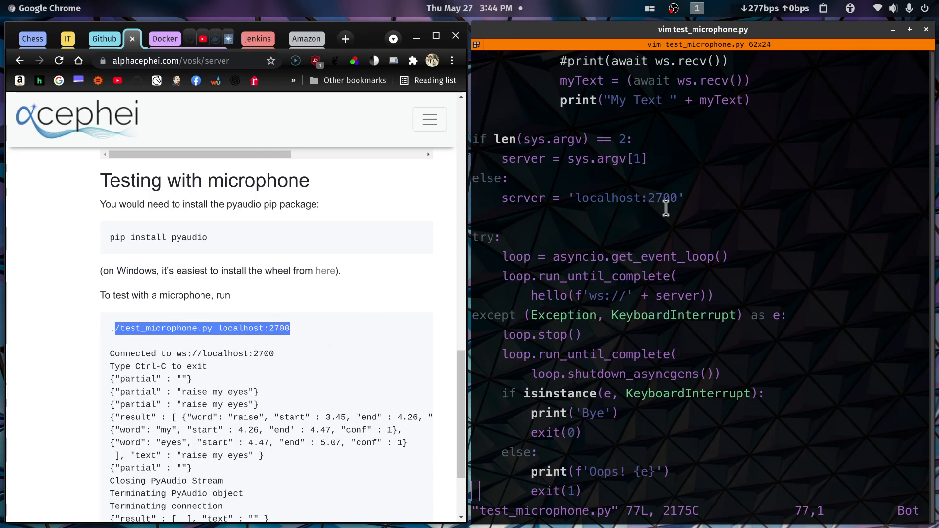
pyautogui.moveTo(504, 212)
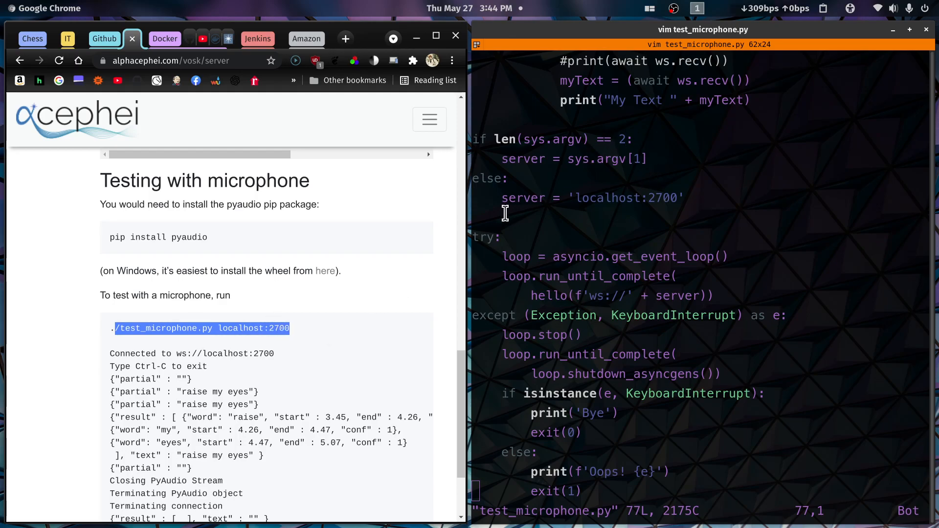
pyautogui.moveTo(109, 332)
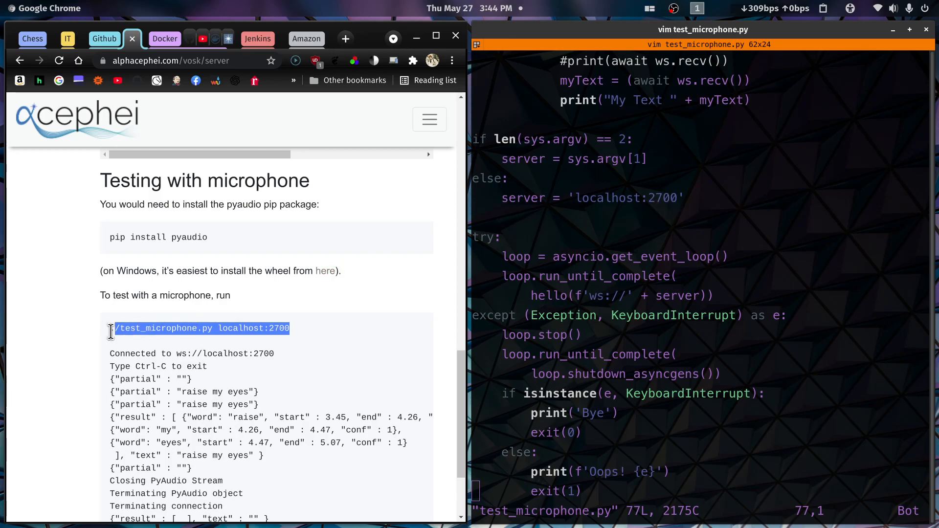
pyautogui.moveTo(211, 331)
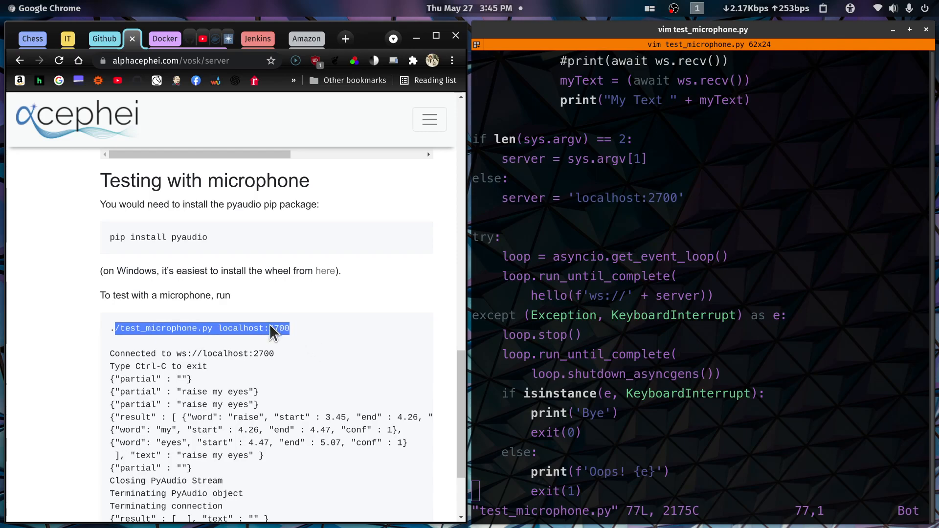
pyautogui.moveTo(229, 328)
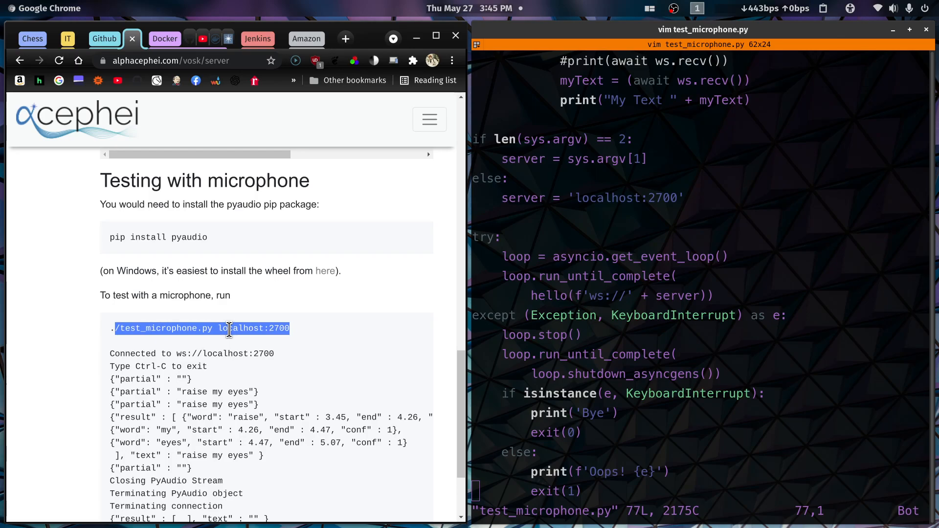
pyautogui.moveTo(256, 323)
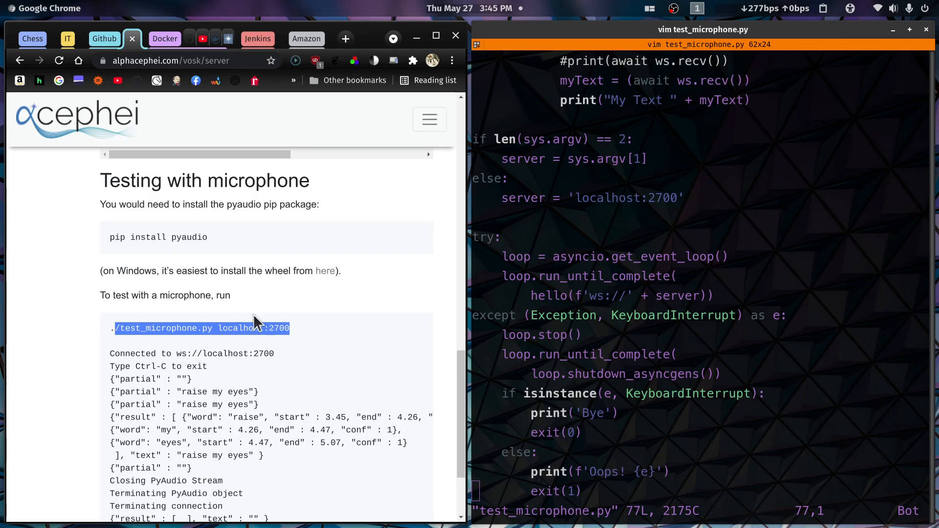
pyautogui.moveTo(382, 340)
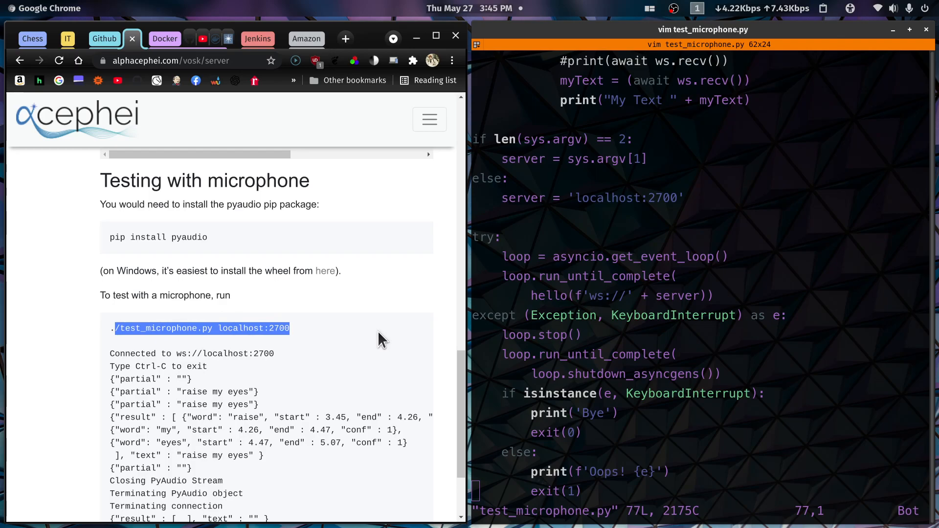
pyautogui.moveTo(717, 271)
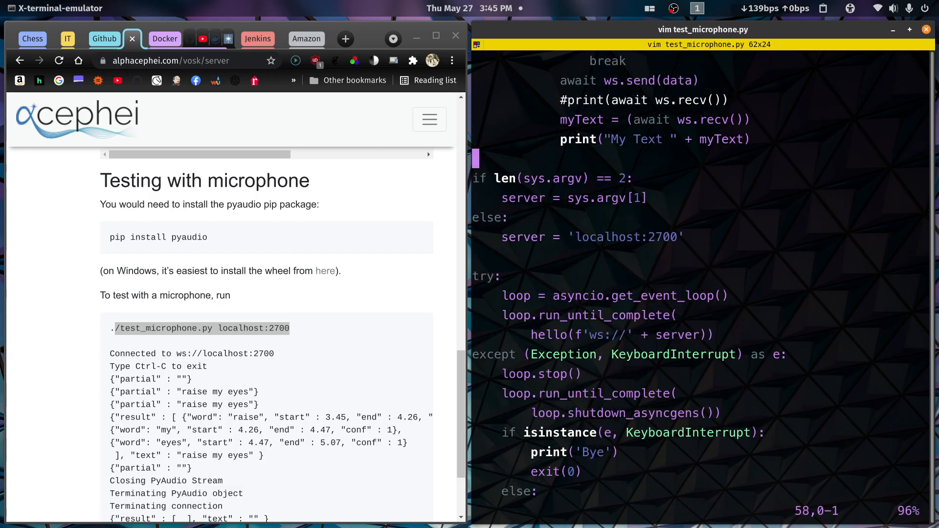
pyautogui.scroll(3)
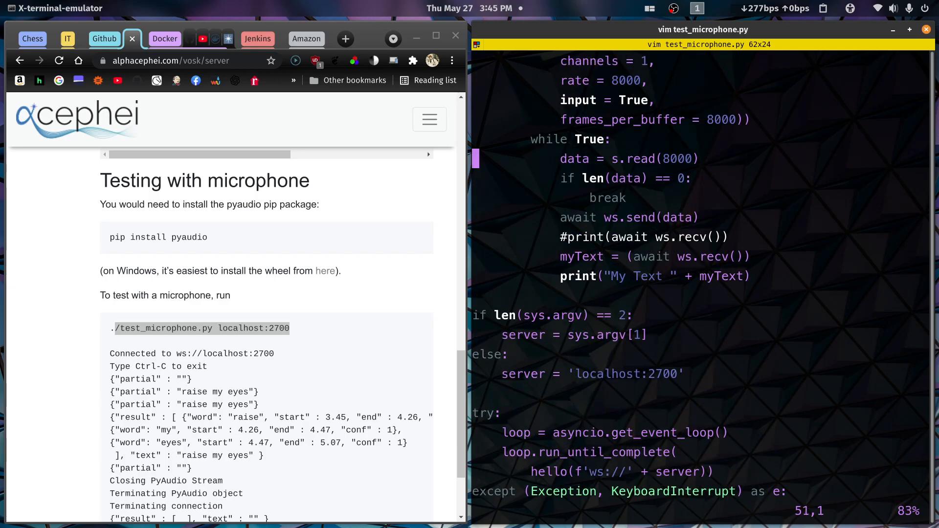
pyautogui.scroll(3)
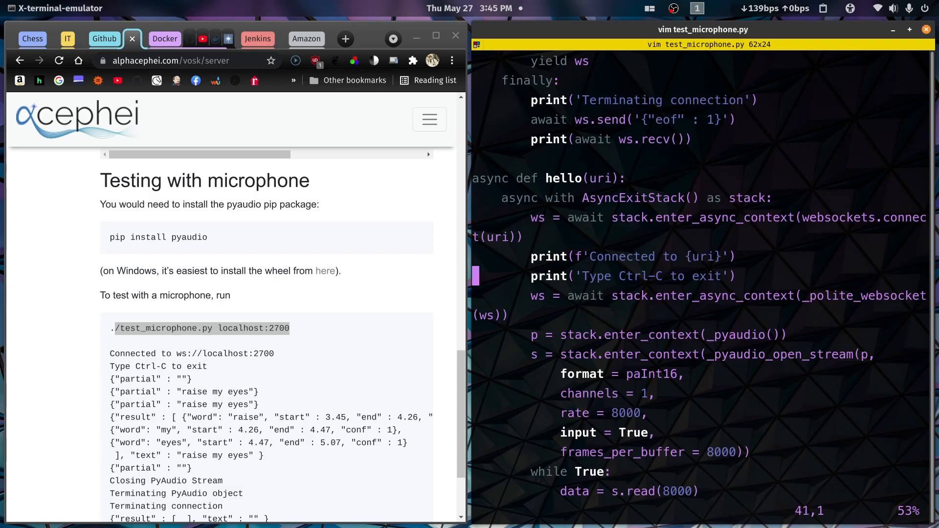
pyautogui.scroll(-3)
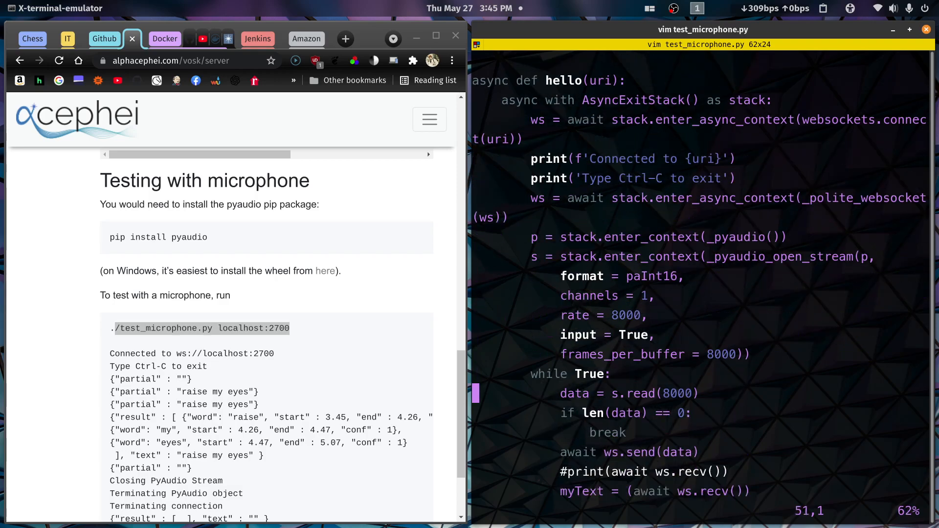
pyautogui.scroll(-3)
pyautogui.write('print("My Text " + myText)')
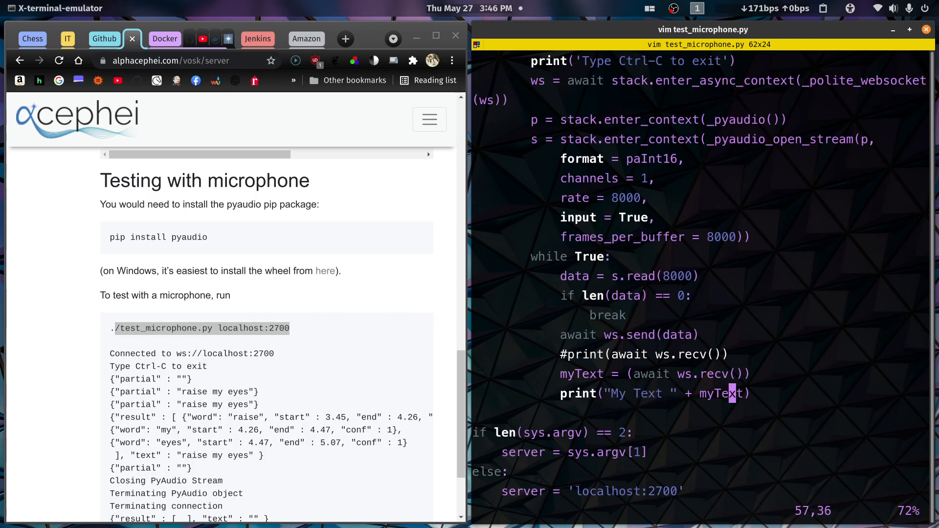
# - Add a new line typing 'return myText' after the print in the recv loop
pyautogui.press('Left')
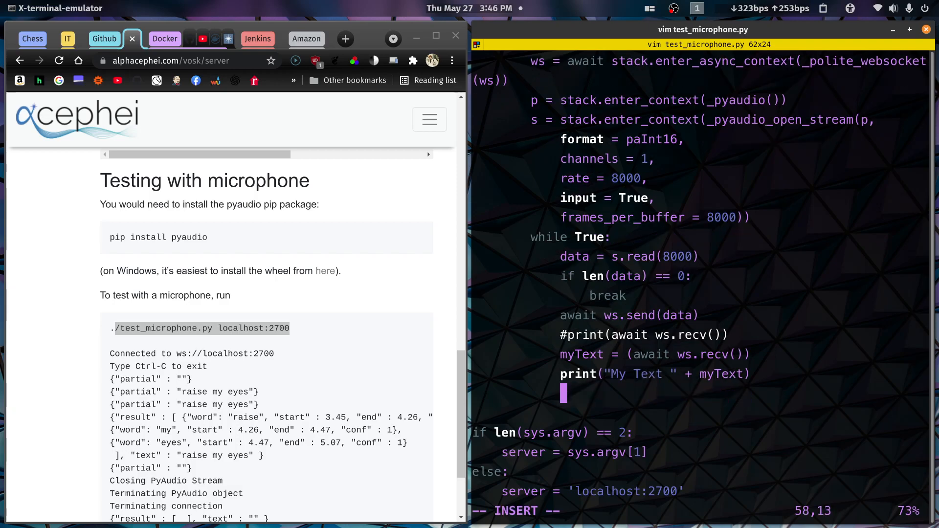
pyautogui.write('retur')
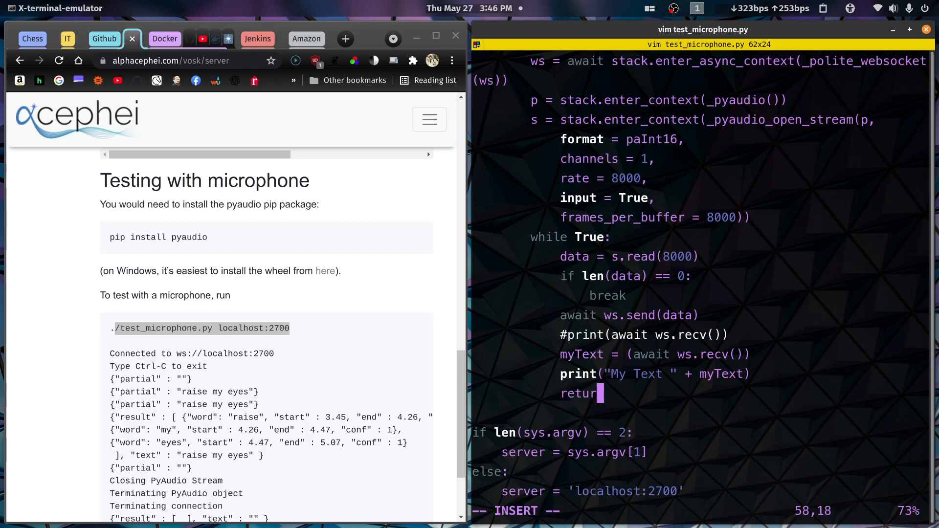
pyautogui.write('n')
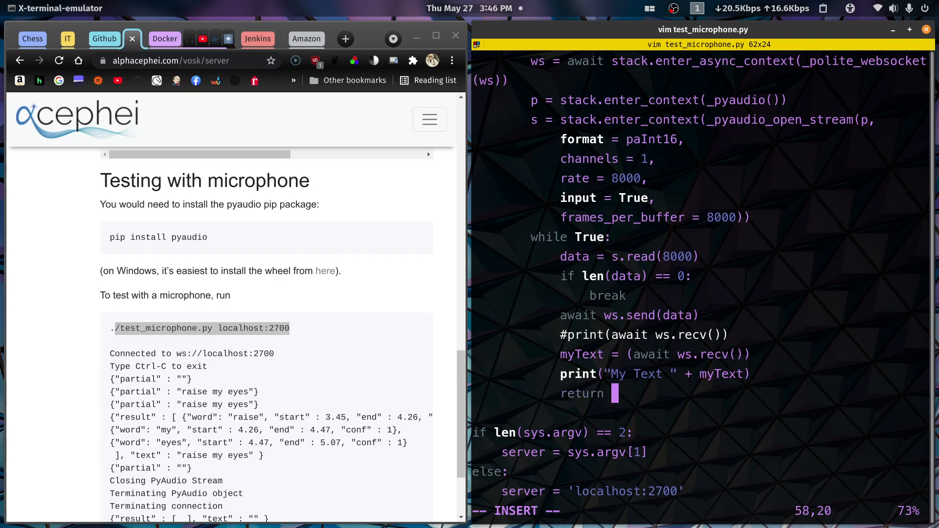
pyautogui.write('myText')
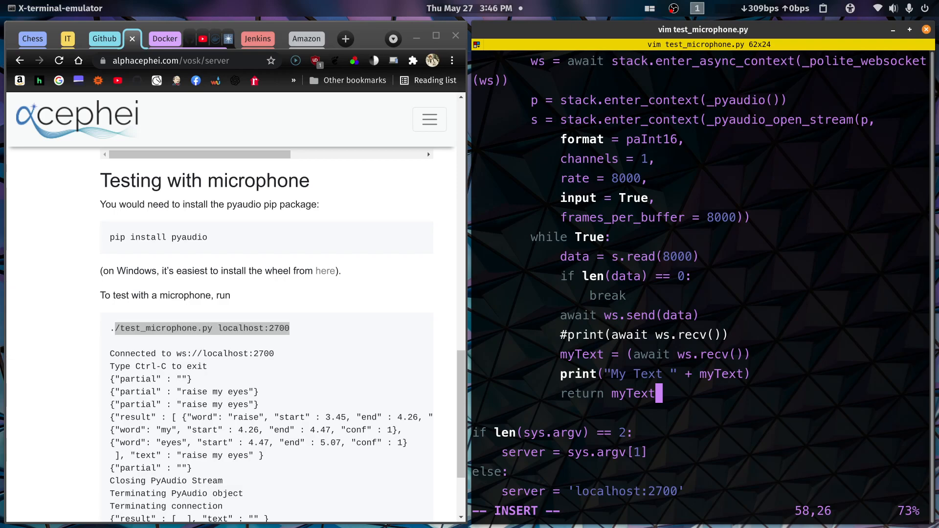
pyautogui.moveTo(94, 49)
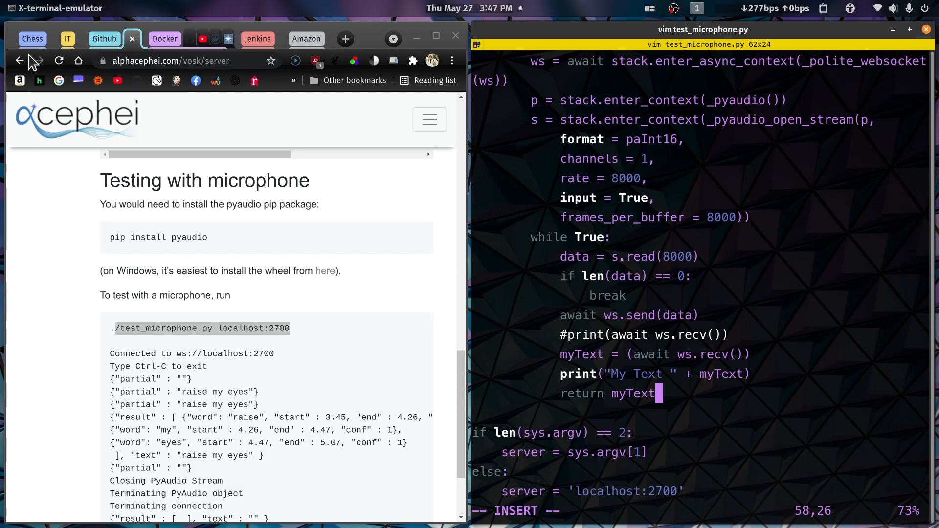
# - Go back from vosk-server to the MikeyBeez/Julia repository page
pyautogui.click(19, 61)
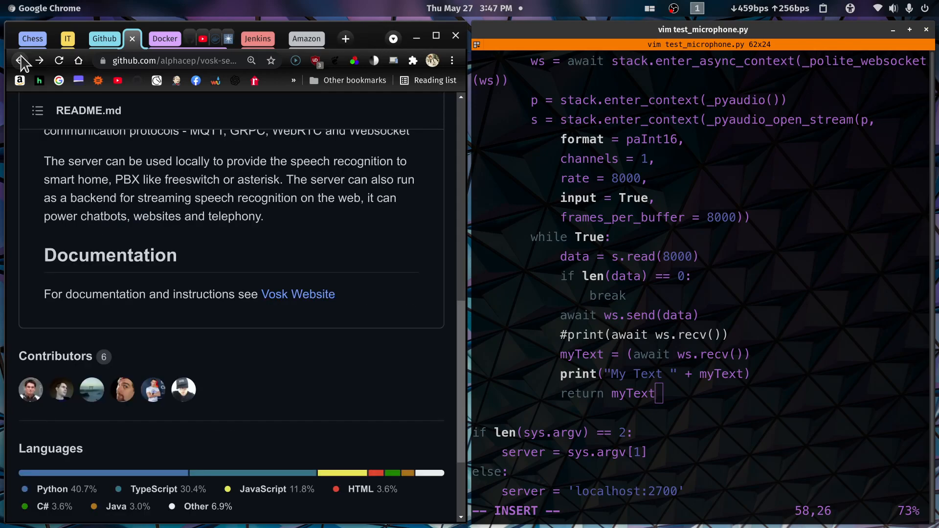
pyautogui.click(20, 60)
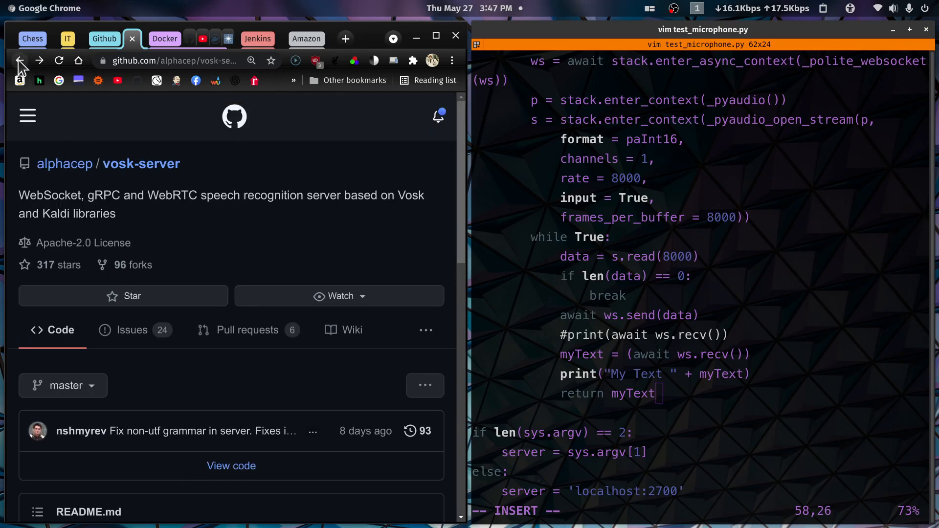
pyautogui.click(20, 60)
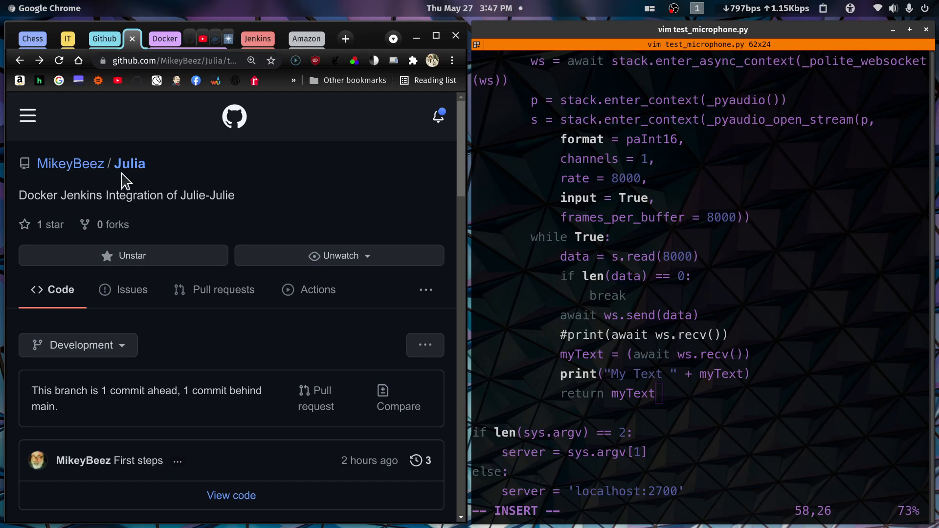
# - Scroll the Julia README through Step 1 to the Step 2 microphone notes
pyautogui.scroll(-3)
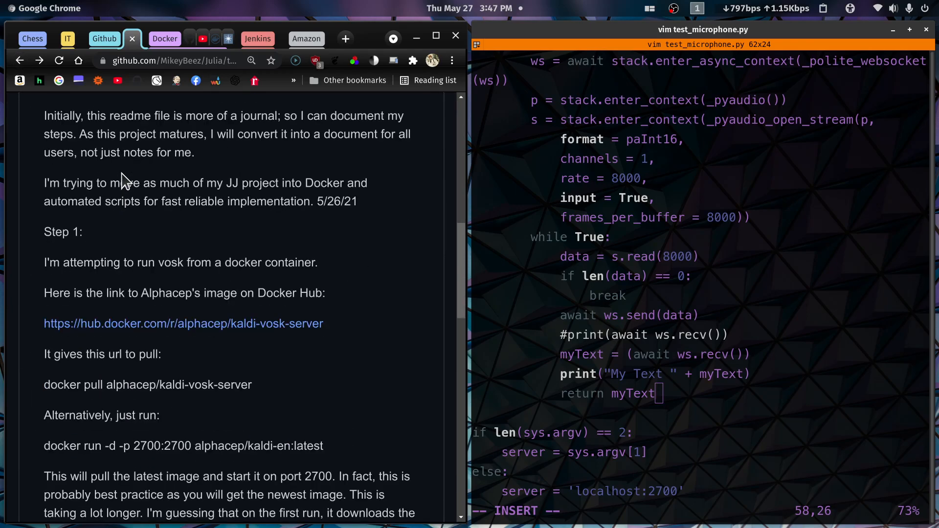
pyautogui.moveTo(214, 282)
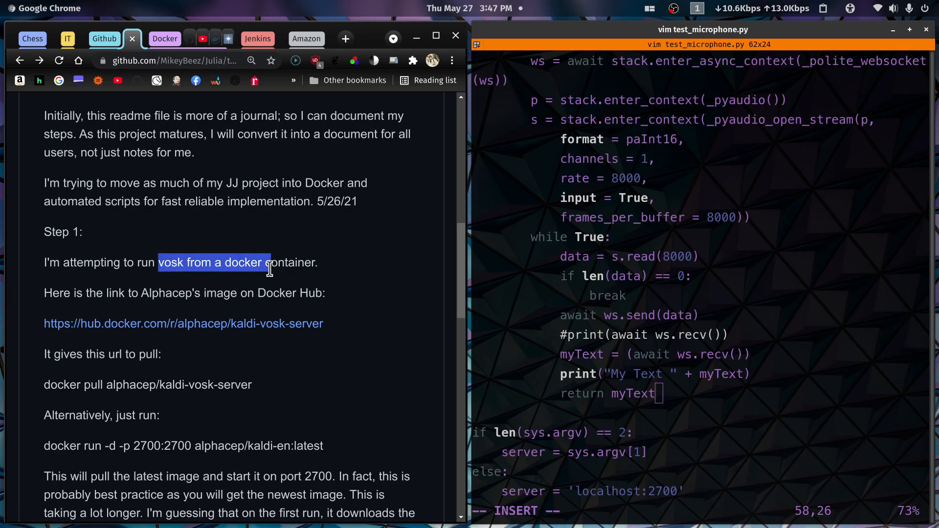
pyautogui.moveTo(115, 261)
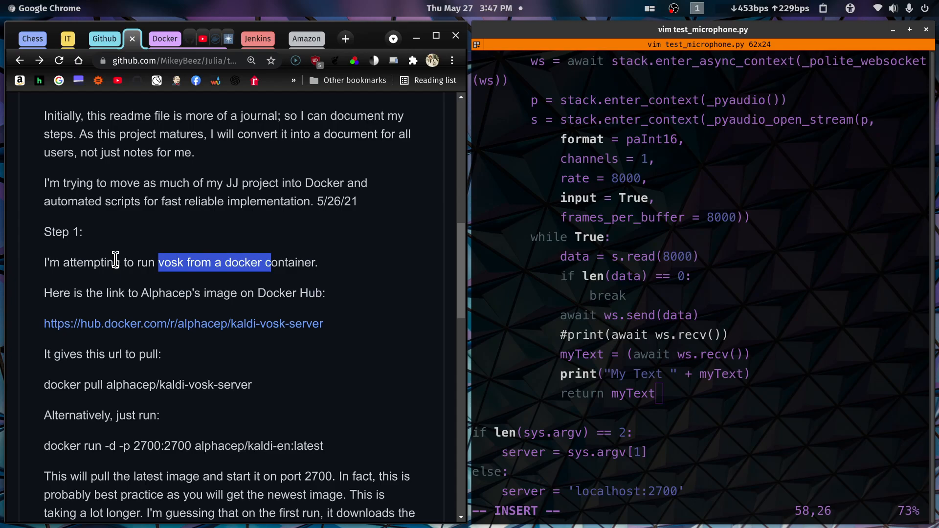
pyautogui.scroll(-3)
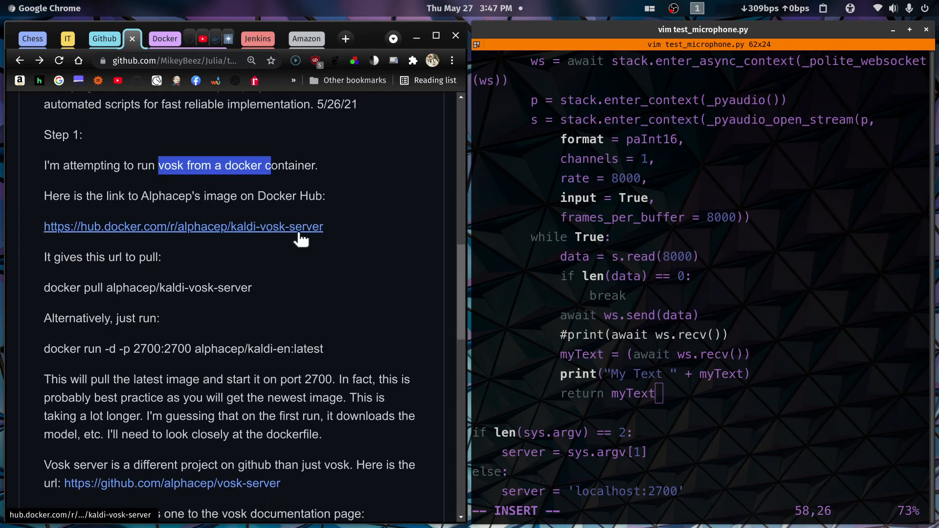
pyautogui.scroll(-3)
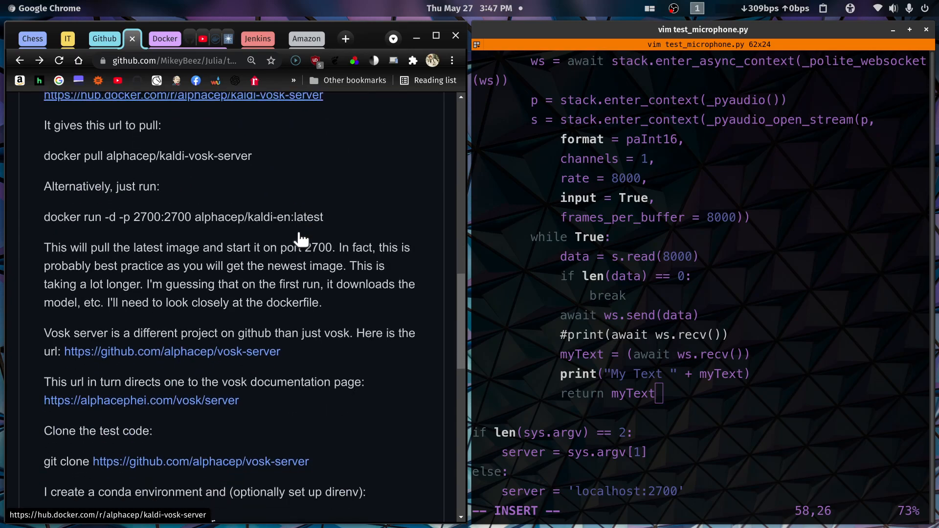
pyautogui.scroll(-3)
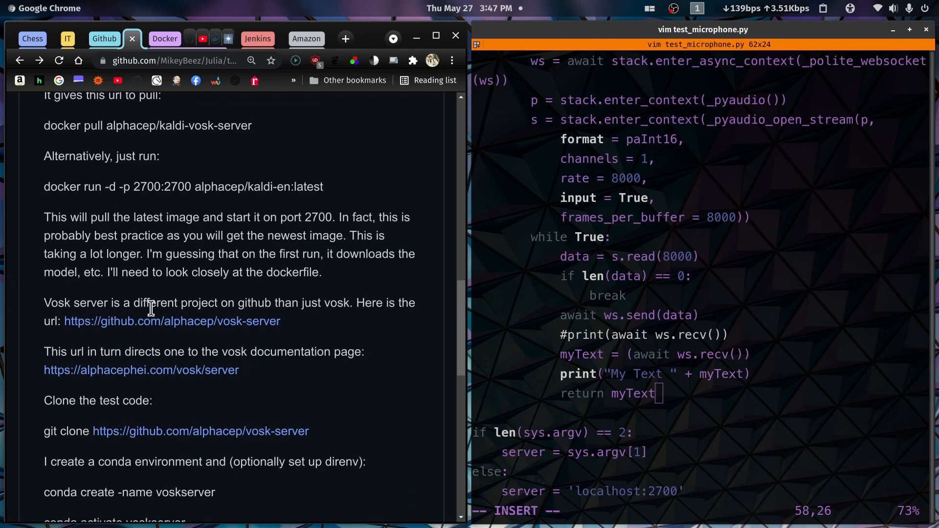
pyautogui.scroll(-3)
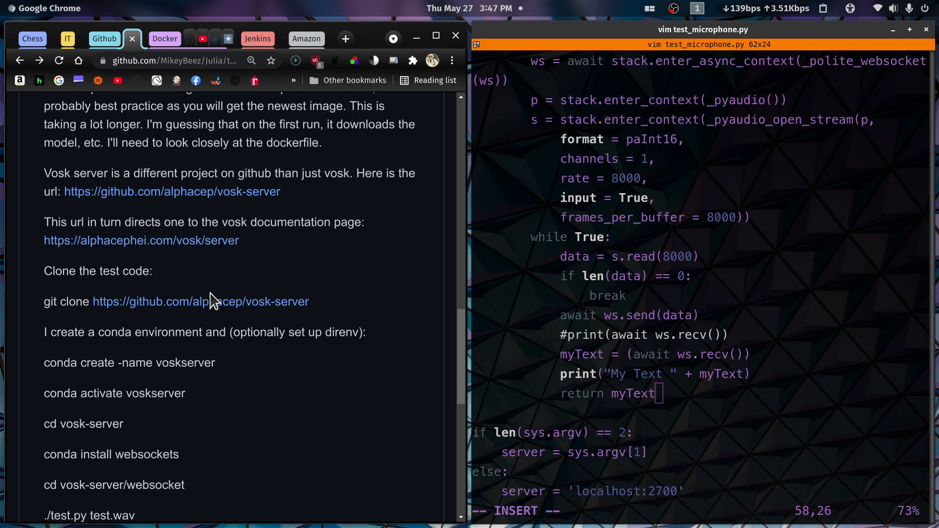
pyautogui.scroll(-3)
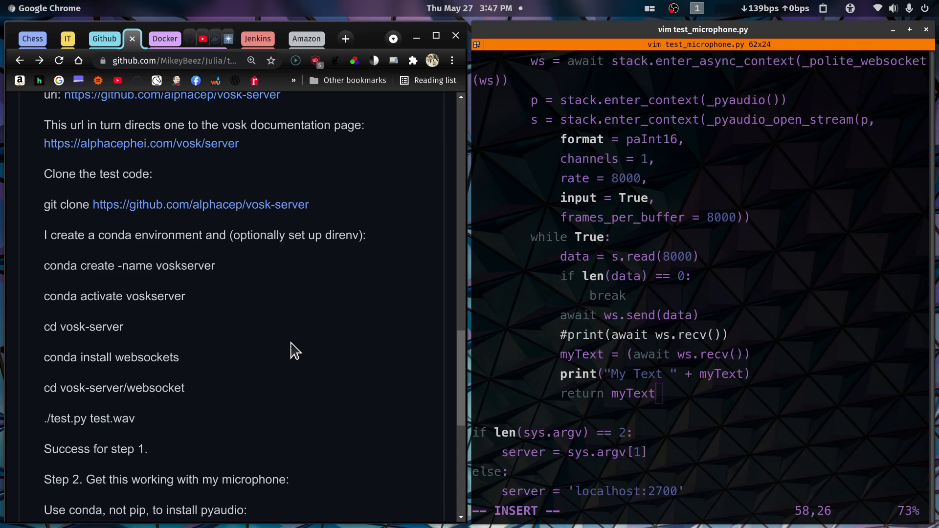
pyautogui.moveTo(166, 360)
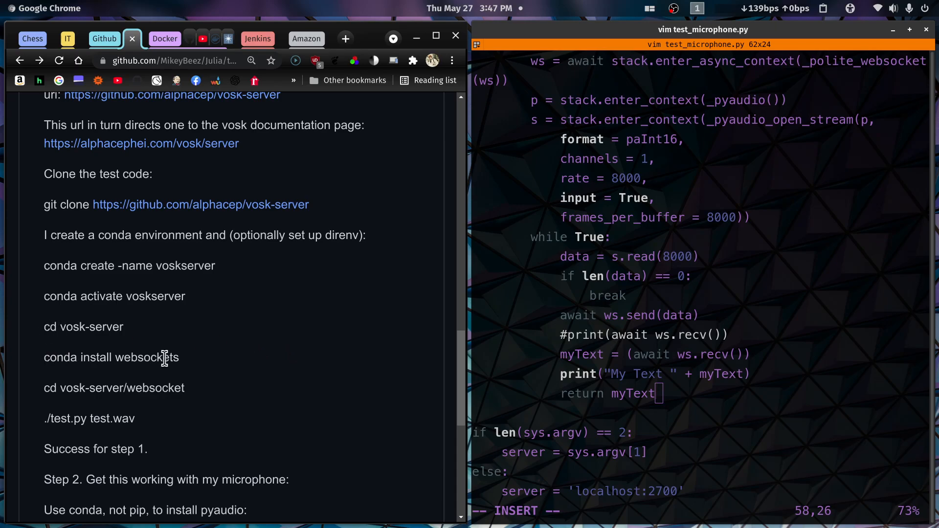
pyautogui.moveTo(208, 364)
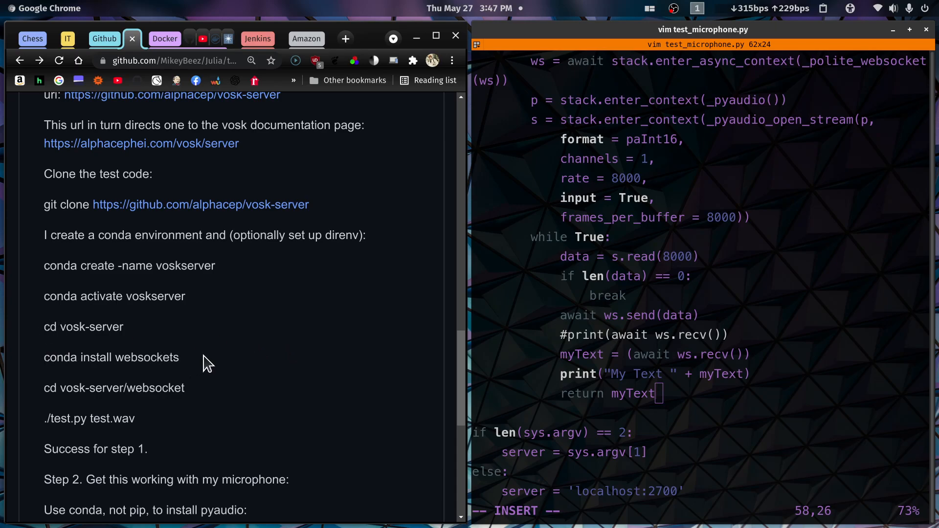
pyautogui.moveTo(60, 352)
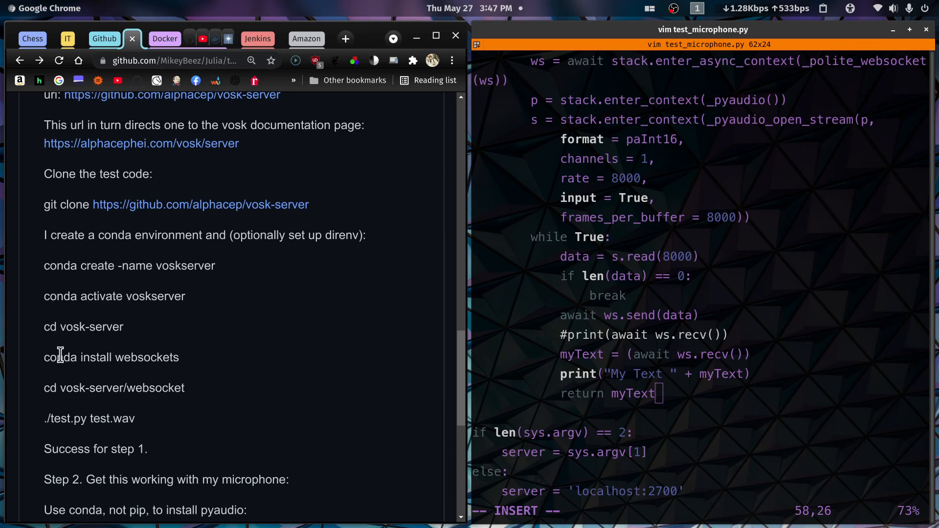
# - Look up 'websockets' in the README, scroll to its end, then switch to OBS Studio
pyautogui.doubleClick(60, 357)
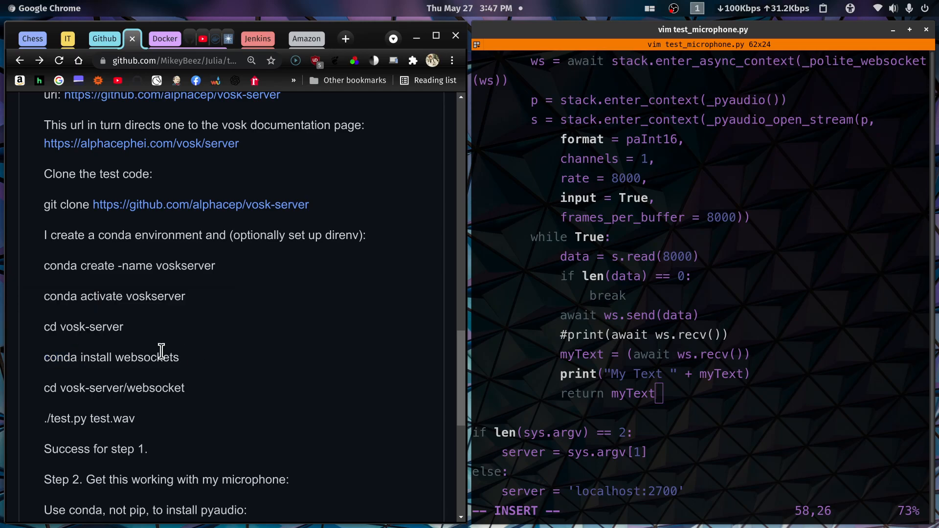
pyautogui.moveTo(227, 363)
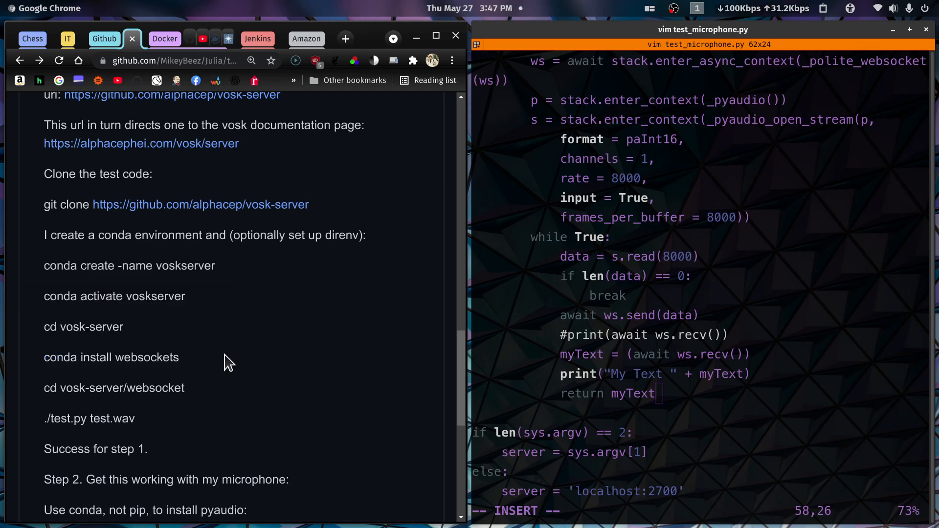
pyautogui.scroll(-3)
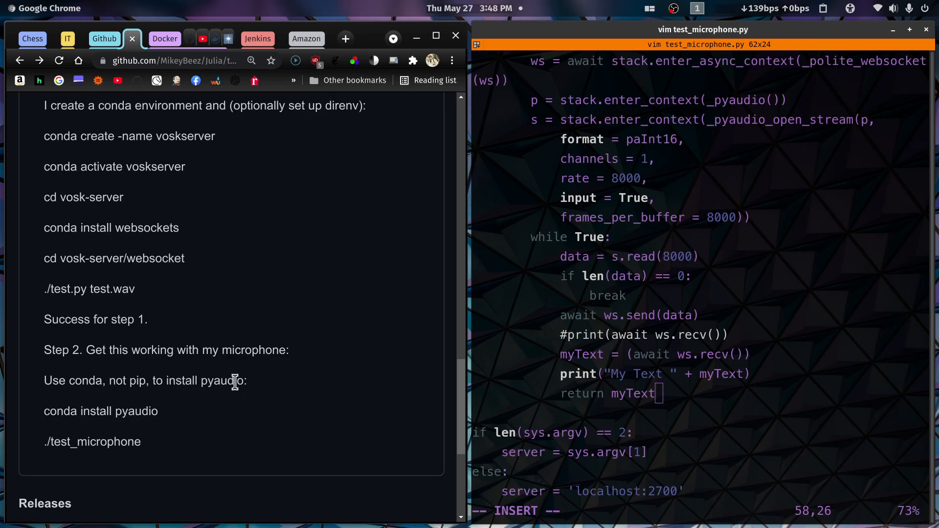
pyautogui.moveTo(112, 226)
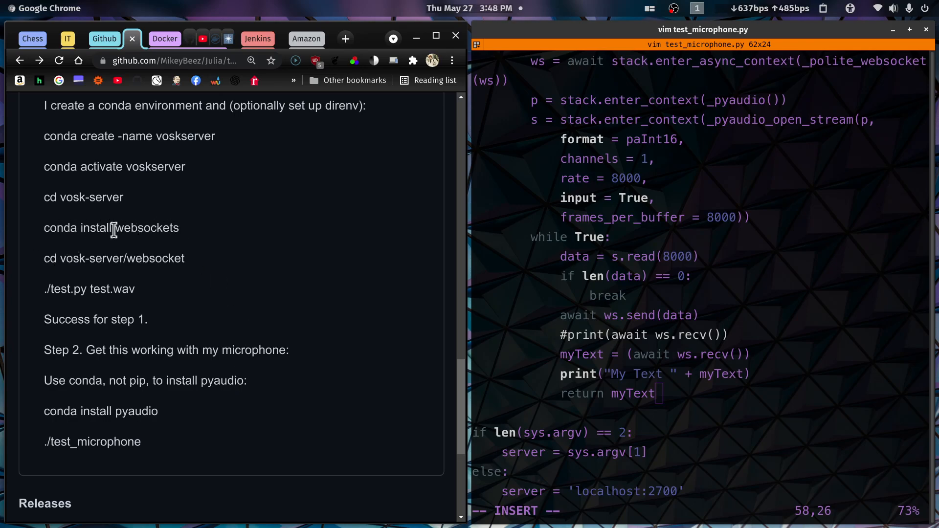
pyautogui.moveTo(132, 226)
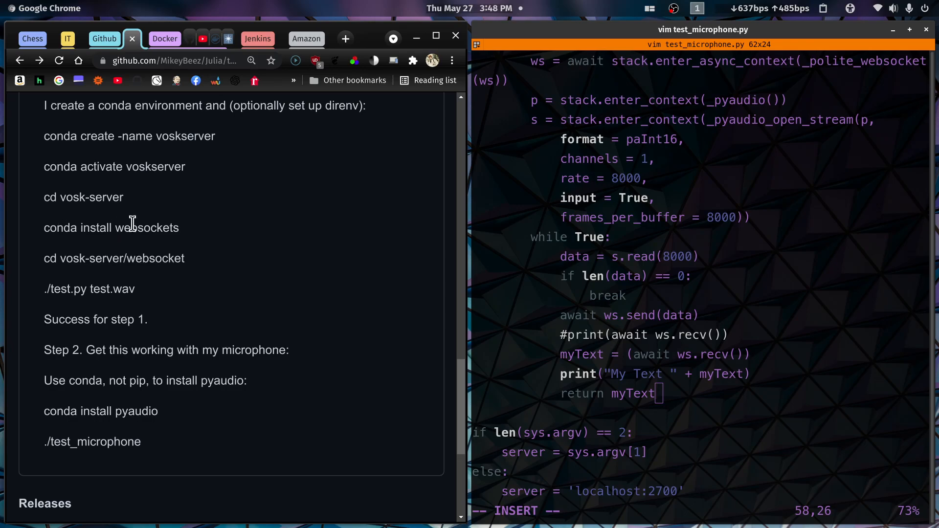
pyautogui.doubleClick(146, 227)
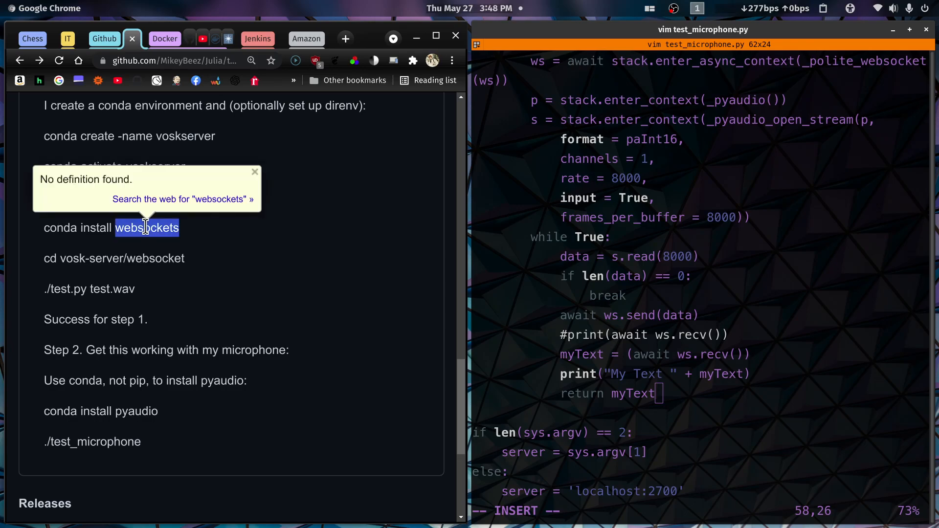
pyautogui.click(253, 172)
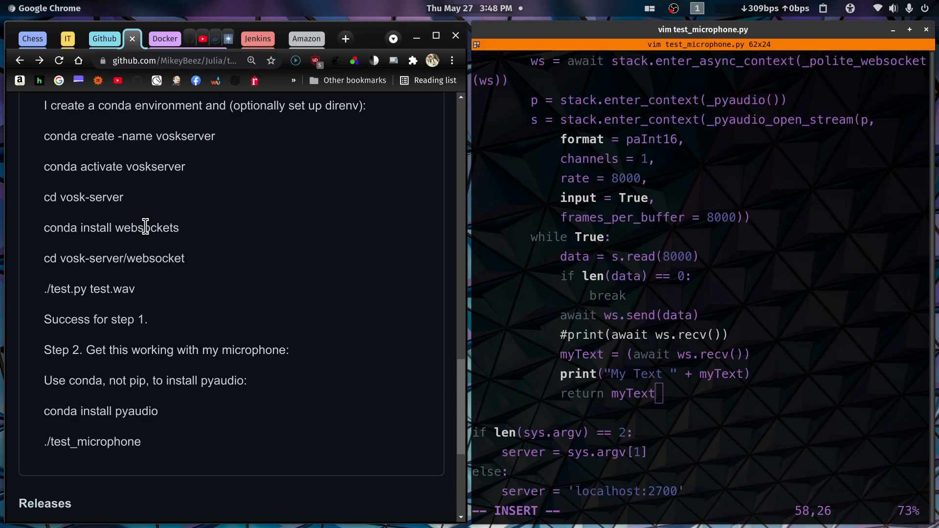
pyautogui.moveTo(90, 245)
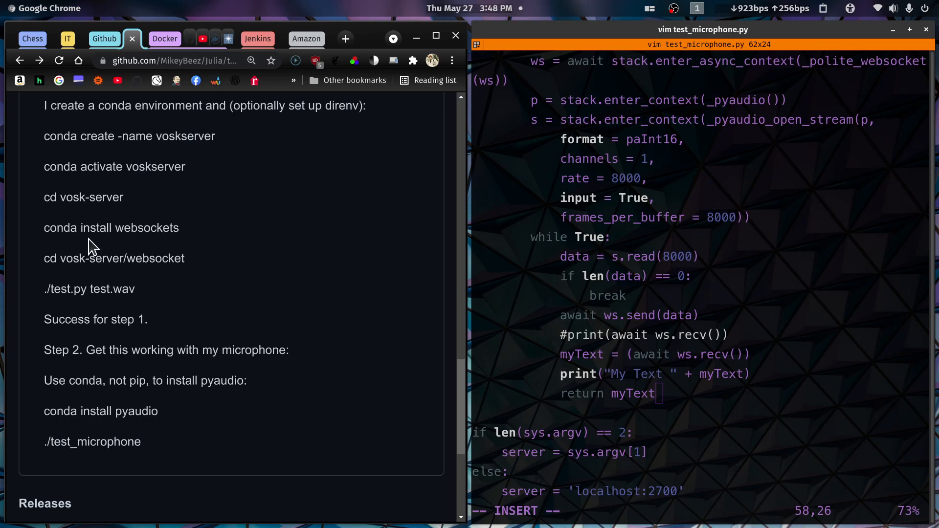
pyautogui.moveTo(266, 285)
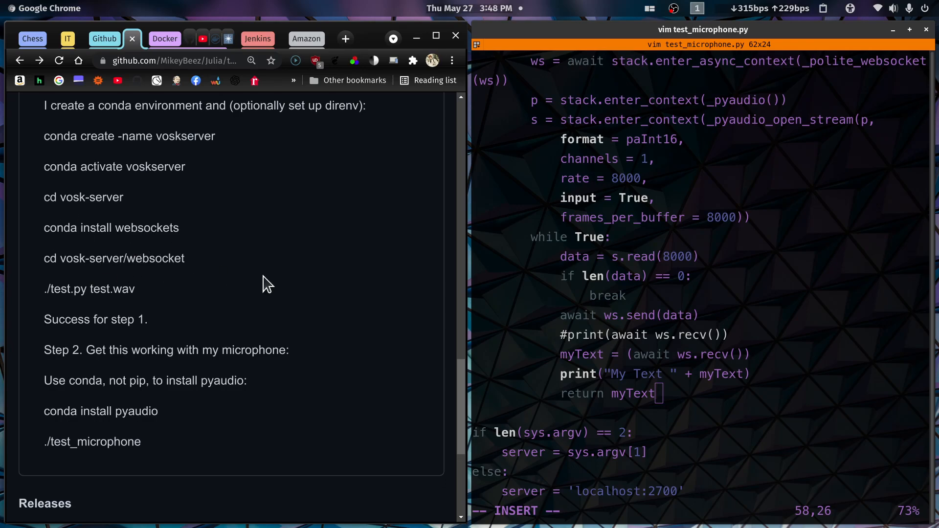
pyautogui.scroll(-3)
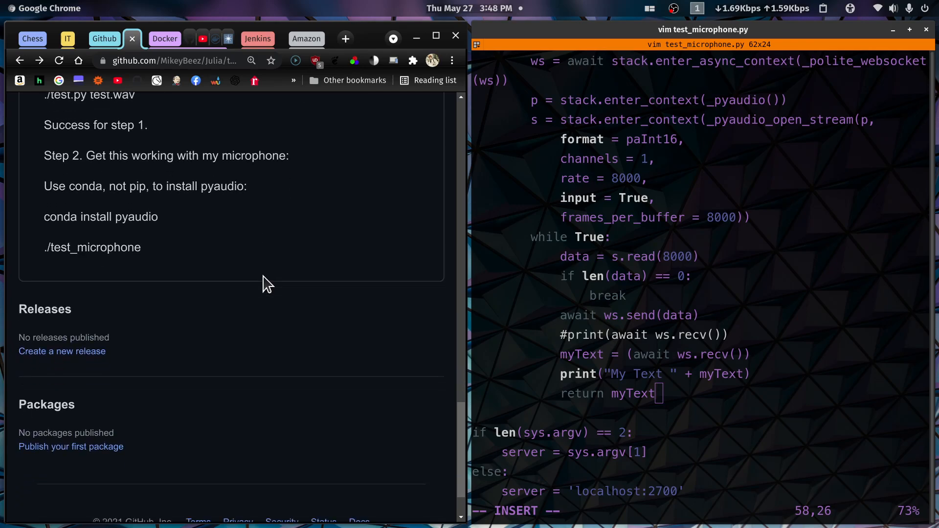
pyautogui.moveTo(278, 238)
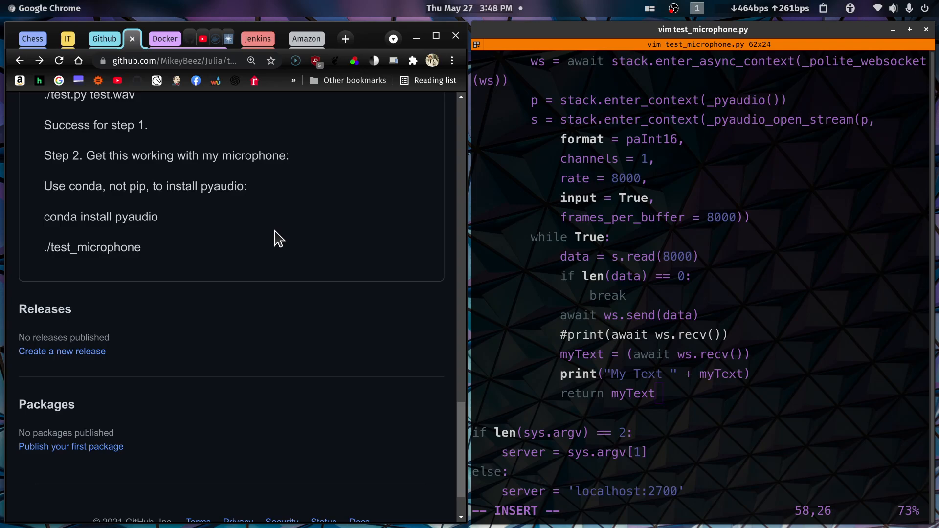
pyautogui.moveTo(539, 202)
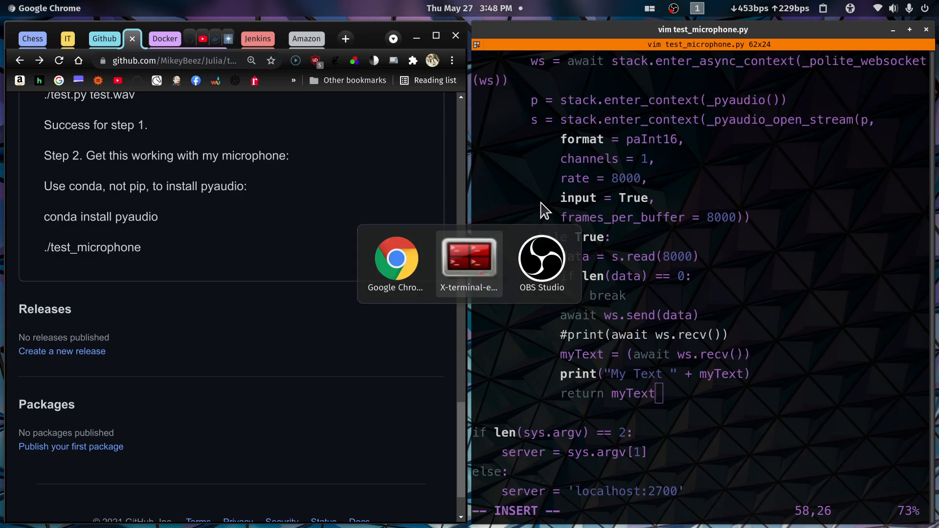
pyautogui.click(540, 261)
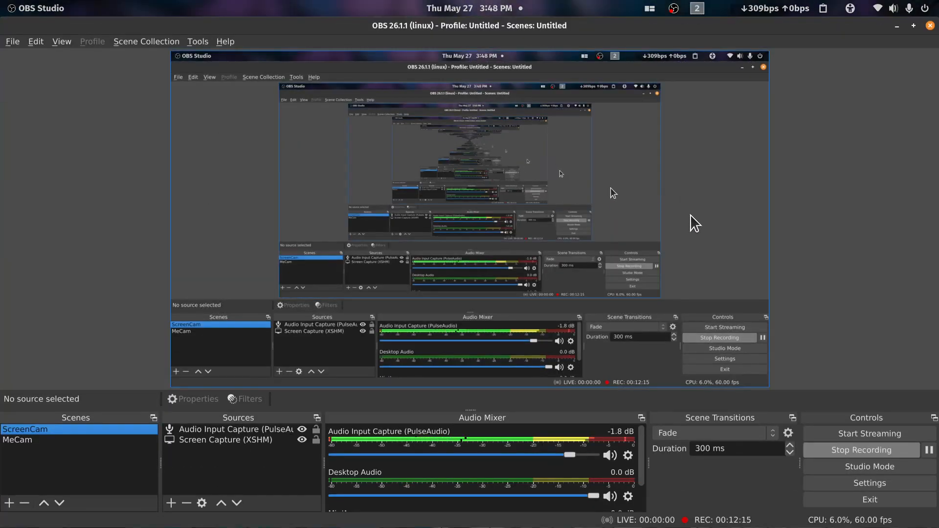